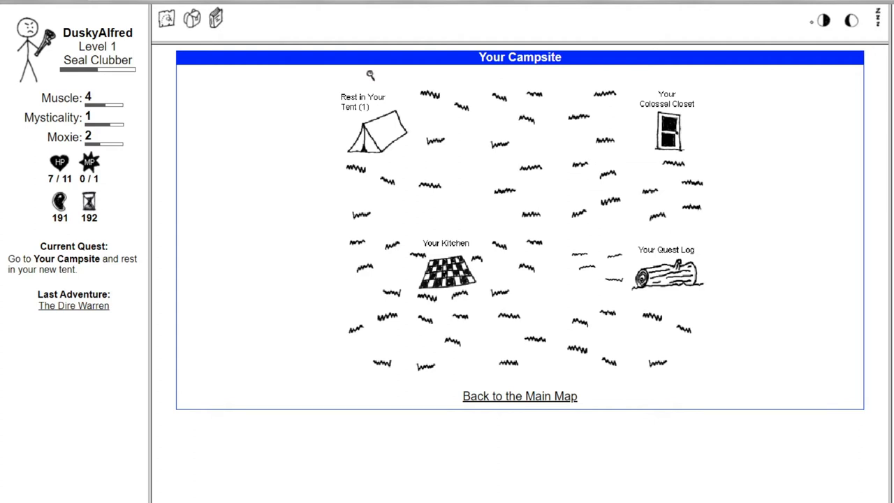
{"action": "mouse_move", "coordinate": [306, 270]}
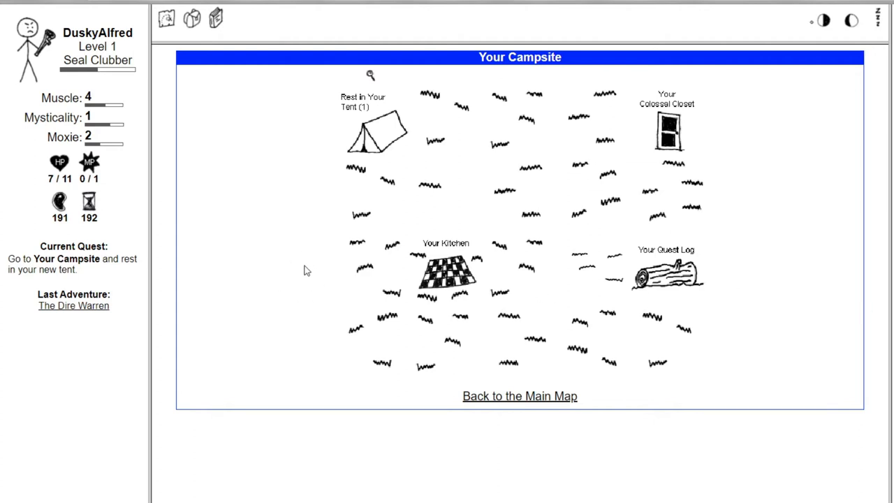
{"action": "mouse_move", "coordinate": [333, 302]}
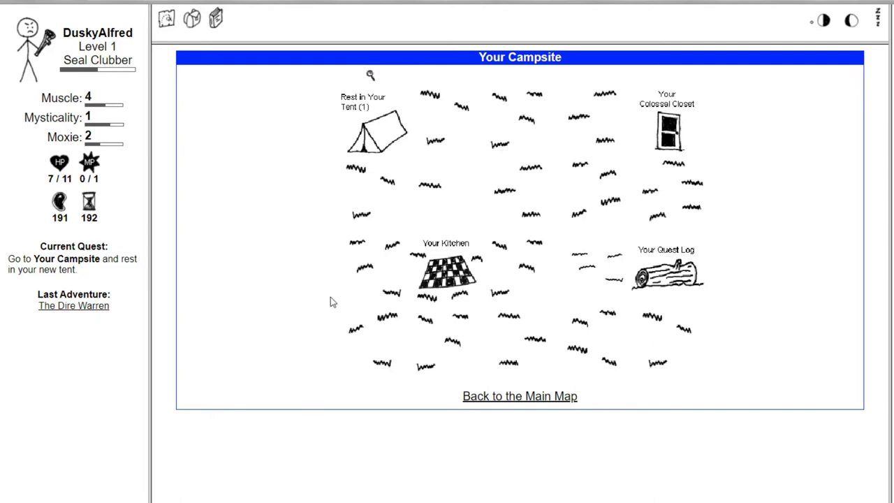
{"action": "mouse_move", "coordinate": [328, 265]}
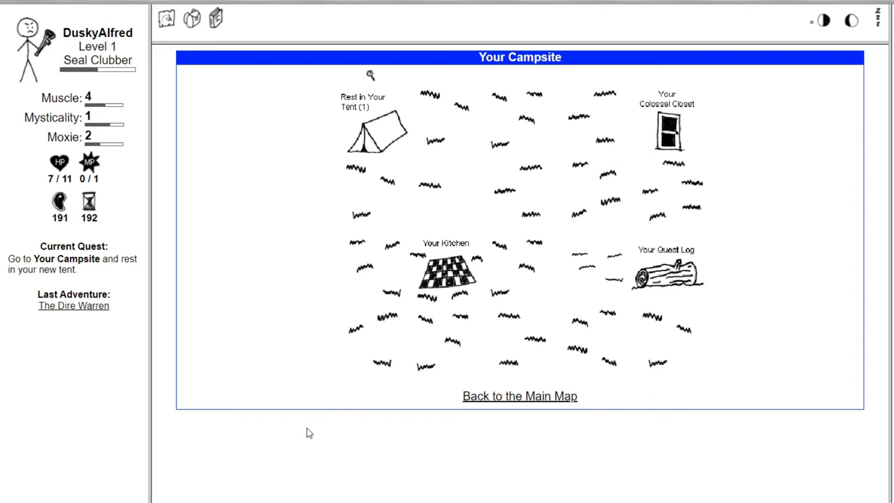
{"action": "mouse_move", "coordinate": [188, 354]}
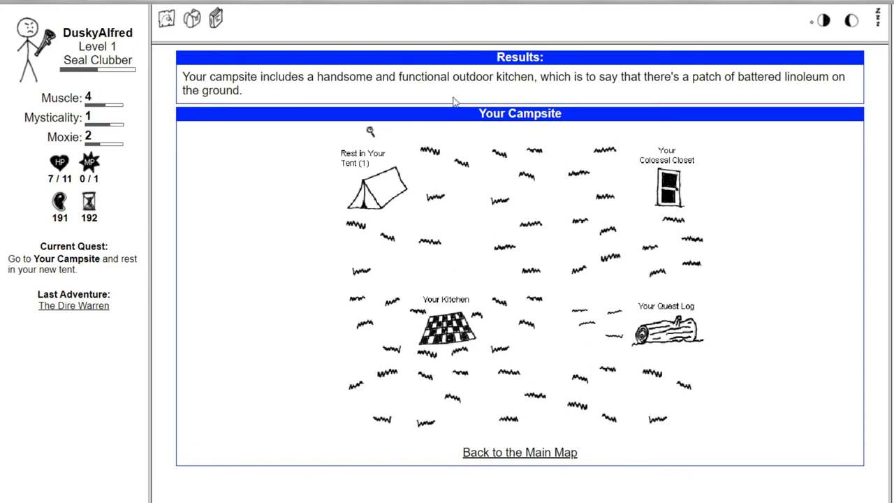
{"action": "mouse_move", "coordinate": [293, 93]}
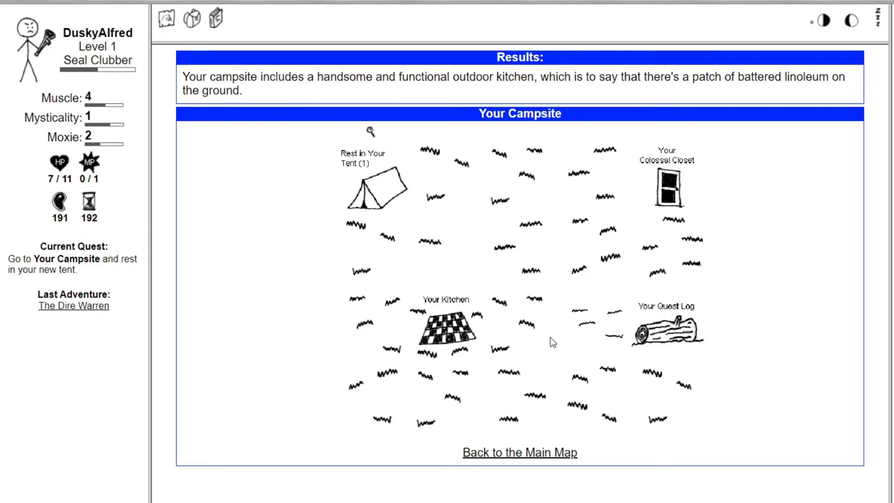
{"action": "mouse_move", "coordinate": [370, 137]}
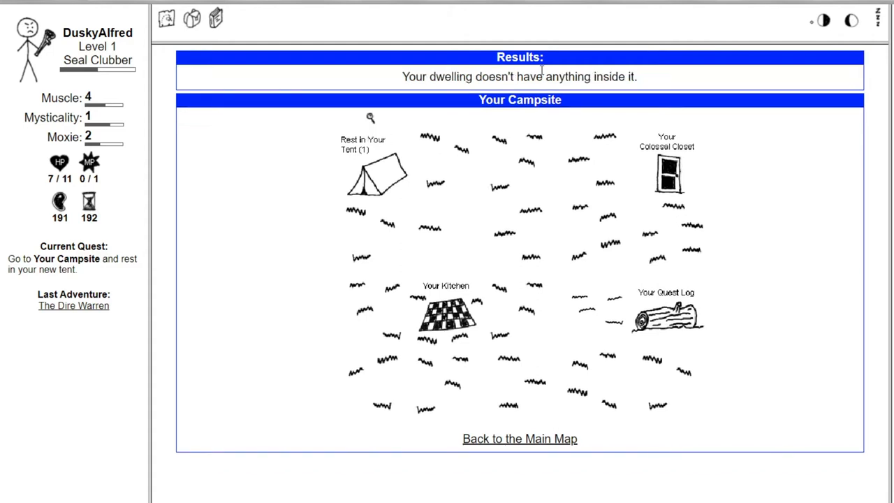
{"action": "mouse_move", "coordinate": [372, 182]}
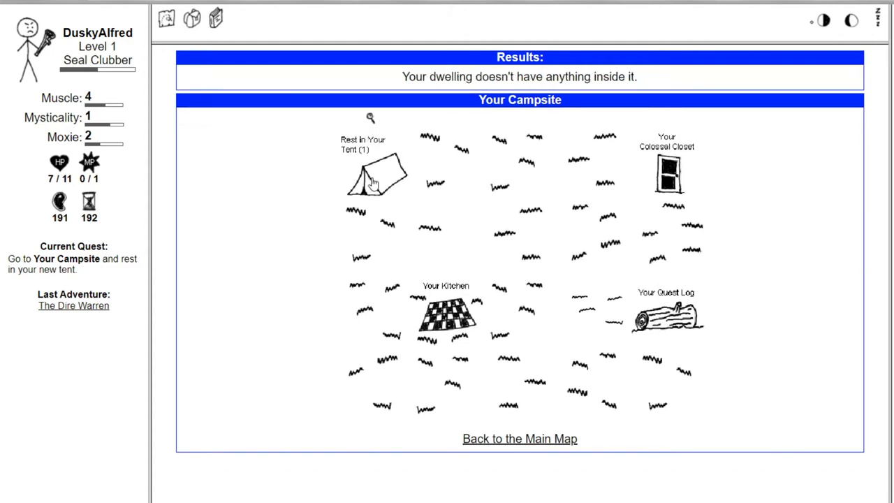
- Rest in the campsite tent to bring hit points back to 11/11
{"action": "left_click", "coordinate": [374, 178]}
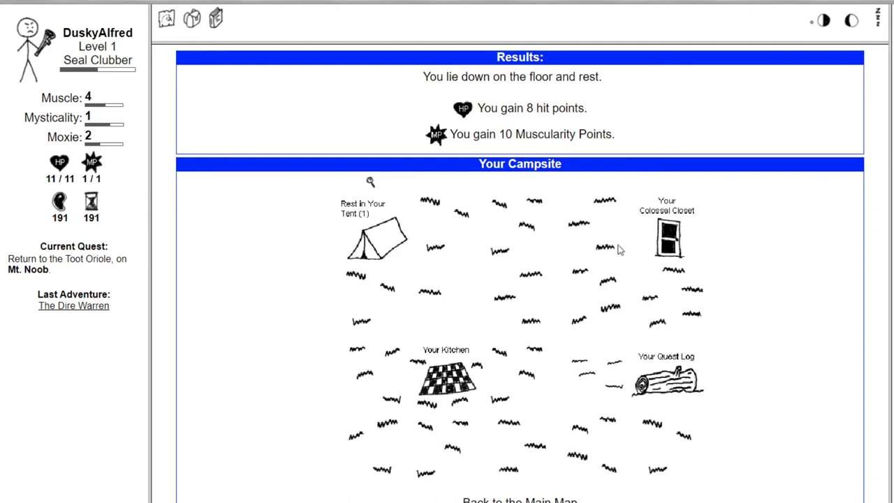
{"action": "mouse_move", "coordinate": [384, 189]}
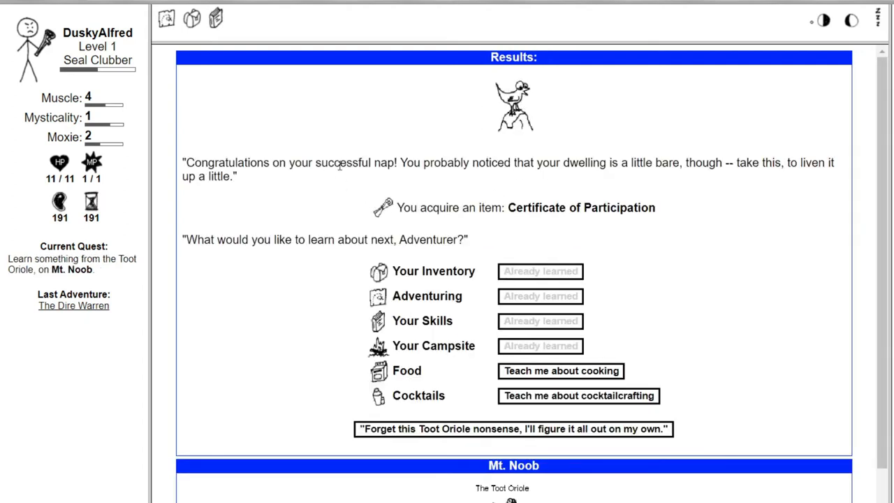
{"action": "mouse_move", "coordinate": [370, 124]}
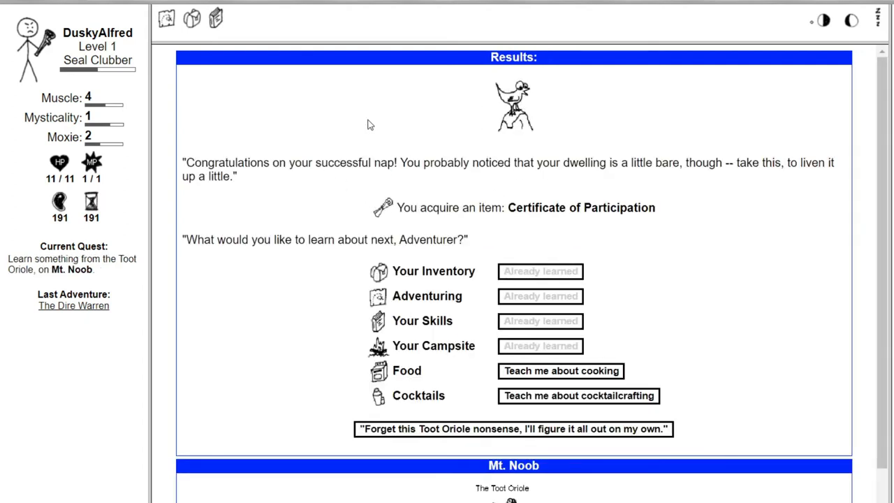
{"action": "mouse_move", "coordinate": [571, 183]}
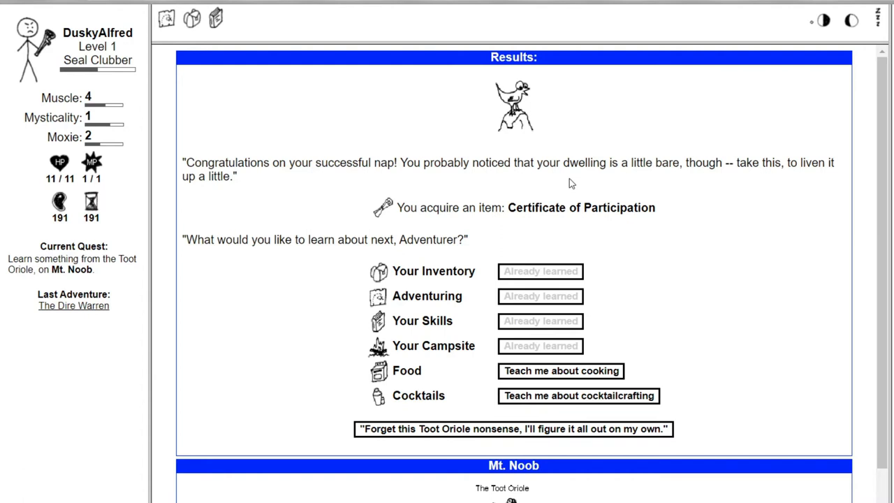
{"action": "mouse_move", "coordinate": [516, 195]}
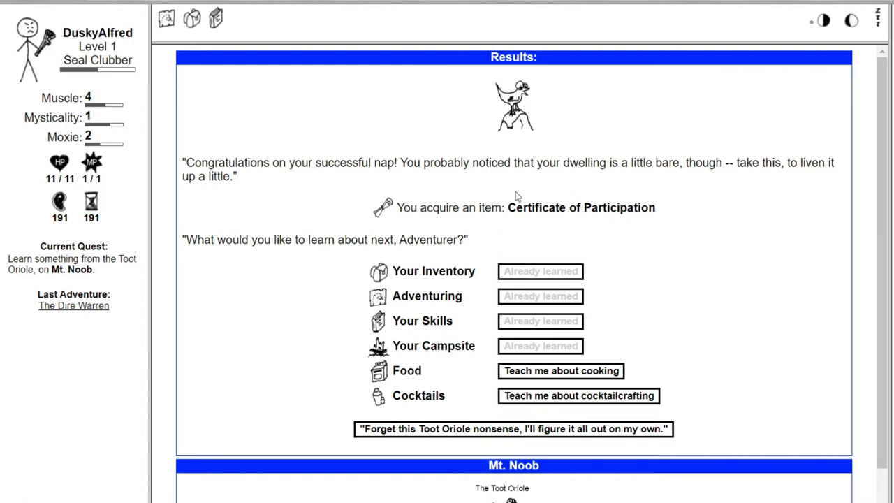
- Scroll through the Toot Oriole's Certificate of Participation reward and lesson list
{"action": "scroll", "scroll_direction": "down", "scroll_amount": 3}
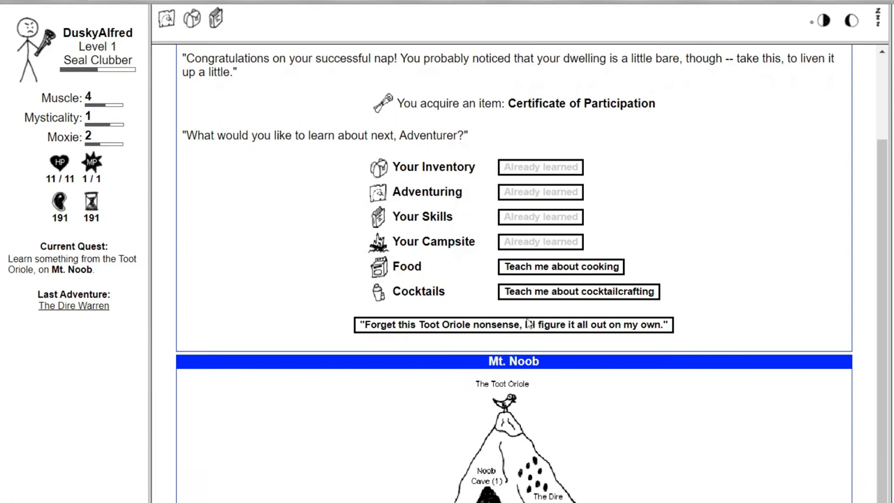
{"action": "mouse_move", "coordinate": [455, 304]}
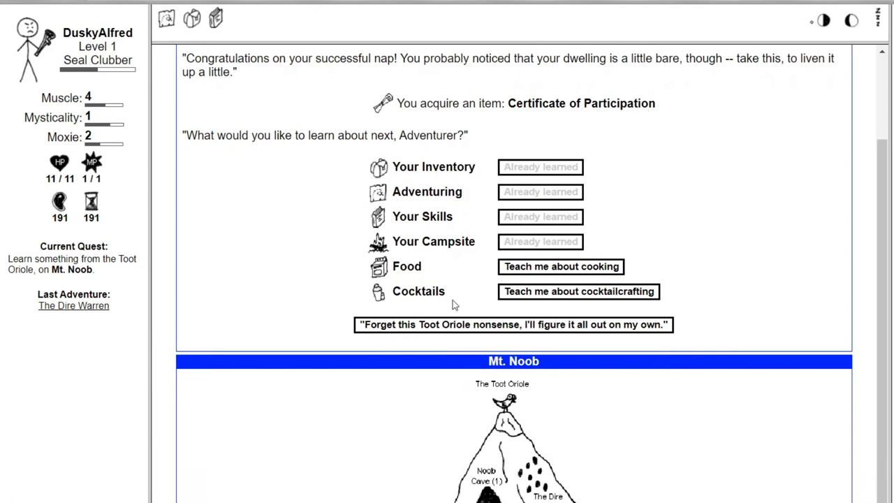
{"action": "mouse_move", "coordinate": [572, 267]}
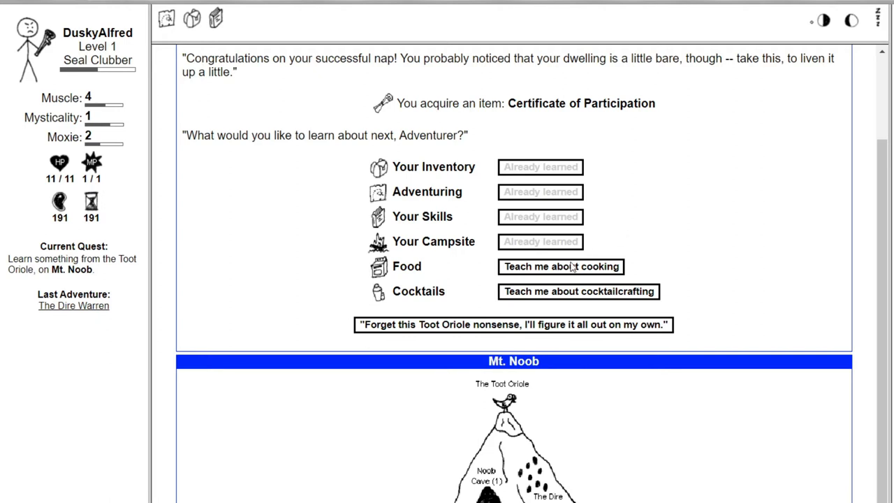
{"action": "mouse_move", "coordinate": [545, 272]}
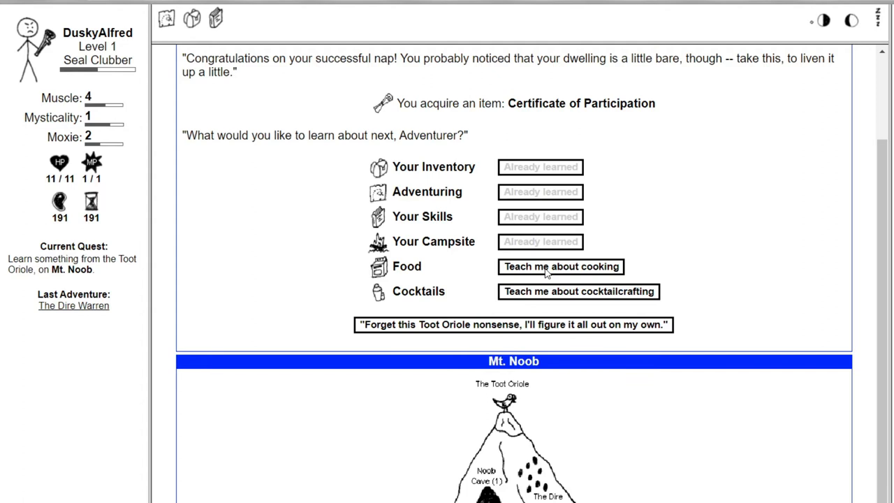
{"action": "mouse_move", "coordinate": [290, 332]}
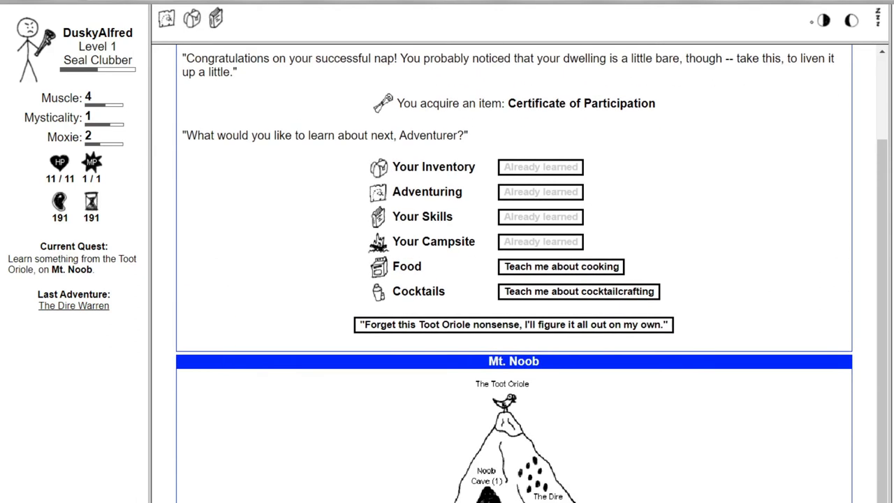
{"action": "scroll", "scroll_direction": "up", "scroll_amount": 3}
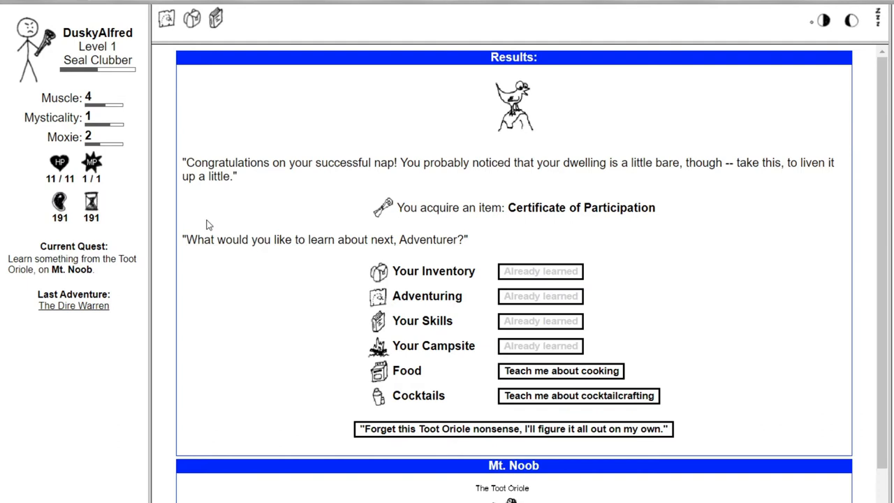
{"action": "mouse_move", "coordinate": [253, 220]}
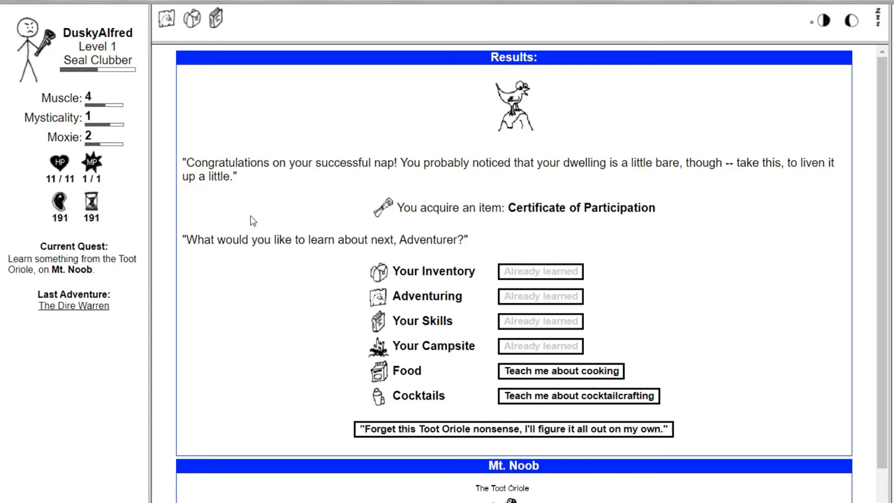
{"action": "mouse_move", "coordinate": [535, 377]}
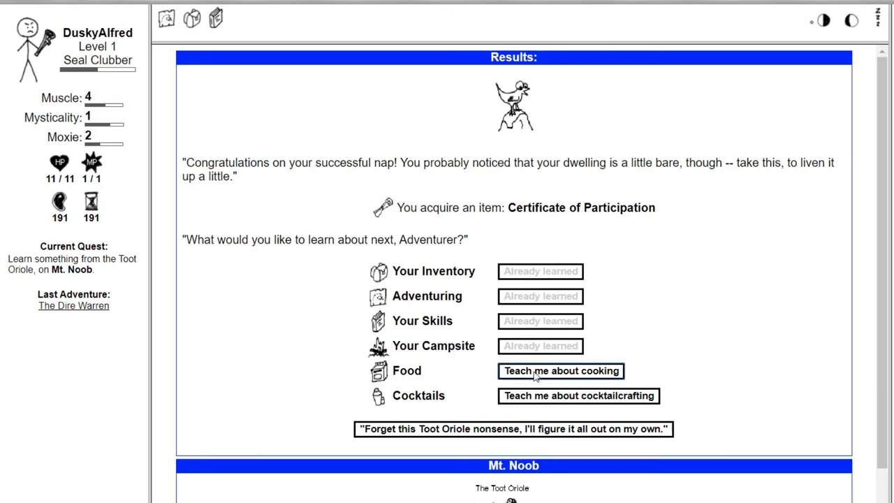
- Take the Toot Oriole's cooking lesson to receive the E-Z Cook™ oven
{"action": "left_click", "coordinate": [561, 371]}
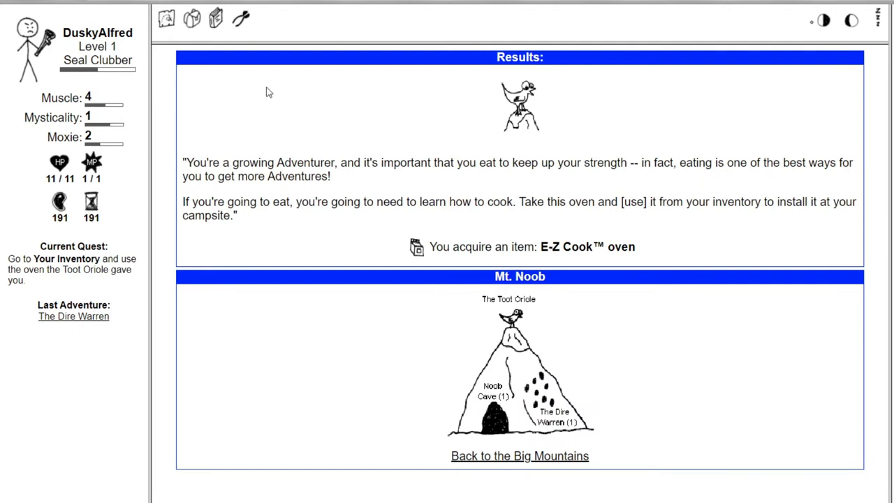
{"action": "mouse_move", "coordinate": [416, 189]}
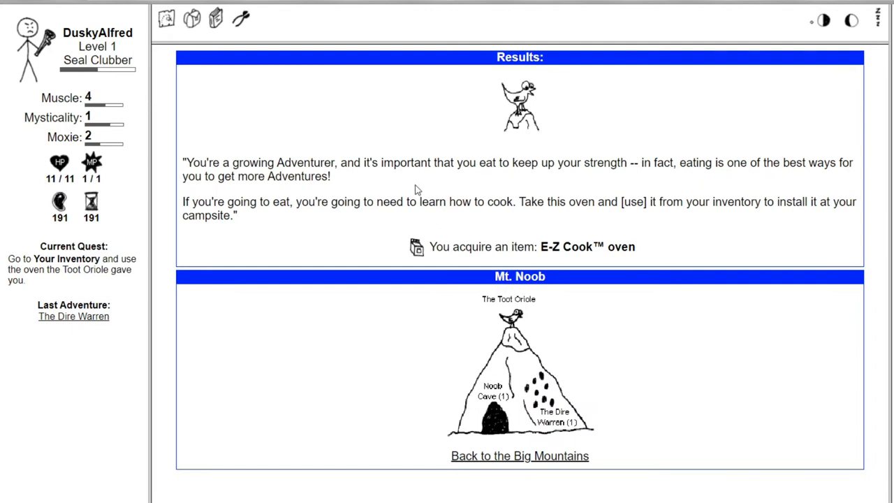
{"action": "mouse_move", "coordinate": [310, 219]}
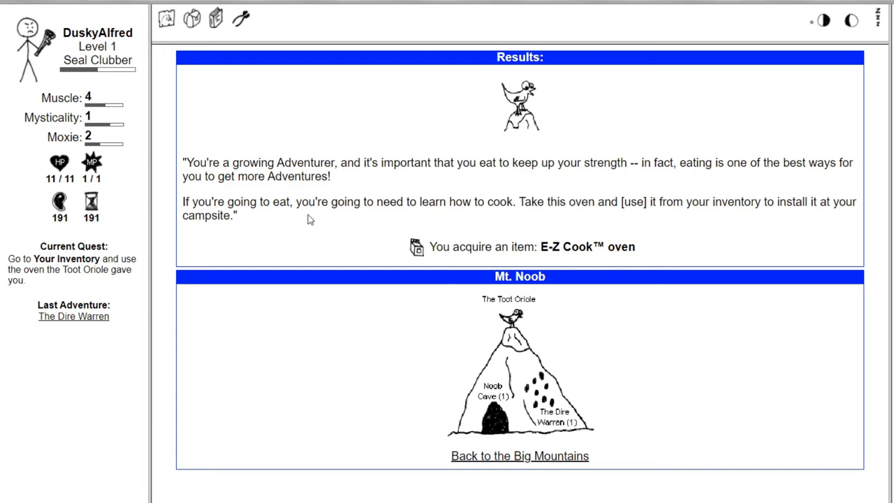
{"action": "mouse_move", "coordinate": [84, 222]}
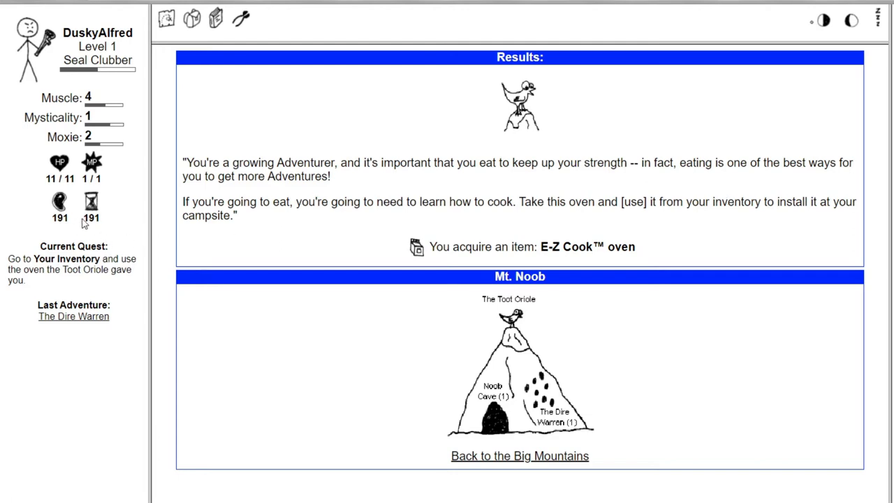
{"action": "mouse_move", "coordinate": [402, 181]}
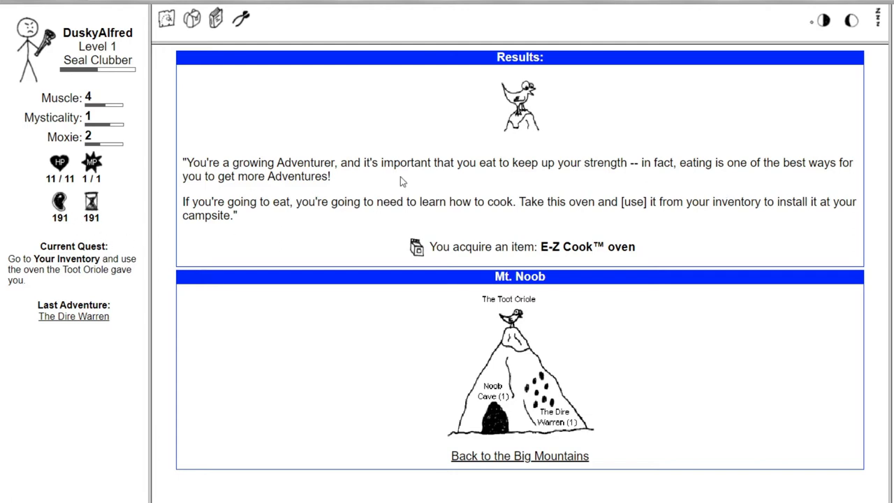
{"action": "mouse_move", "coordinate": [664, 208]}
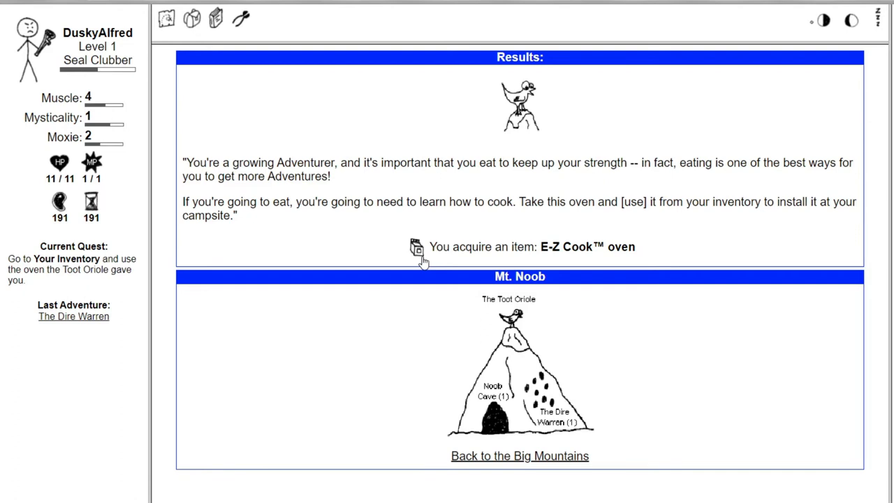
{"action": "mouse_move", "coordinate": [450, 201]}
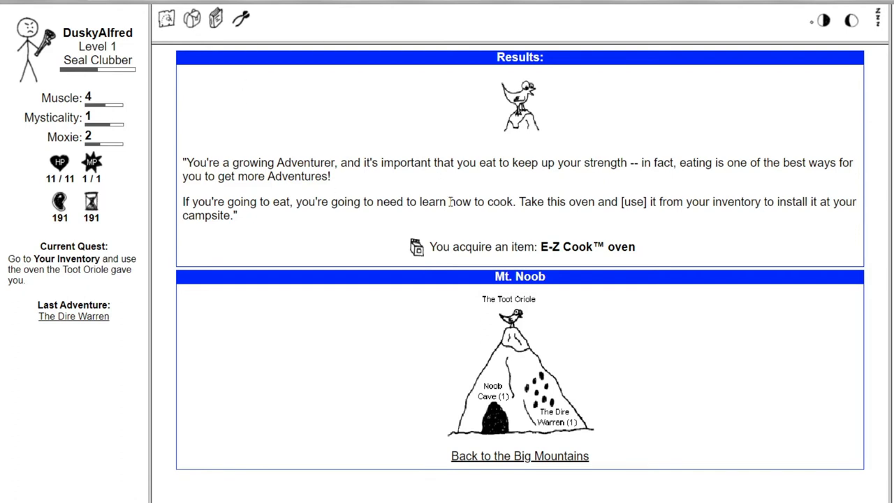
{"action": "left_click", "coordinate": [217, 22]}
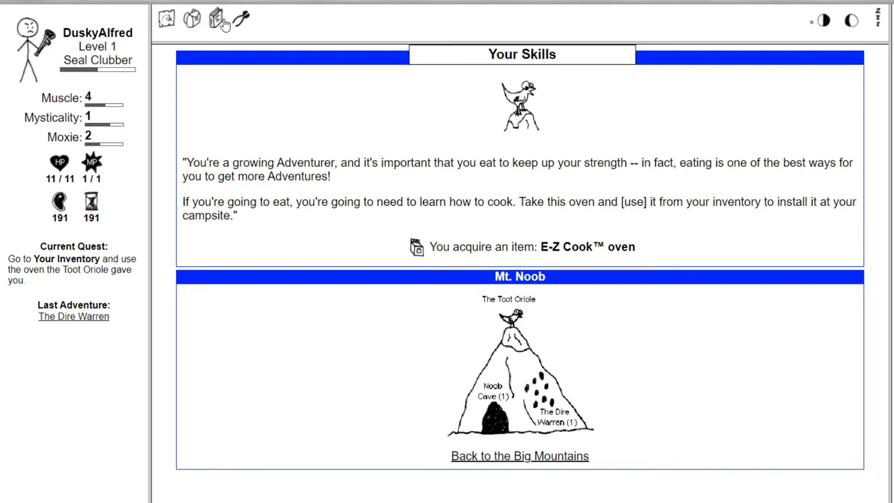
- Use the E-Z Cook oven from inventory, yielding strawberry, orange, lemon and popsicle sticks
{"action": "left_click", "coordinate": [217, 20]}
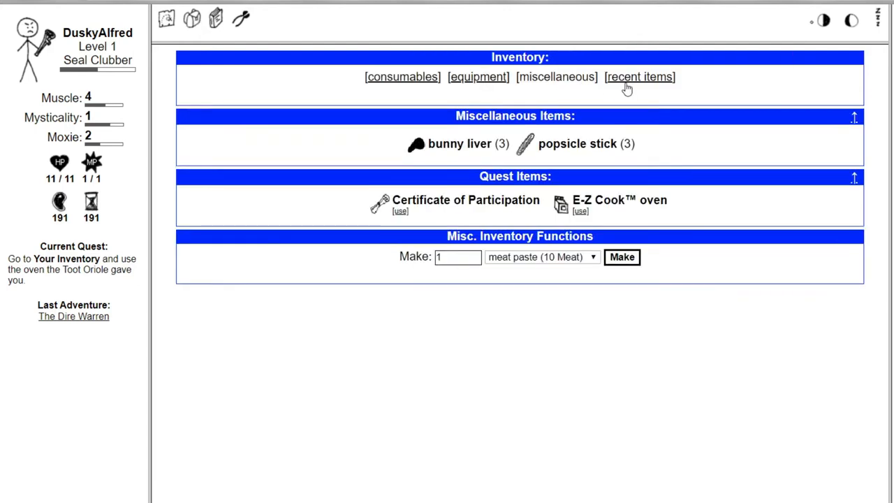
{"action": "mouse_move", "coordinate": [564, 209]}
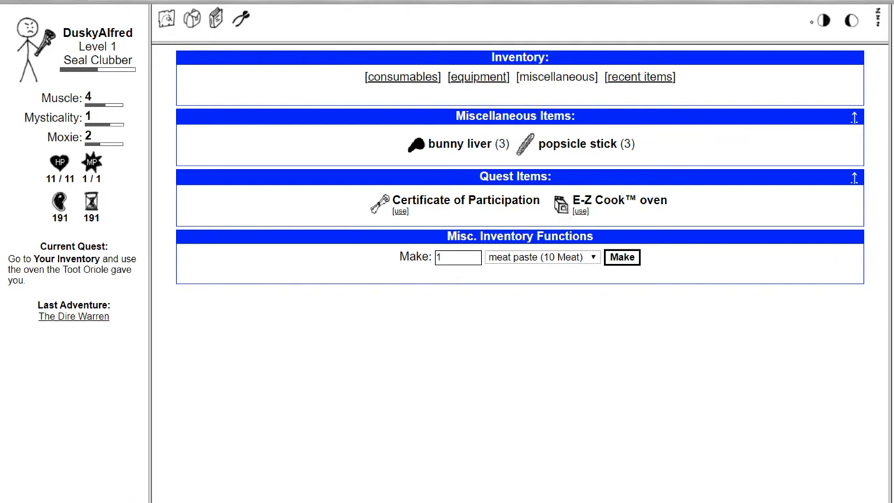
{"action": "mouse_move", "coordinate": [567, 208]}
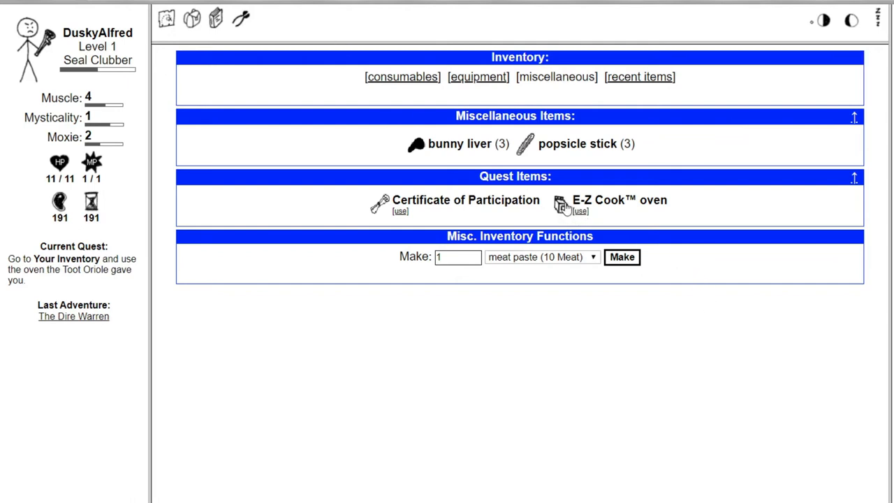
{"action": "left_click", "coordinate": [581, 212]}
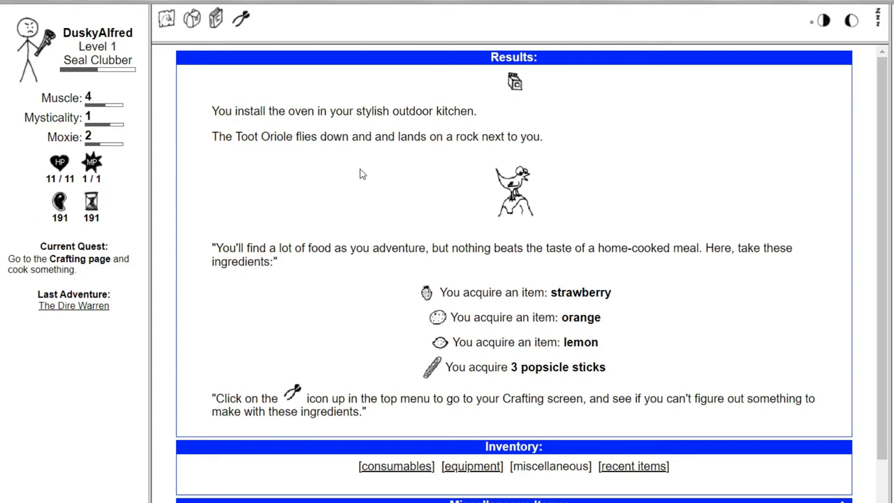
{"action": "mouse_move", "coordinate": [342, 275]}
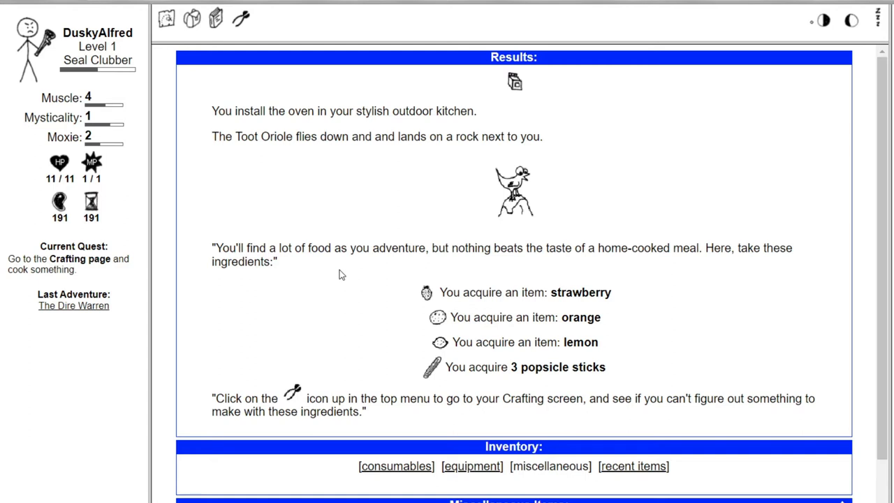
{"action": "mouse_move", "coordinate": [304, 373]}
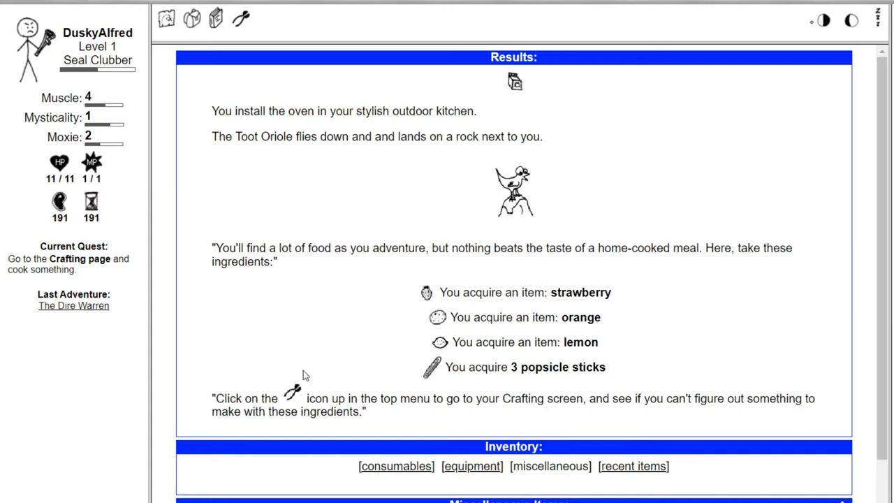
{"action": "mouse_move", "coordinate": [292, 391]}
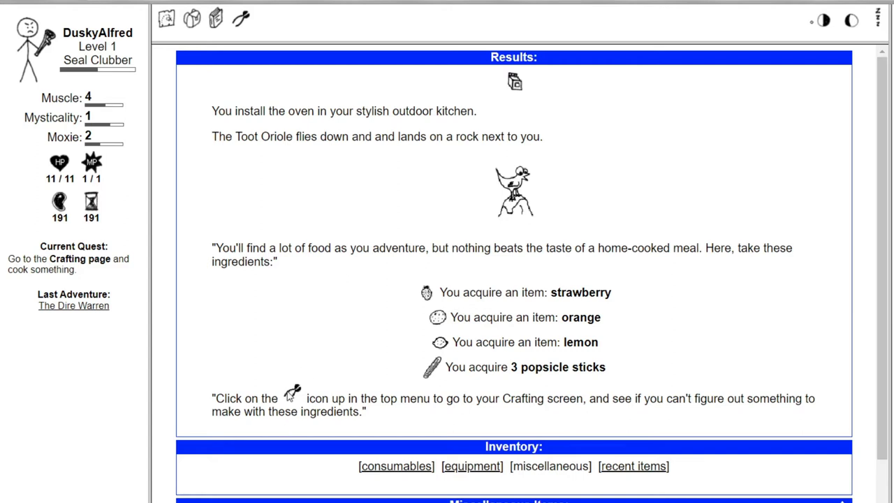
{"action": "mouse_move", "coordinate": [330, 366]}
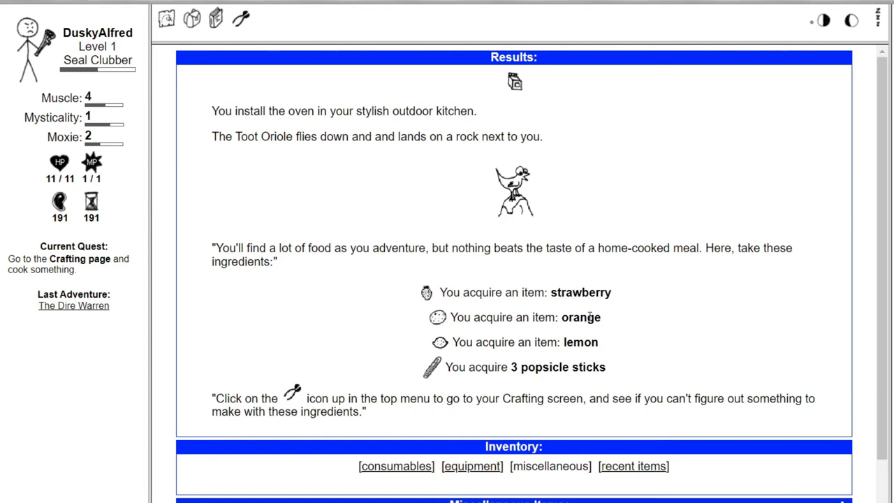
{"action": "scroll", "scroll_direction": "down", "scroll_amount": 3}
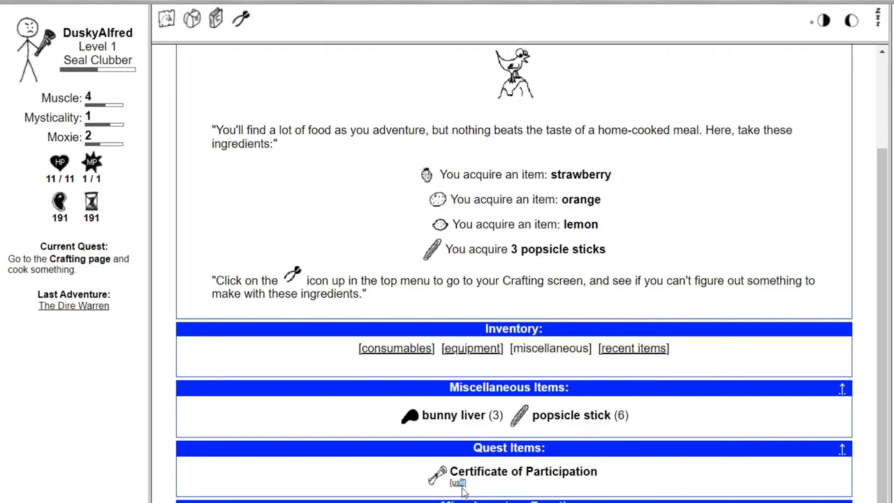
- Hang the Certificate of Participation, then bake an orange with a popsicle stick
{"action": "left_click", "coordinate": [454, 484]}
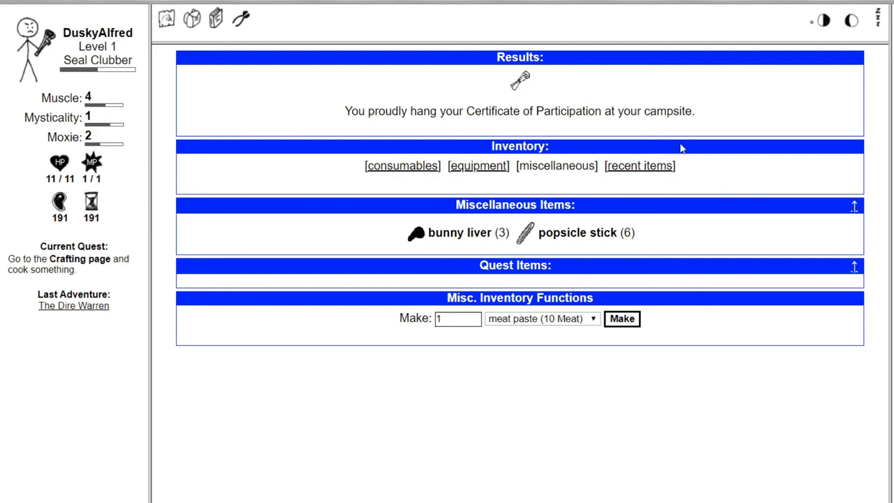
{"action": "mouse_move", "coordinate": [560, 101]}
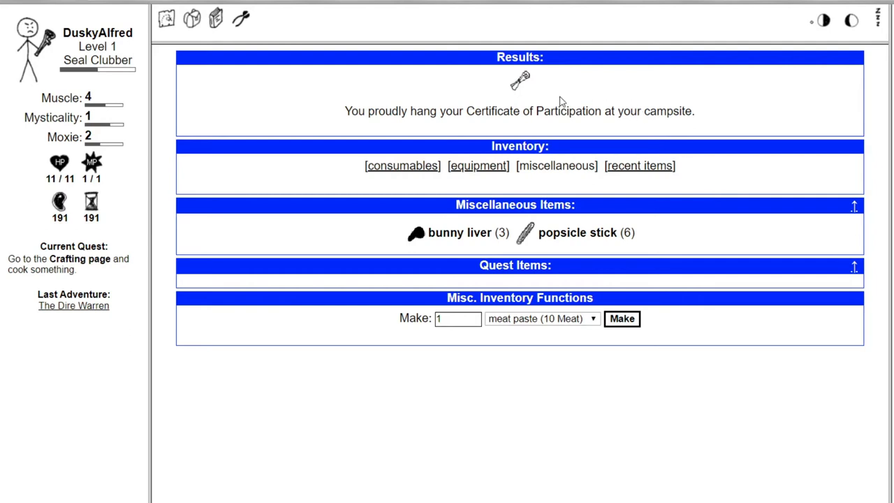
{"action": "mouse_move", "coordinate": [180, 23]}
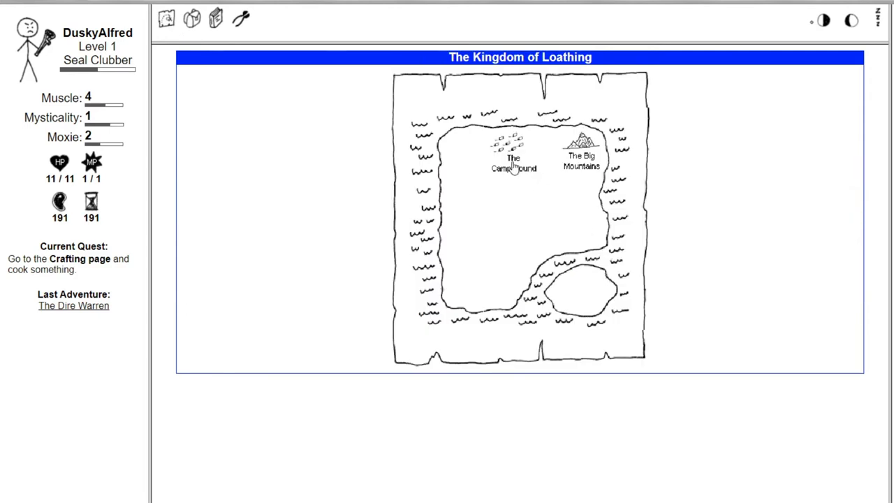
{"action": "left_click", "coordinate": [511, 168]}
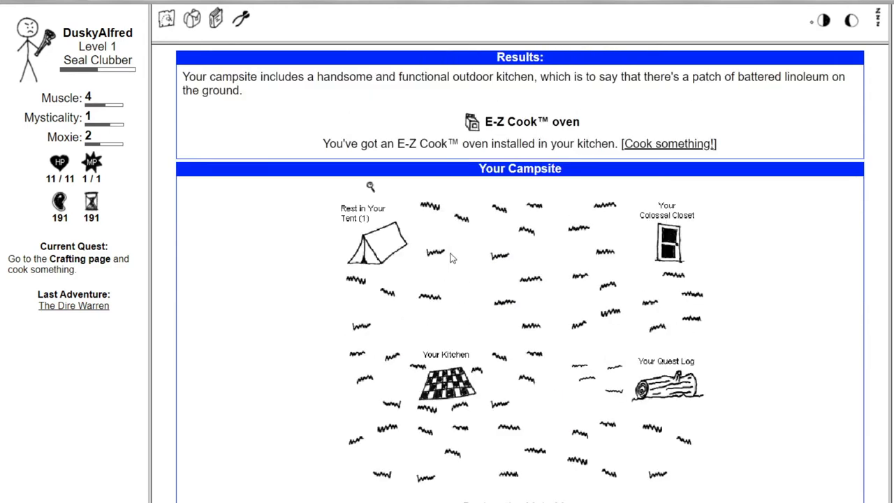
{"action": "mouse_move", "coordinate": [638, 147]}
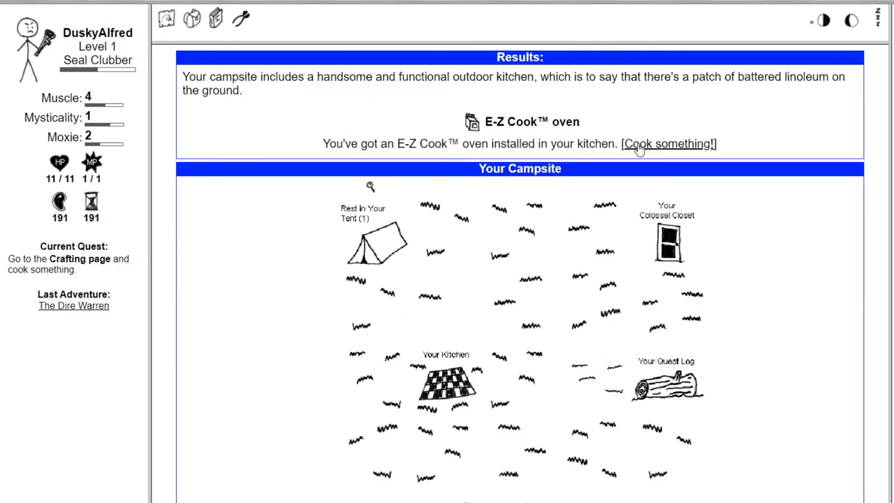
{"action": "left_click", "coordinate": [668, 144]}
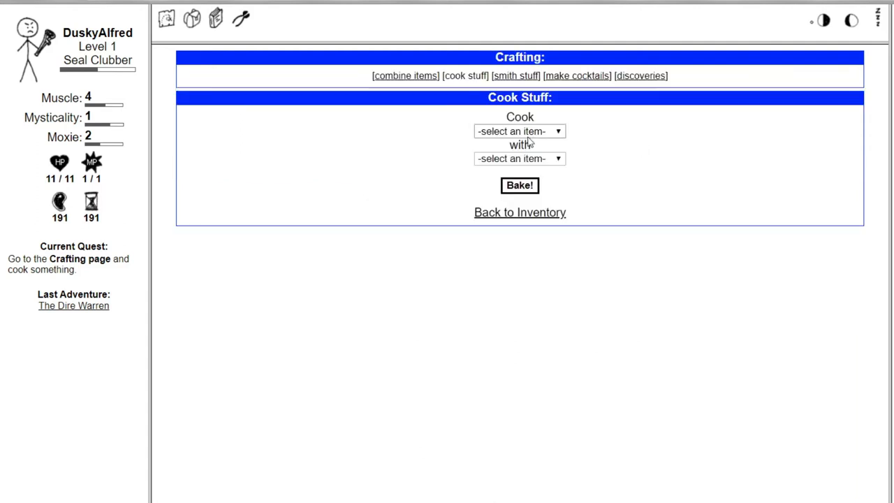
{"action": "left_click", "coordinate": [519, 131]}
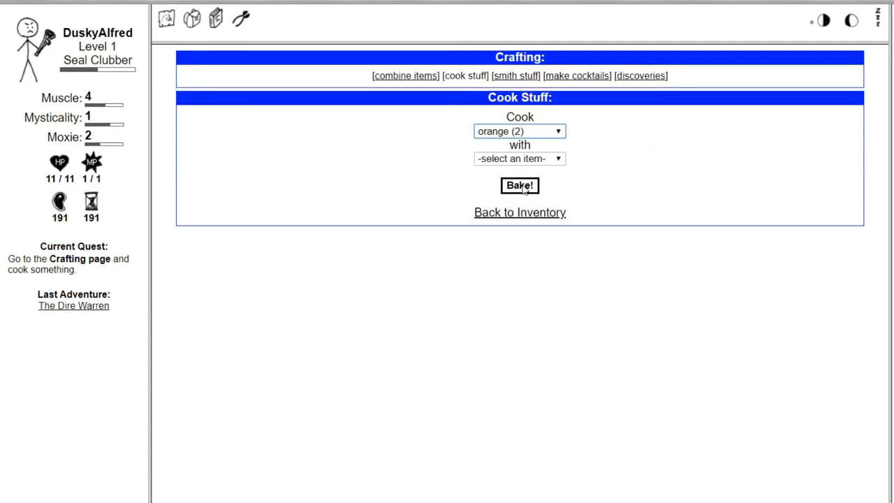
{"action": "left_click", "coordinate": [518, 158]}
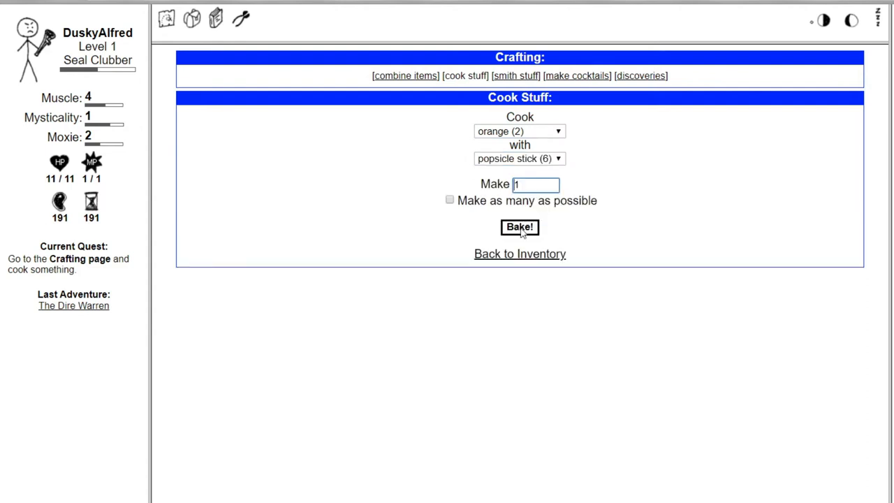
{"action": "left_click", "coordinate": [519, 227]}
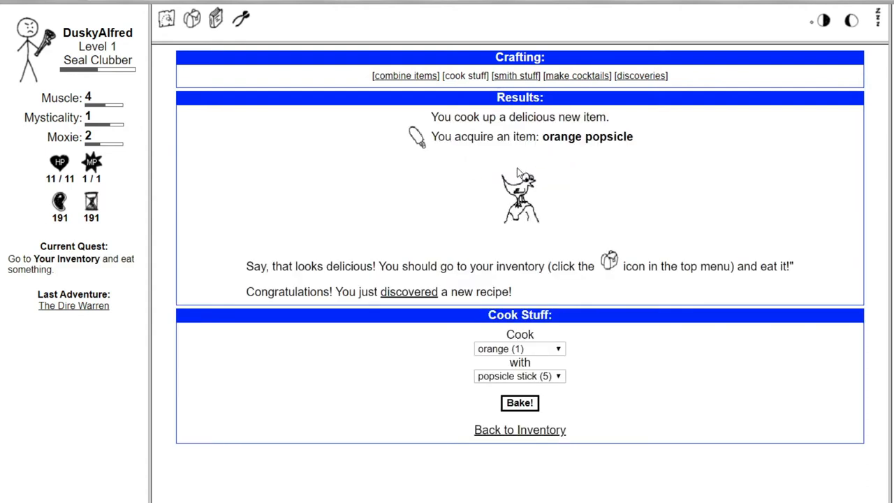
{"action": "mouse_move", "coordinate": [309, 207]}
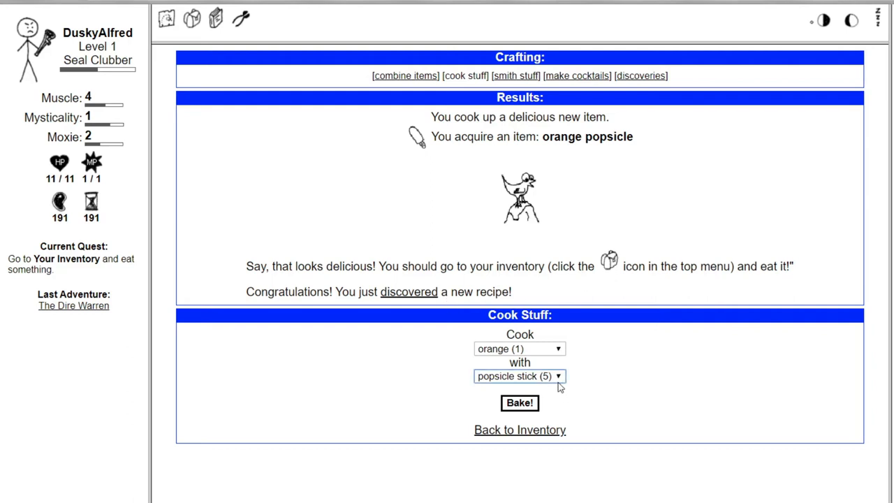
{"action": "mouse_move", "coordinate": [539, 376]}
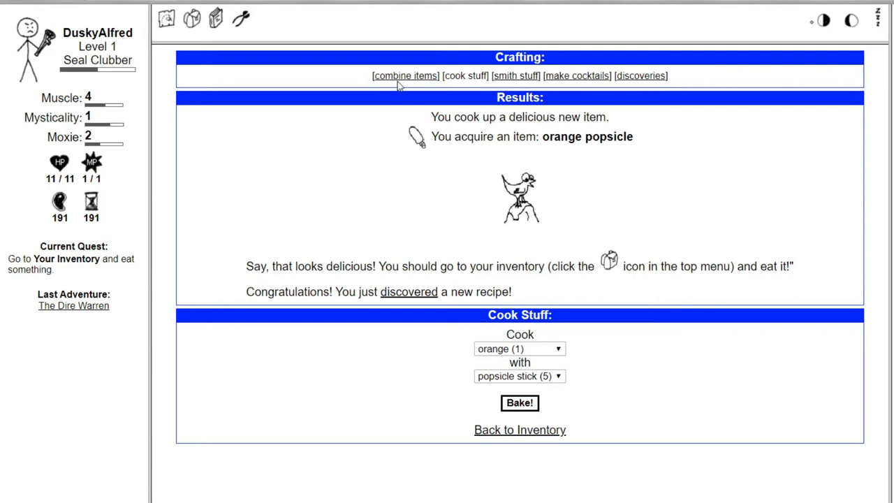
- Browse the combine, smithing, cocktail and discoveries sections, ending on miscellaneous discoveries
{"action": "left_click", "coordinate": [402, 76]}
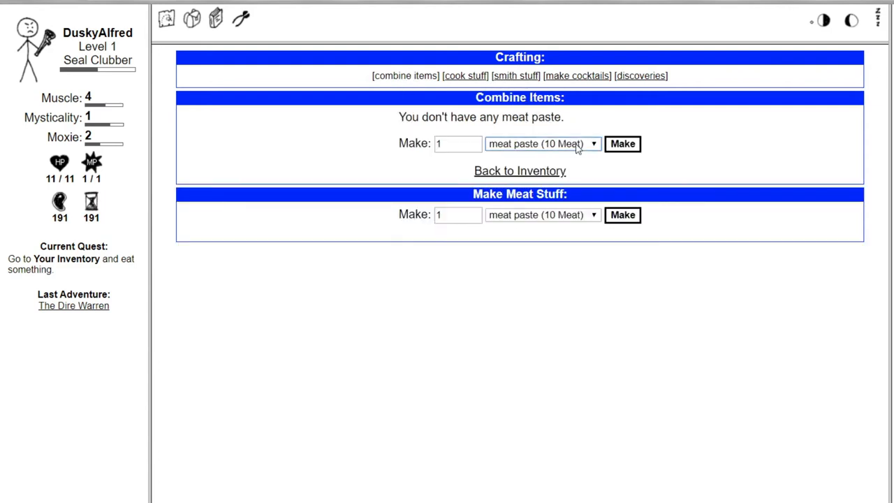
{"action": "mouse_move", "coordinate": [554, 162]}
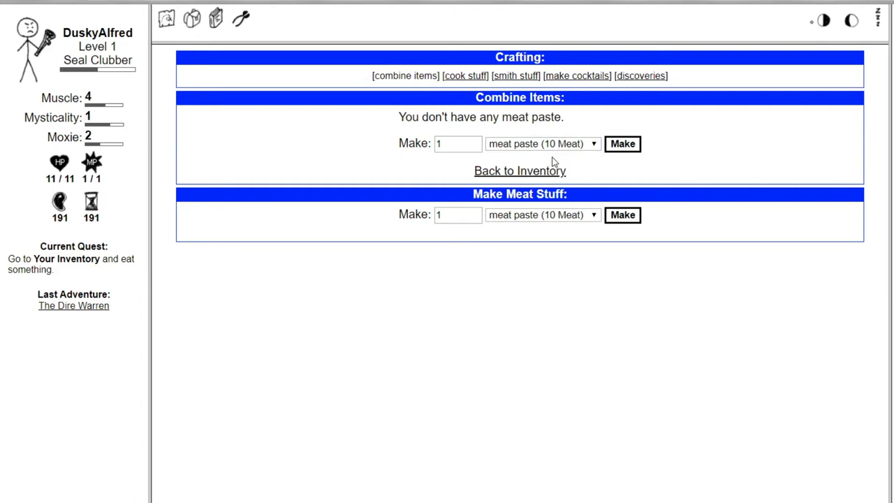
{"action": "left_click", "coordinate": [518, 76]}
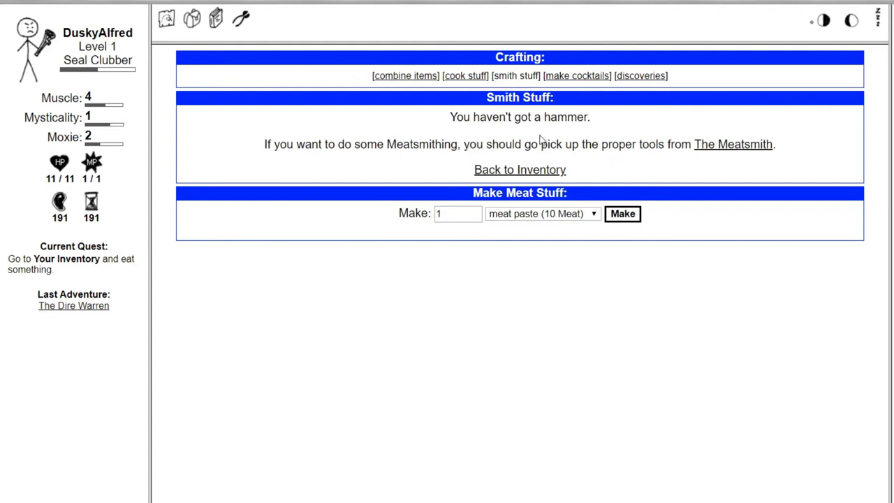
{"action": "left_click", "coordinate": [578, 75]}
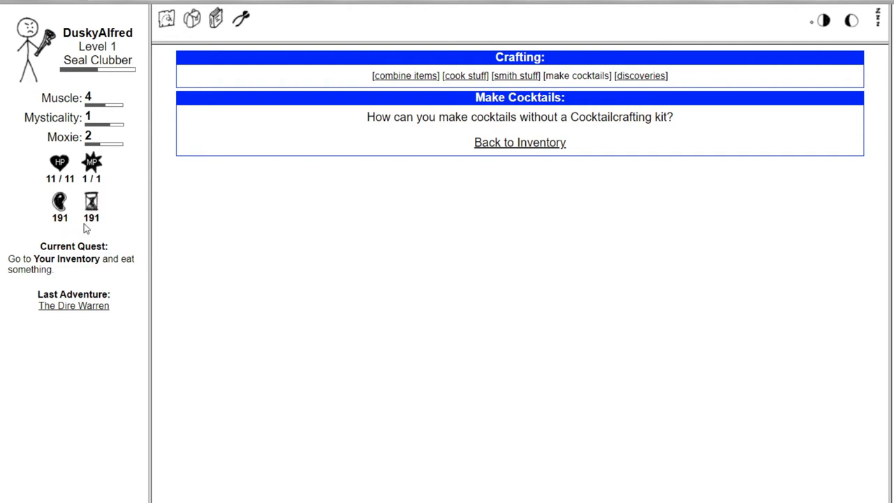
{"action": "left_click", "coordinate": [644, 75]}
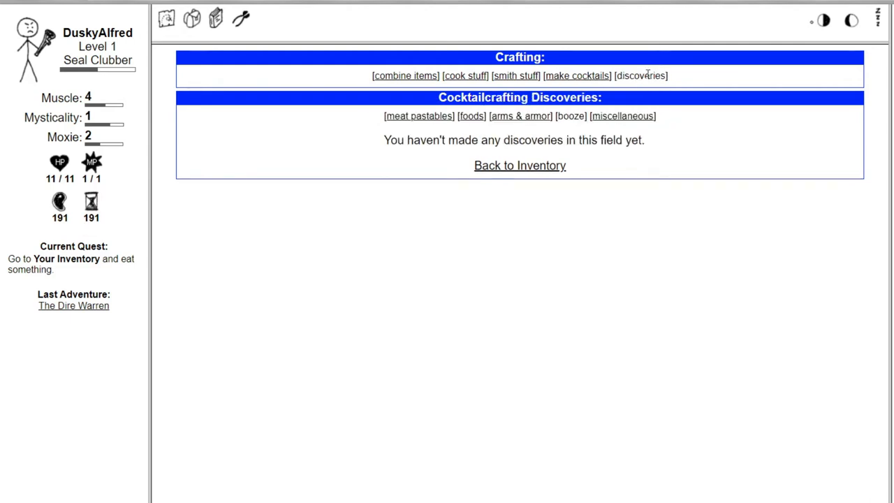
{"action": "mouse_move", "coordinate": [473, 124]}
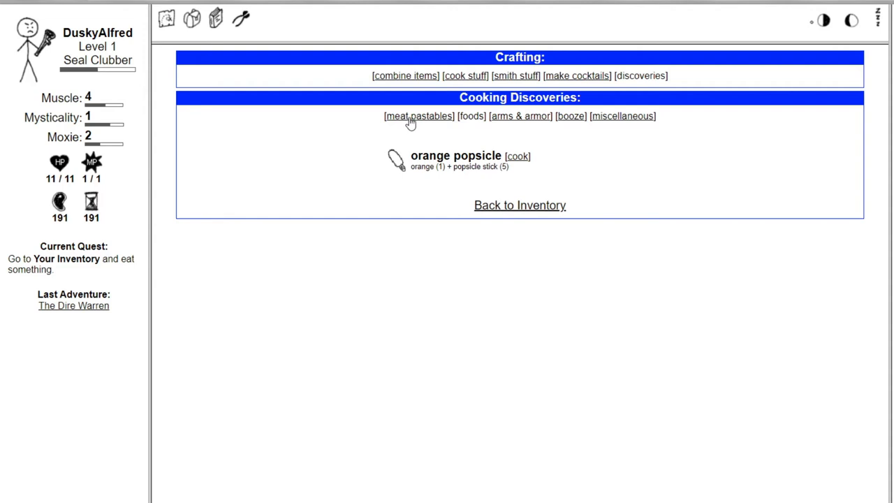
{"action": "left_click", "coordinate": [622, 116]}
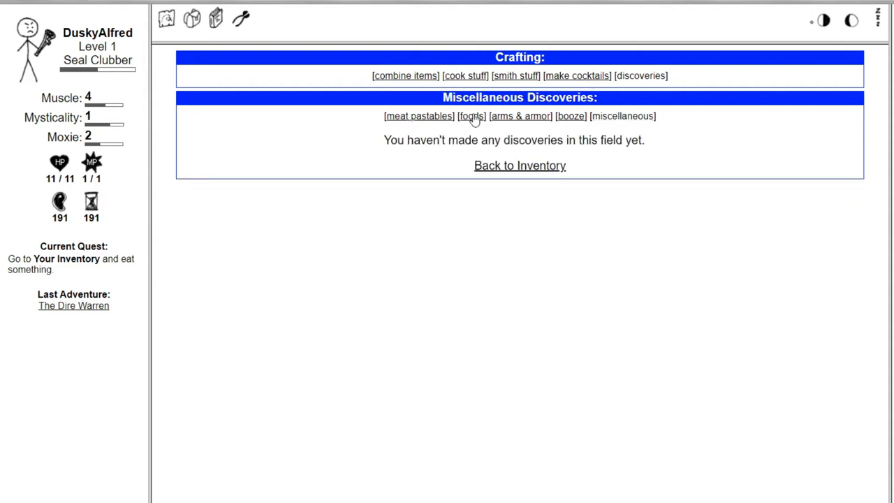
- Bake another orange popsicle from the remaining orange and a popsicle stick
{"action": "left_click", "coordinate": [465, 76]}
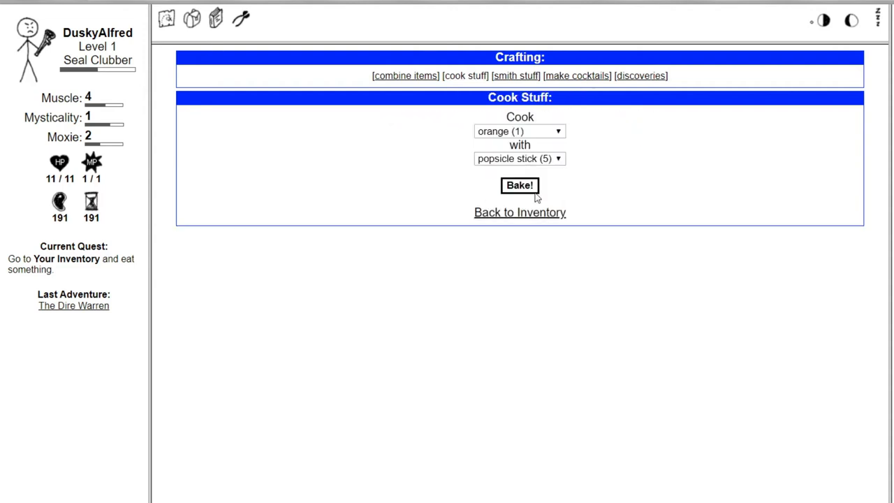
{"action": "left_click", "coordinate": [519, 185]}
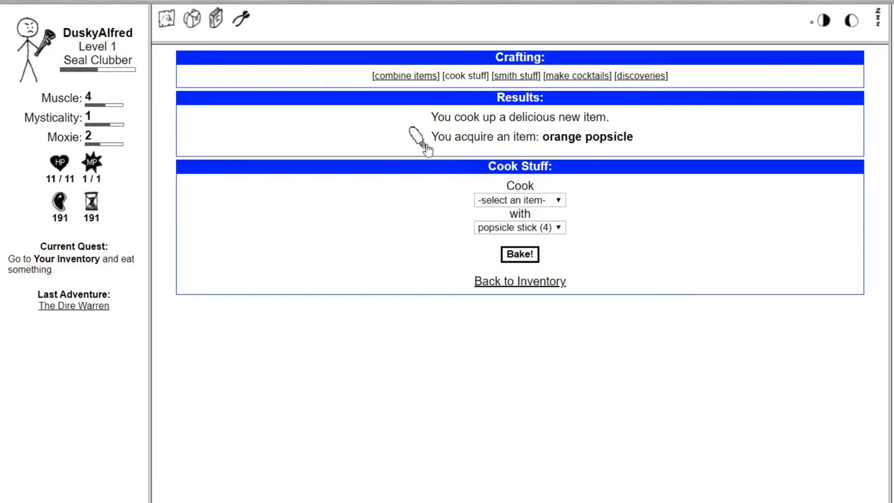
{"action": "mouse_move", "coordinate": [420, 143]}
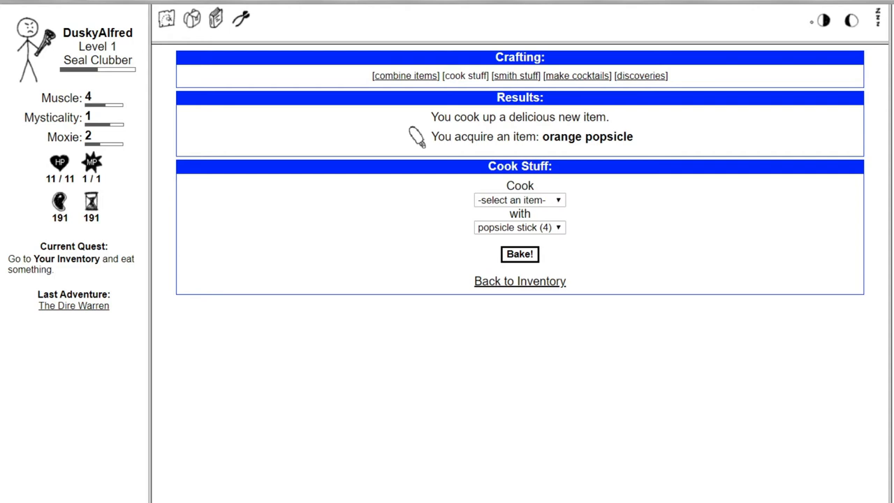
{"action": "left_click", "coordinate": [190, 19]}
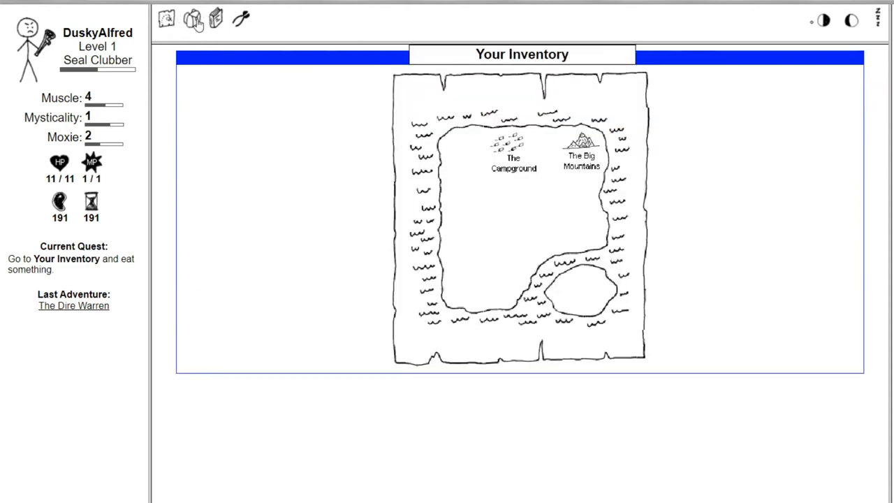
- Eat one orange popsicle from the consumables for 2 adventures
{"action": "left_click", "coordinate": [193, 19]}
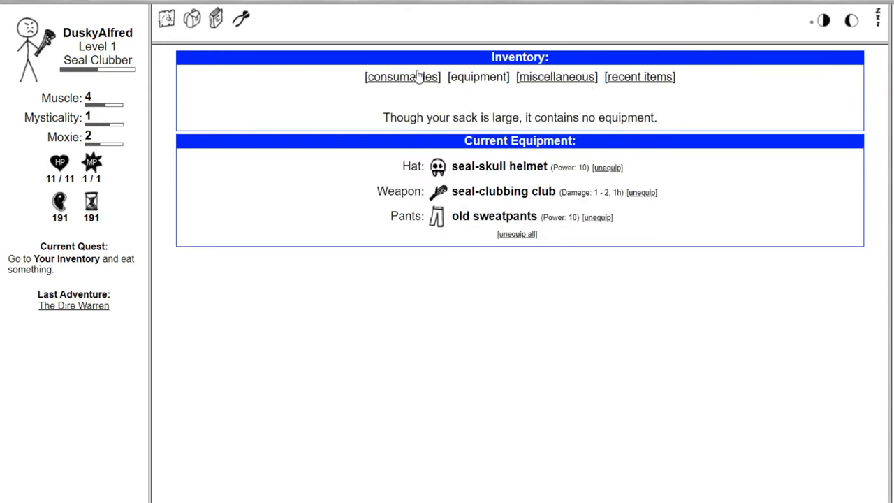
{"action": "left_click", "coordinate": [397, 77]}
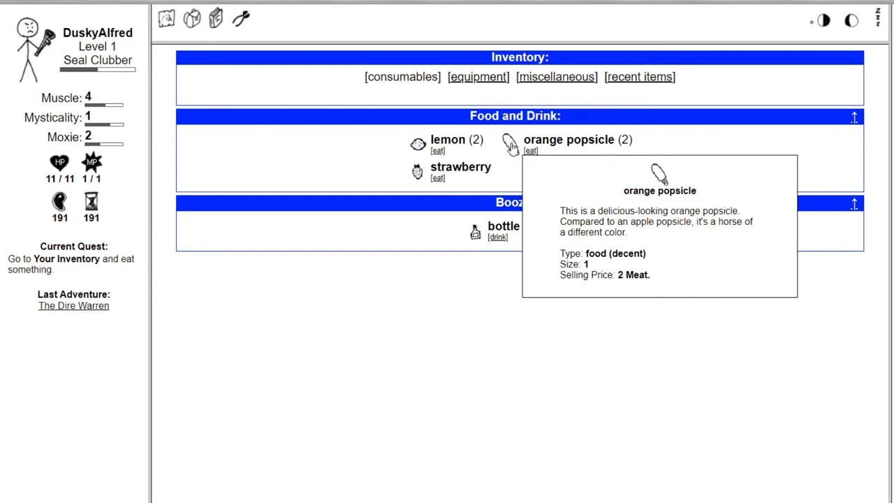
{"action": "mouse_move", "coordinate": [416, 143]}
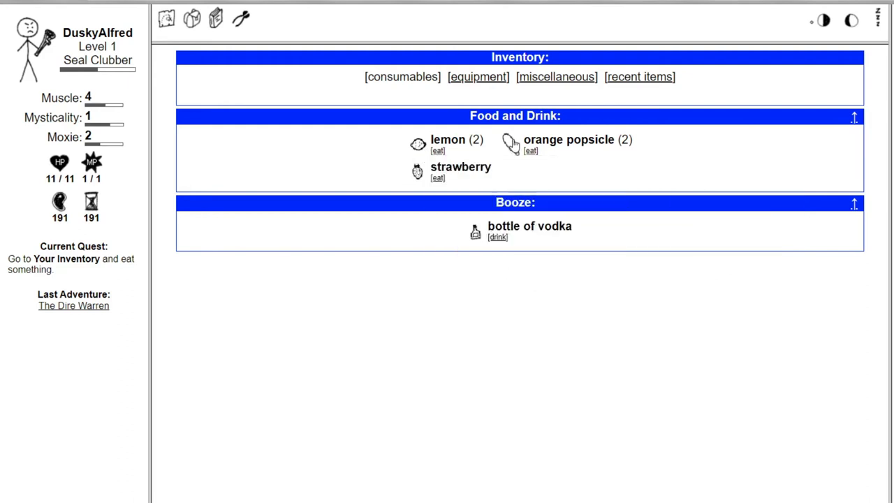
{"action": "mouse_move", "coordinate": [516, 143]}
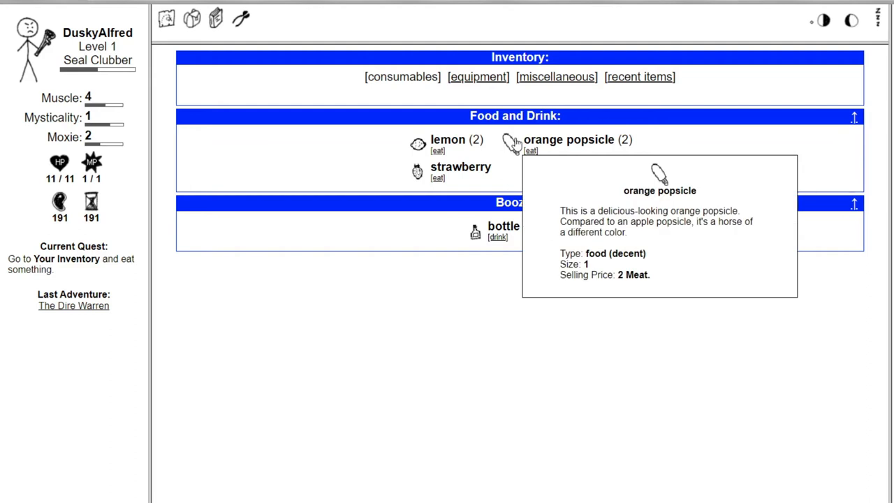
{"action": "mouse_move", "coordinate": [521, 175]}
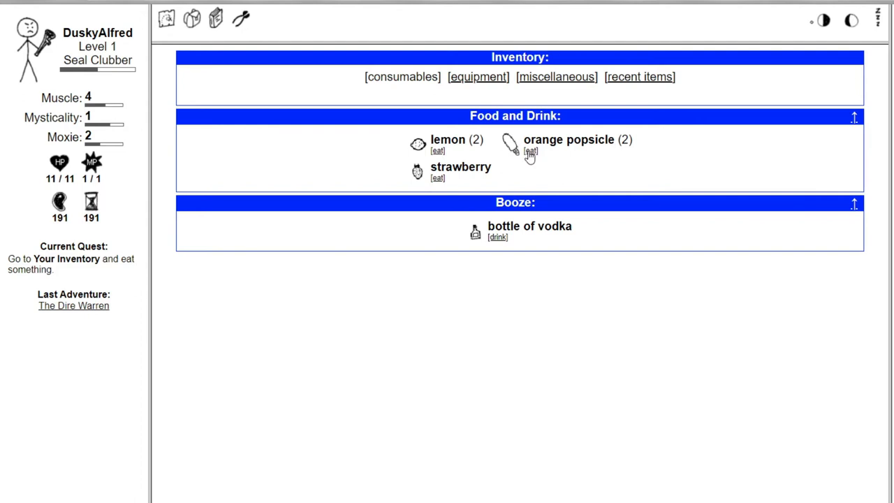
{"action": "left_click", "coordinate": [529, 151]}
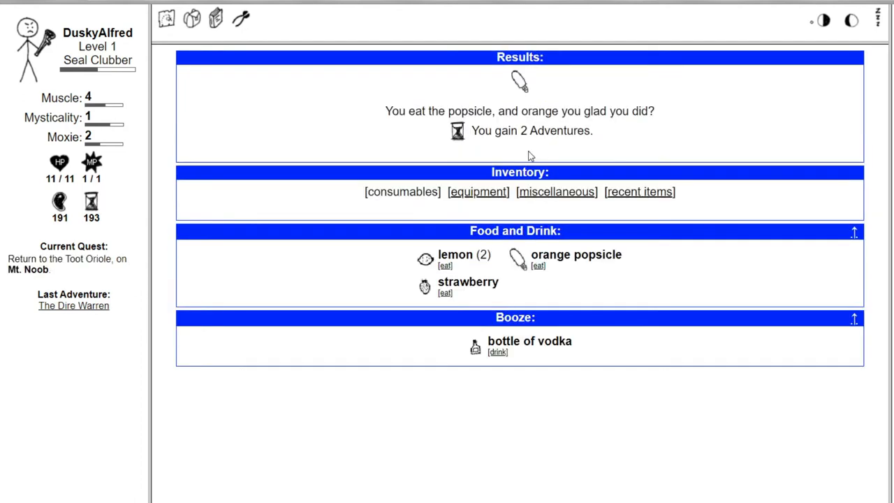
{"action": "mouse_move", "coordinate": [449, 86]}
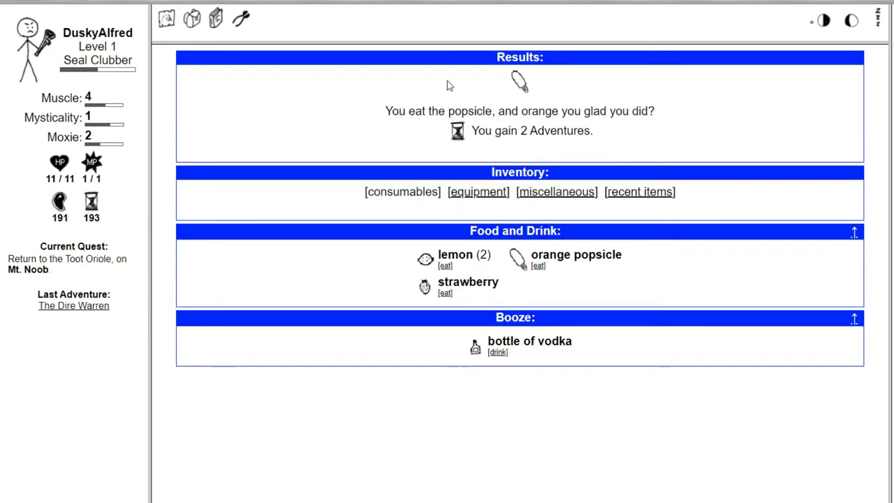
{"action": "mouse_move", "coordinate": [94, 235]}
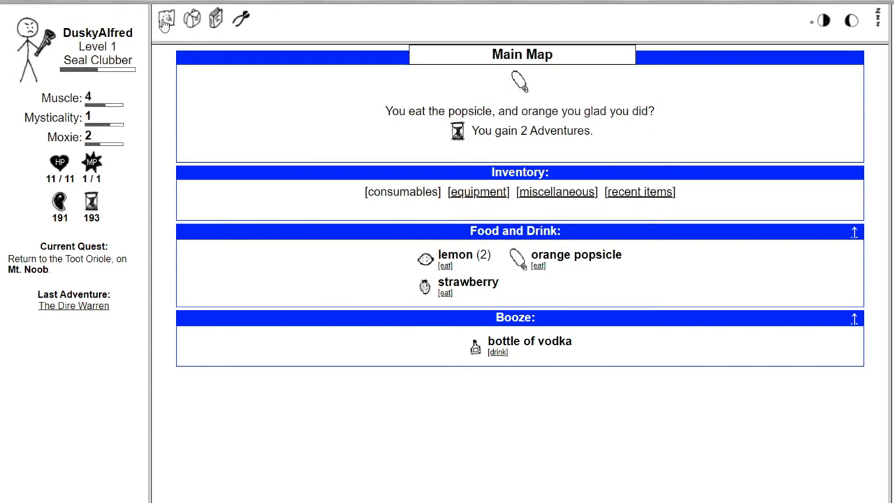
- Take the Toot Oriole's cocktailcrafting lesson on Mt. Noob to get My First Shaker™
{"action": "left_click", "coordinate": [168, 19]}
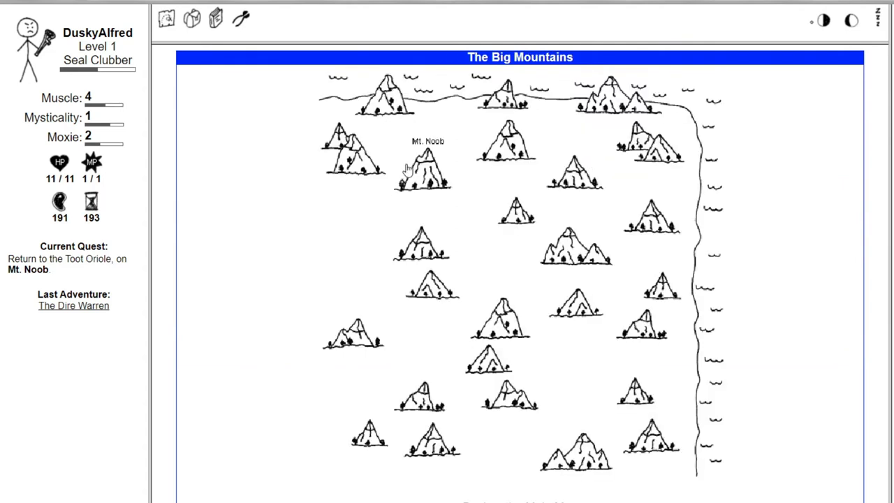
{"action": "left_click", "coordinate": [428, 168]}
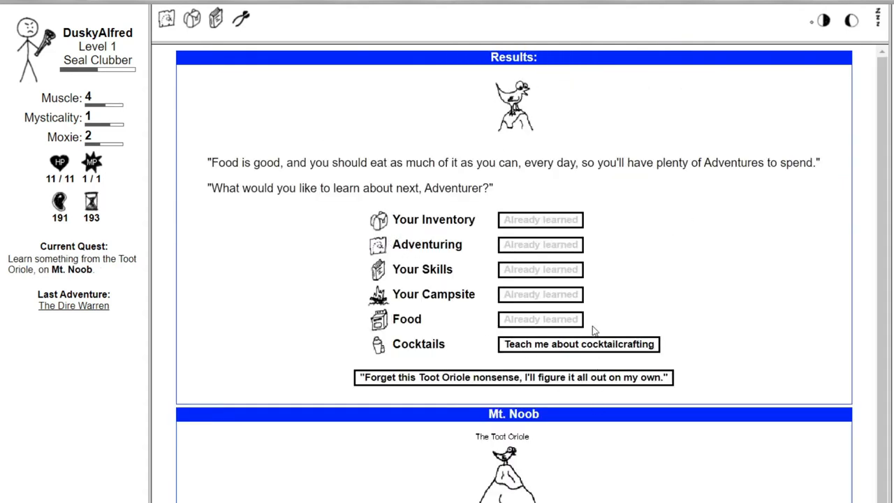
{"action": "mouse_move", "coordinate": [404, 130]}
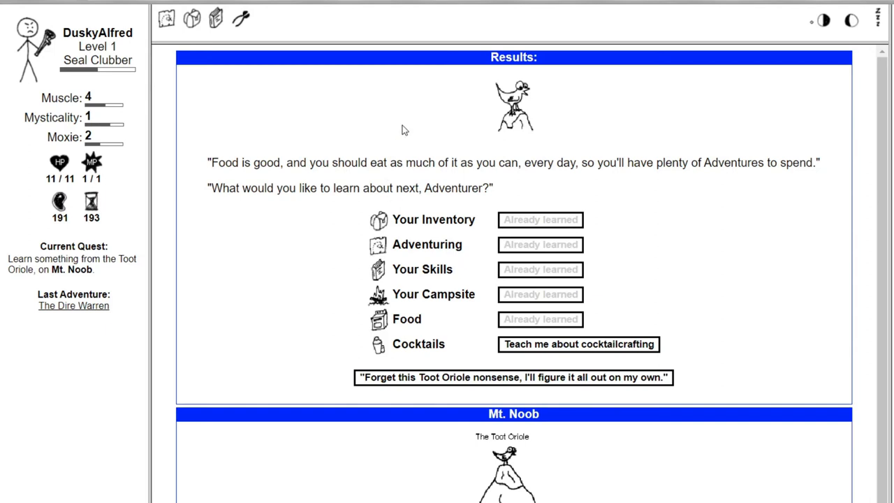
{"action": "left_click", "coordinate": [579, 345]}
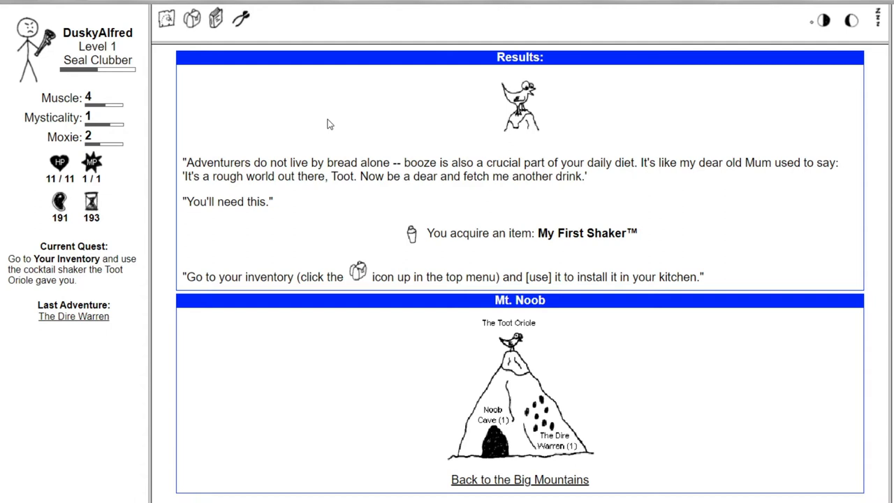
{"action": "mouse_move", "coordinate": [502, 155]}
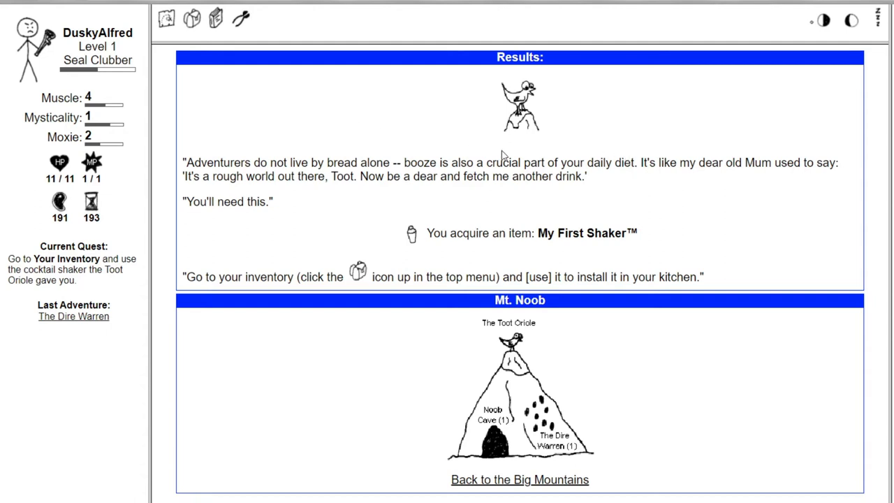
{"action": "mouse_move", "coordinate": [391, 206]}
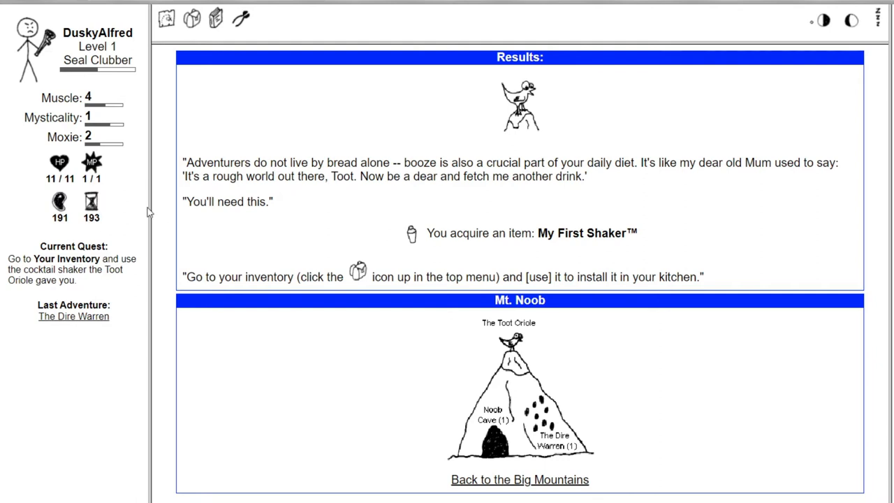
{"action": "mouse_move", "coordinate": [418, 234]}
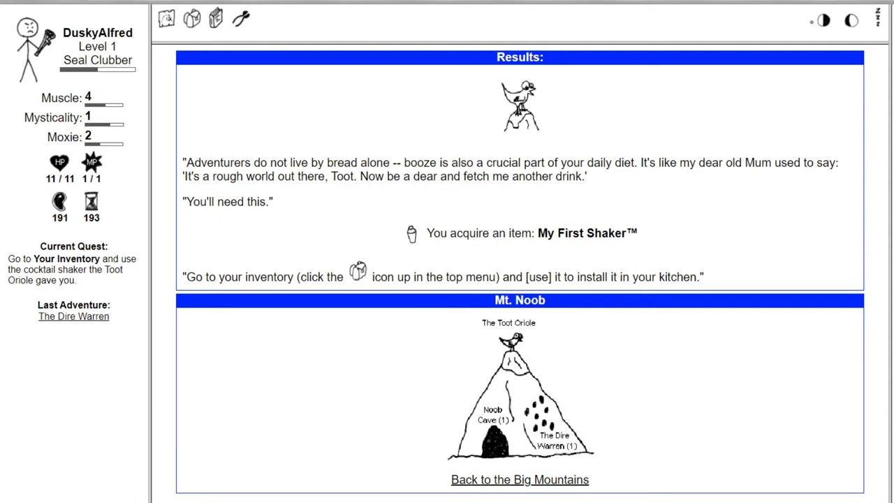
{"action": "mouse_move", "coordinate": [412, 245]}
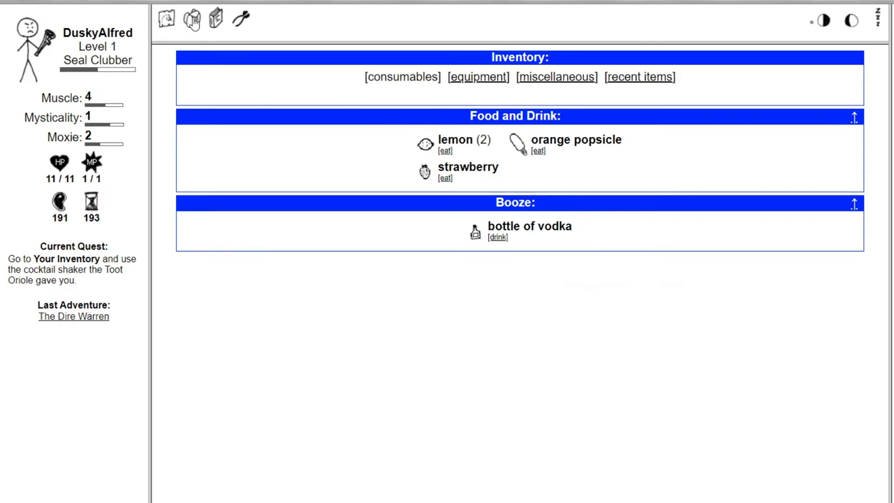
- Use My First Shaker from miscellaneous items, receiving grapefruit, olive, lemon, whiskey, vodka, gin
{"action": "left_click", "coordinate": [557, 77]}
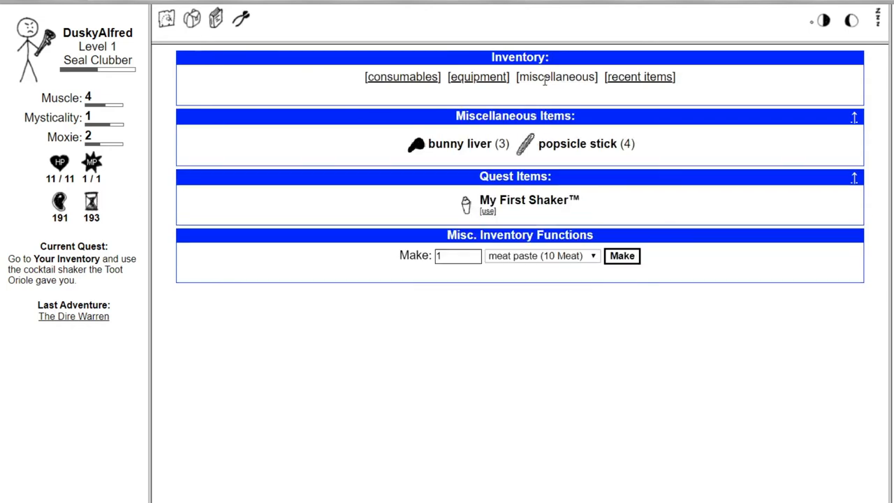
{"action": "mouse_move", "coordinate": [465, 205]}
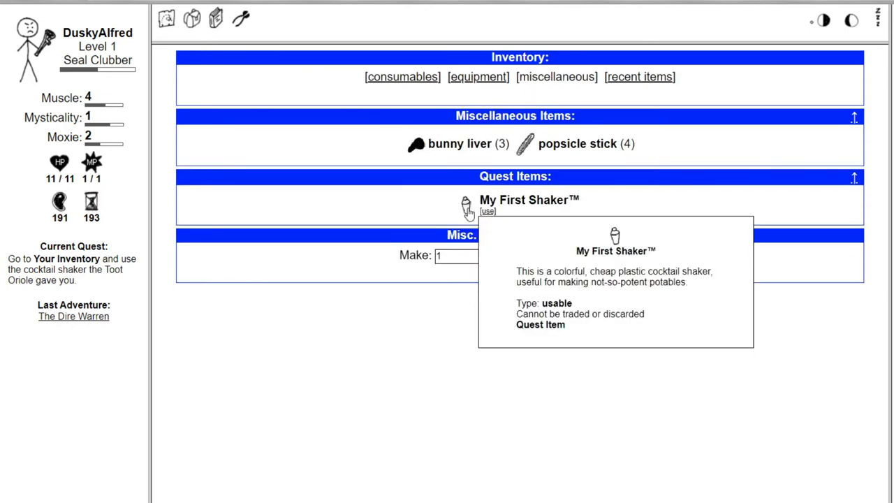
{"action": "mouse_move", "coordinate": [471, 213]}
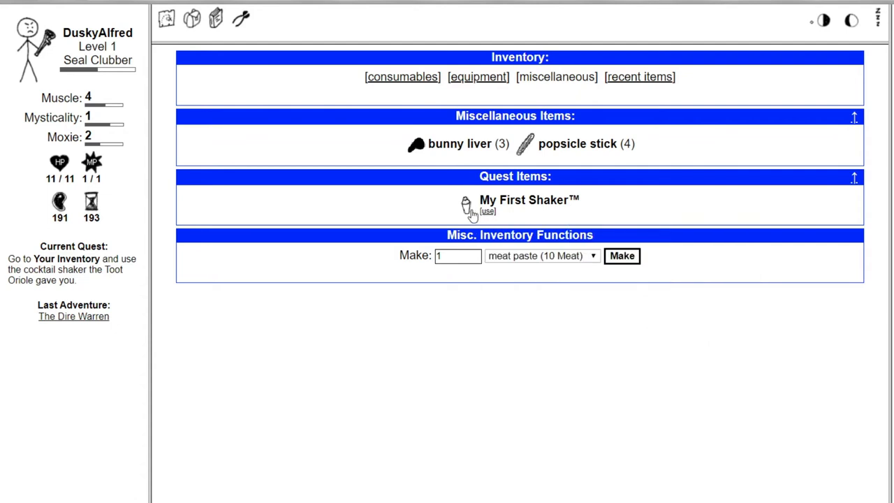
{"action": "mouse_move", "coordinate": [463, 206]}
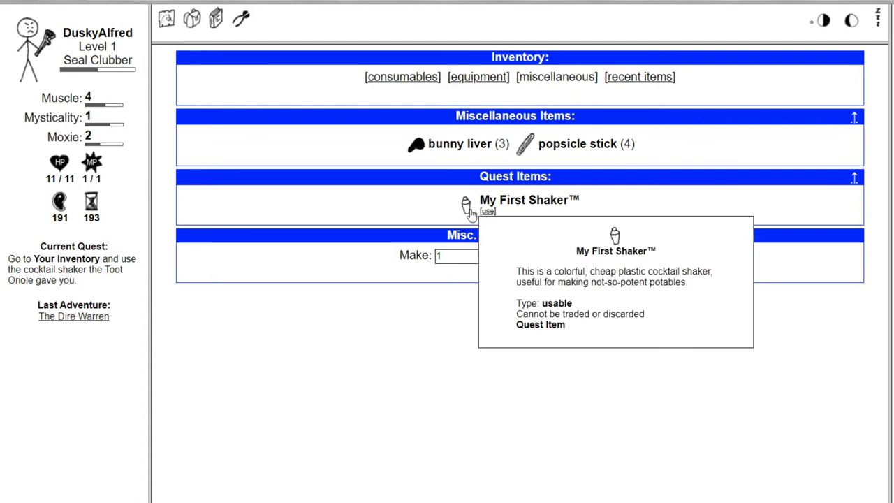
{"action": "mouse_move", "coordinate": [503, 200]}
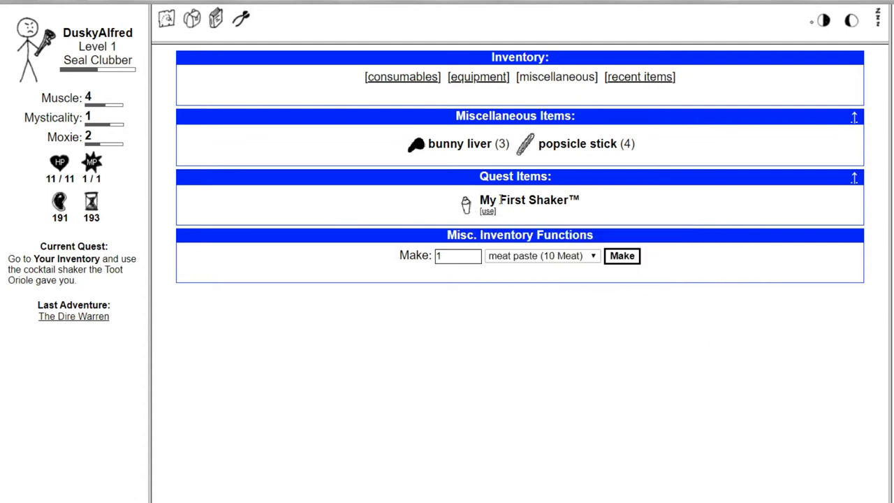
{"action": "left_click", "coordinate": [486, 211]}
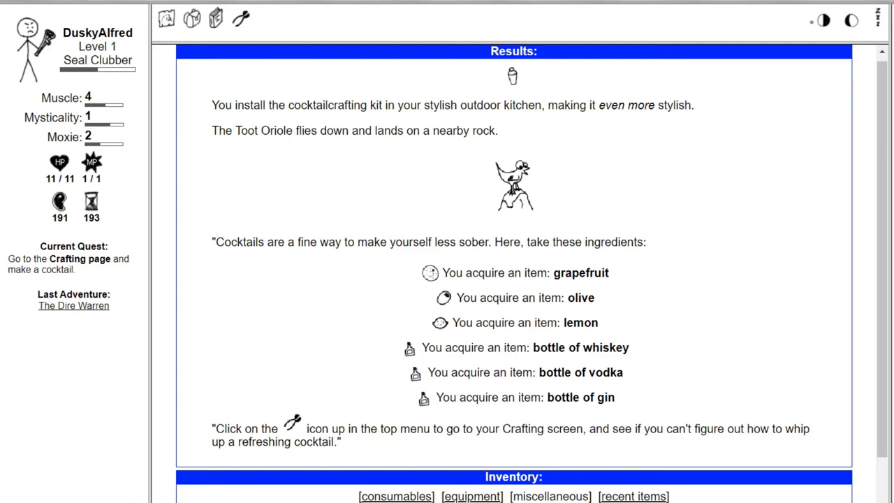
{"action": "scroll", "scroll_direction": "down", "scroll_amount": 3}
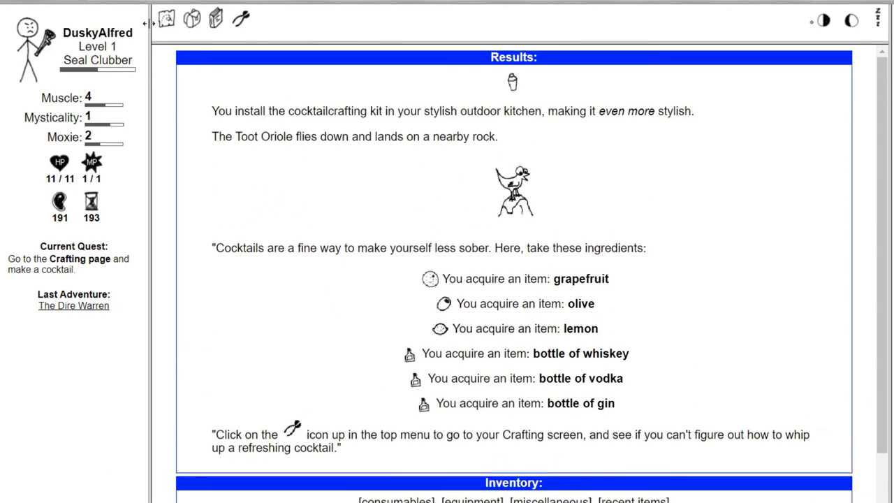
- After trying vodka and lemon, shake an olive with the bottle of gin into a martini
{"action": "left_click", "coordinate": [241, 19]}
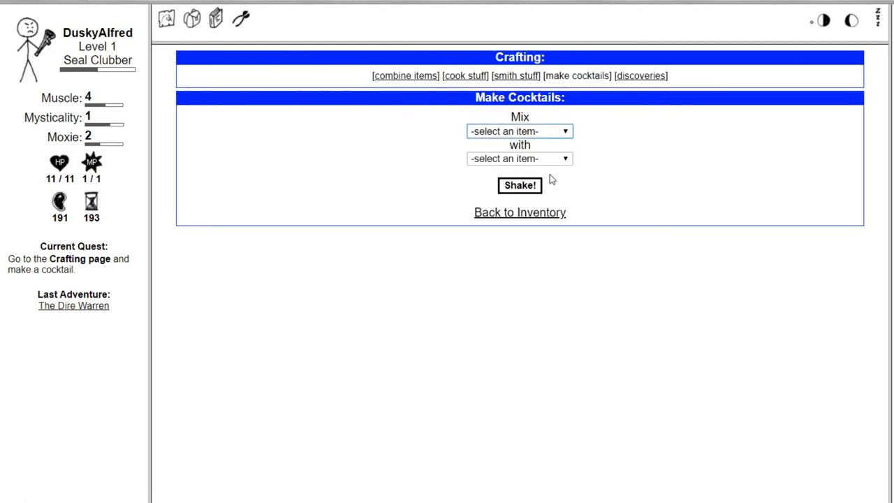
{"action": "left_click", "coordinate": [519, 131]}
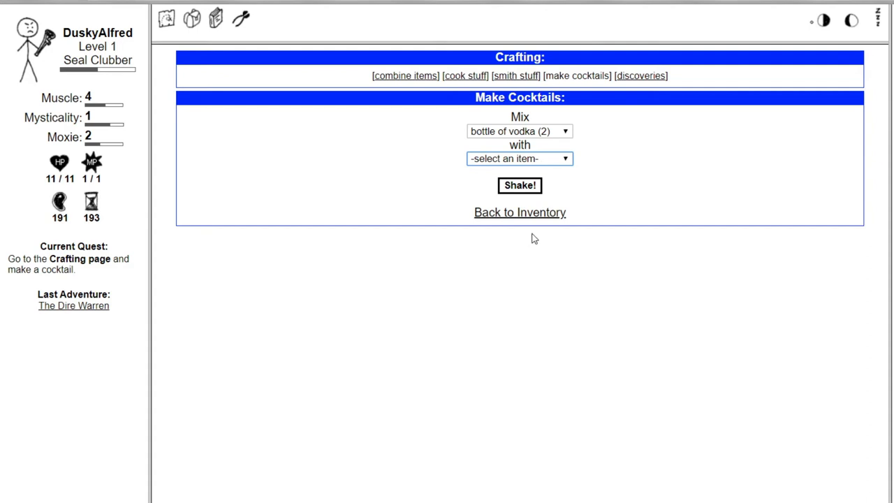
{"action": "mouse_move", "coordinate": [524, 246]}
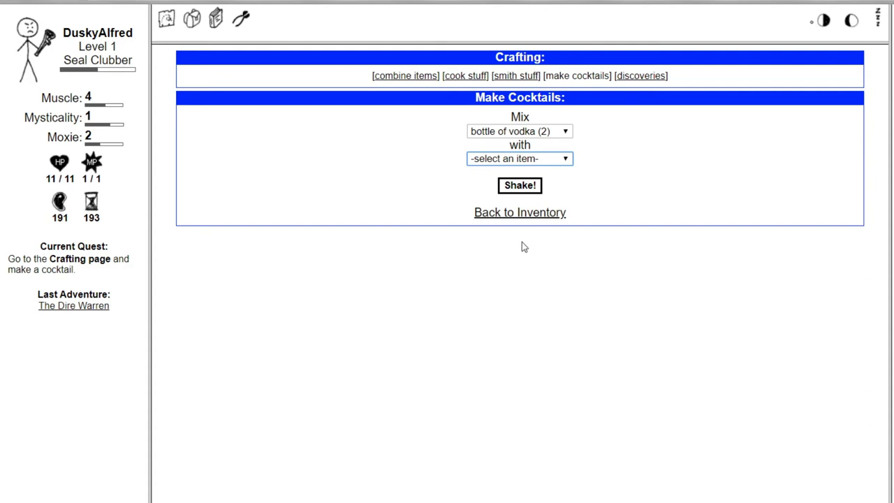
{"action": "mouse_move", "coordinate": [519, 235]}
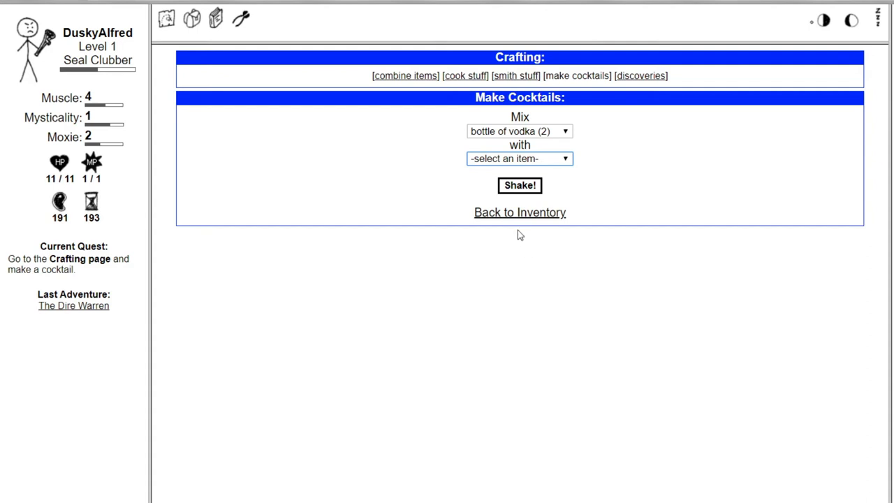
{"action": "left_click", "coordinate": [519, 185]}
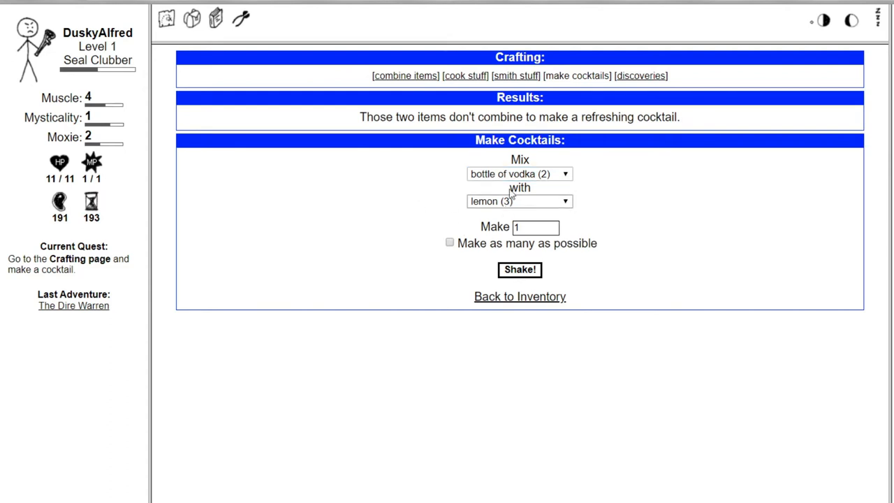
{"action": "left_click", "coordinate": [518, 201]}
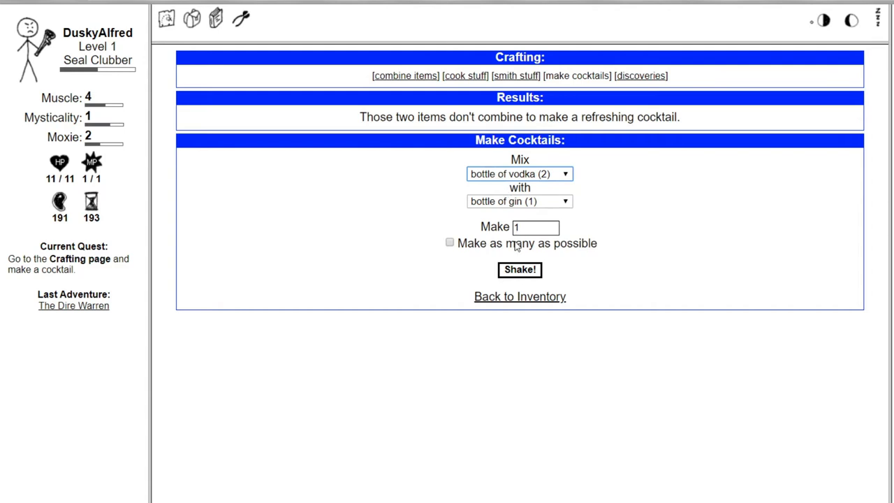
{"action": "left_click", "coordinate": [519, 174]}
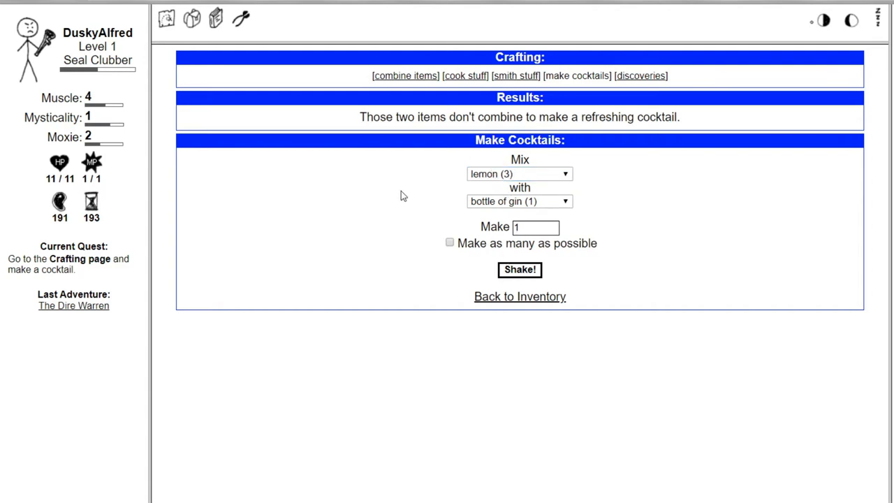
{"action": "mouse_move", "coordinate": [422, 170]}
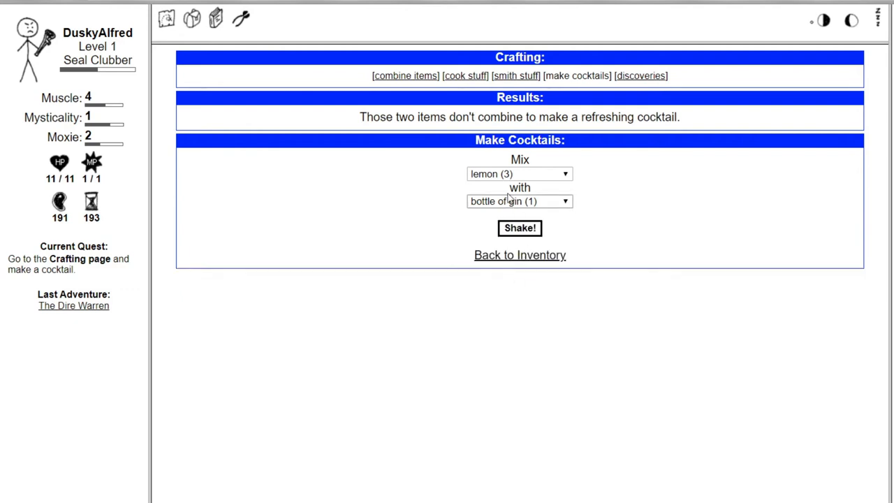
{"action": "left_click", "coordinate": [519, 174]}
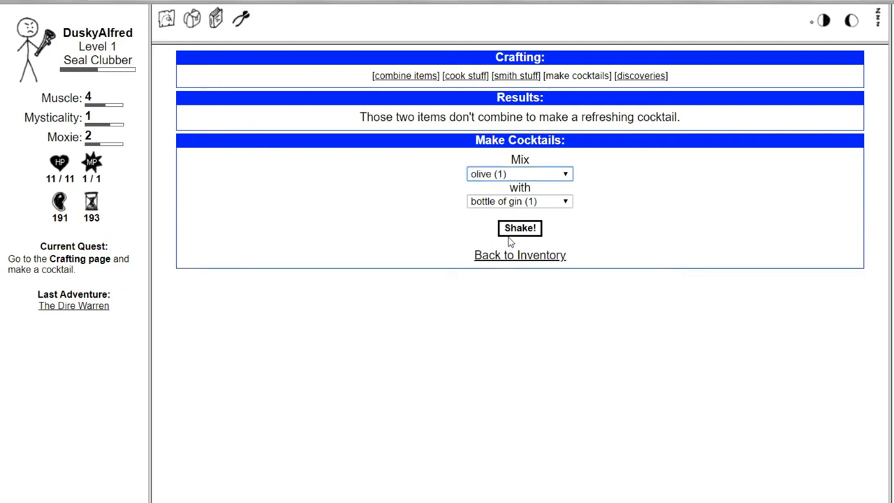
{"action": "left_click", "coordinate": [519, 228]}
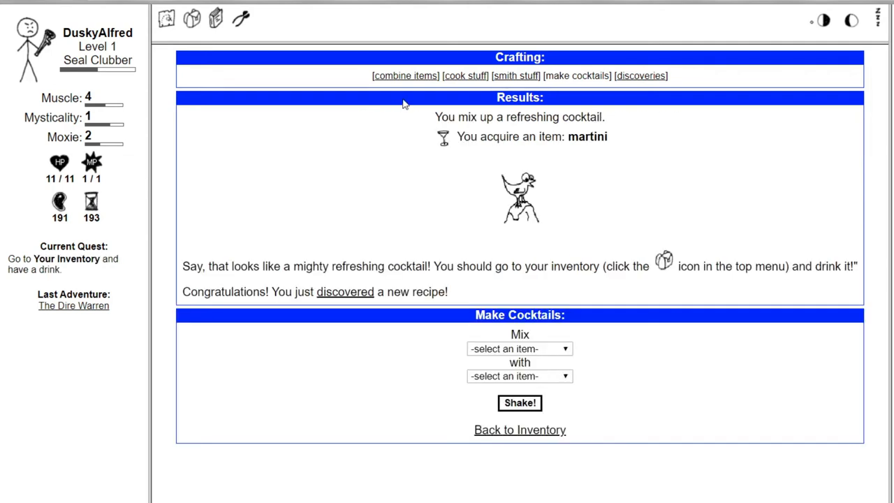
{"action": "mouse_move", "coordinate": [633, 153]}
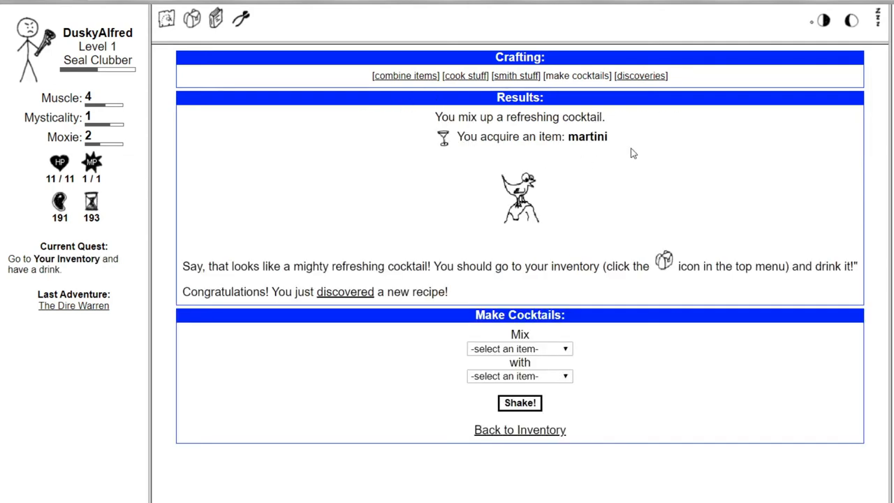
{"action": "mouse_move", "coordinate": [488, 179]}
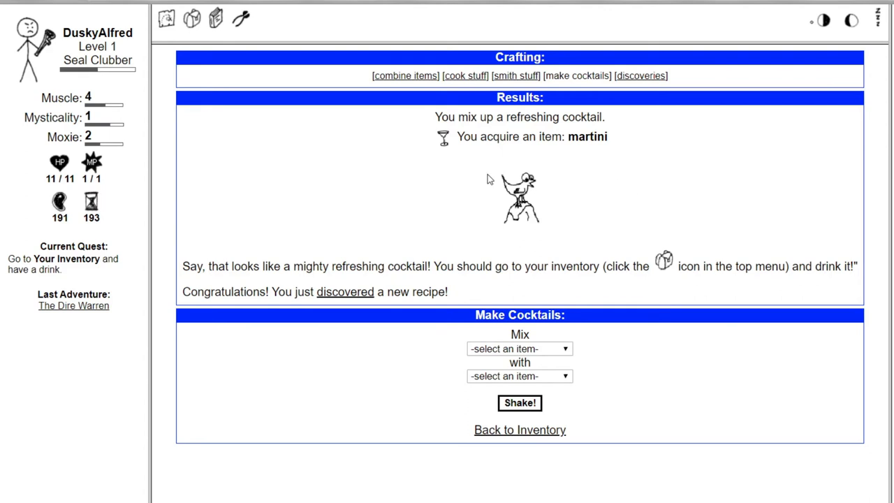
{"action": "mouse_move", "coordinate": [306, 101]}
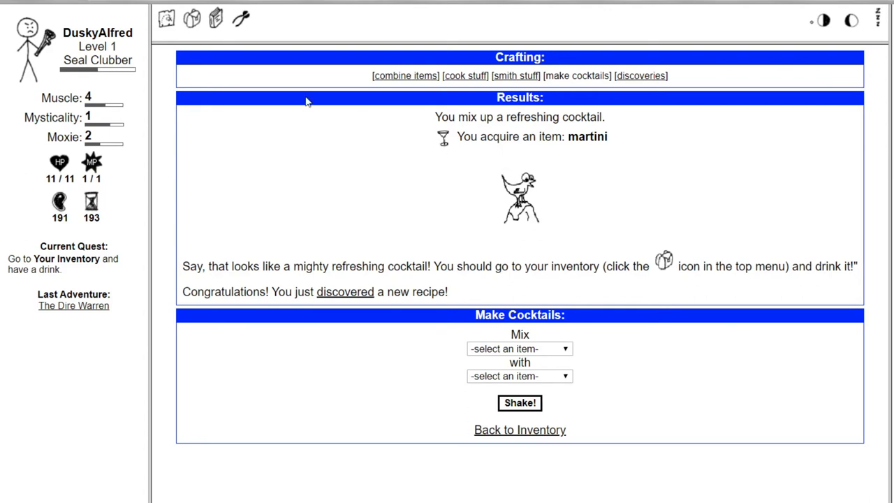
{"action": "mouse_move", "coordinate": [442, 141]}
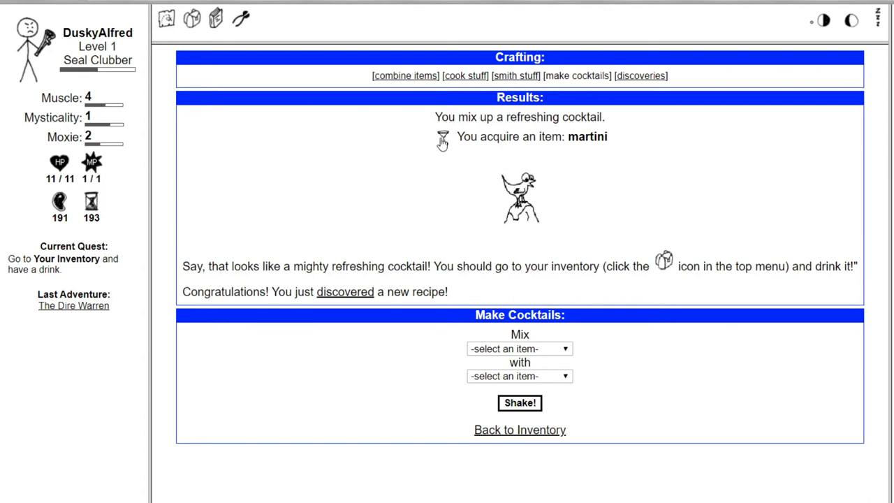
{"action": "mouse_move", "coordinate": [402, 172]}
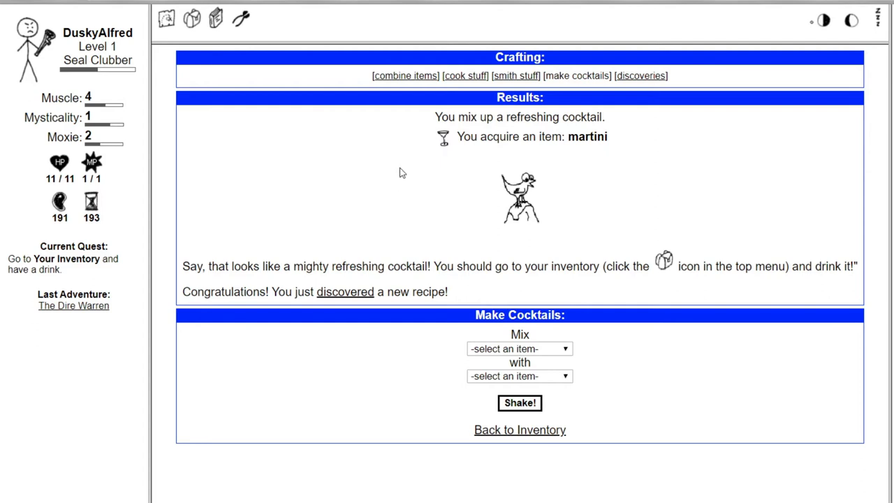
{"action": "mouse_move", "coordinate": [428, 175]}
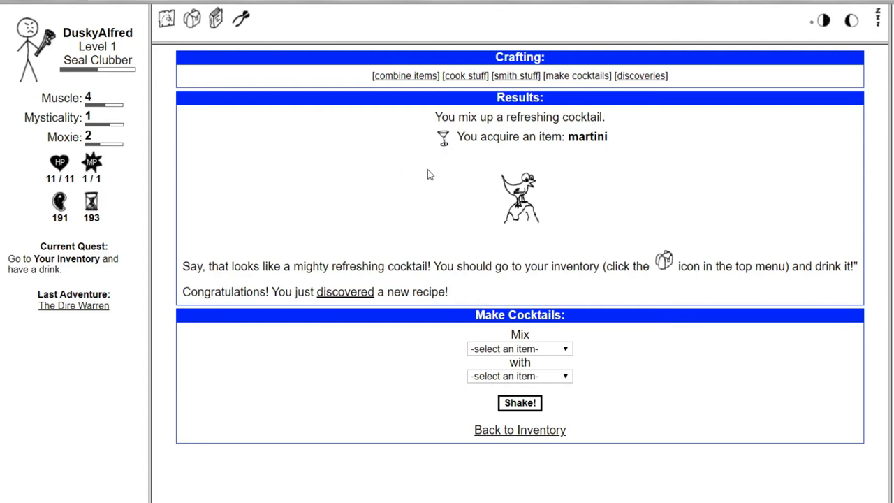
{"action": "mouse_move", "coordinate": [441, 90]}
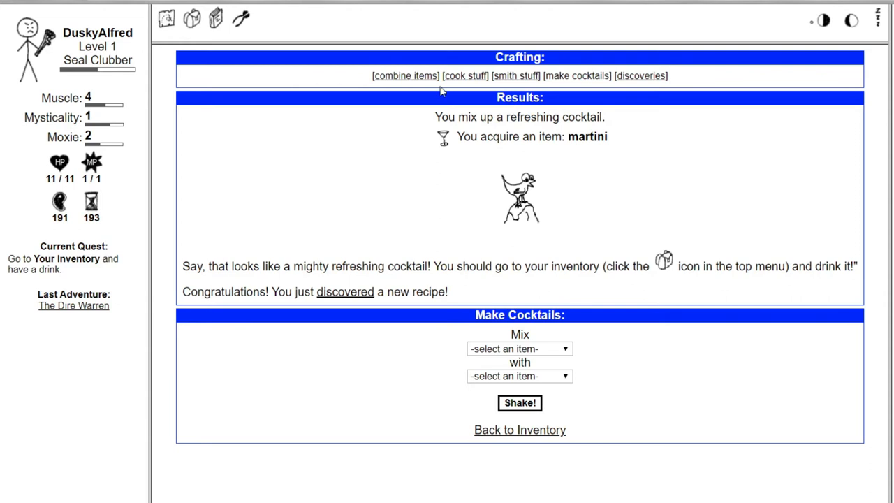
{"action": "mouse_move", "coordinate": [490, 358]}
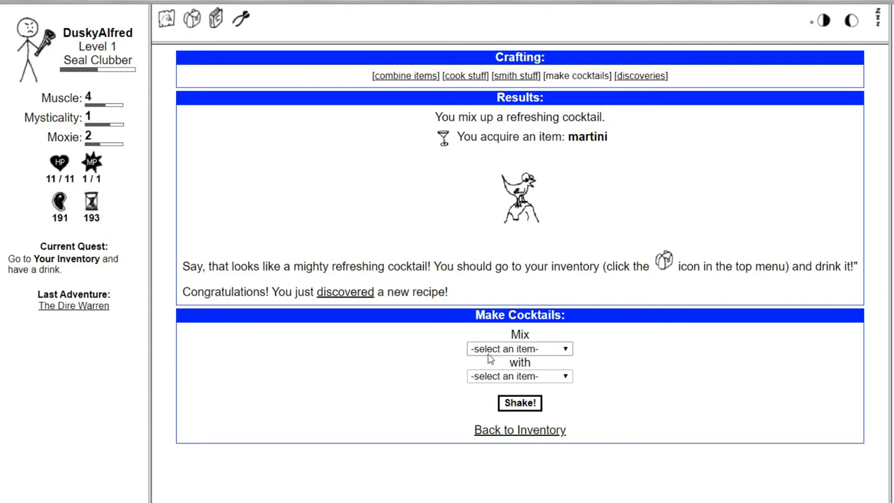
- Mix the bottle of whiskey with a lemon into a whiskey sour
{"action": "left_click", "coordinate": [519, 348]}
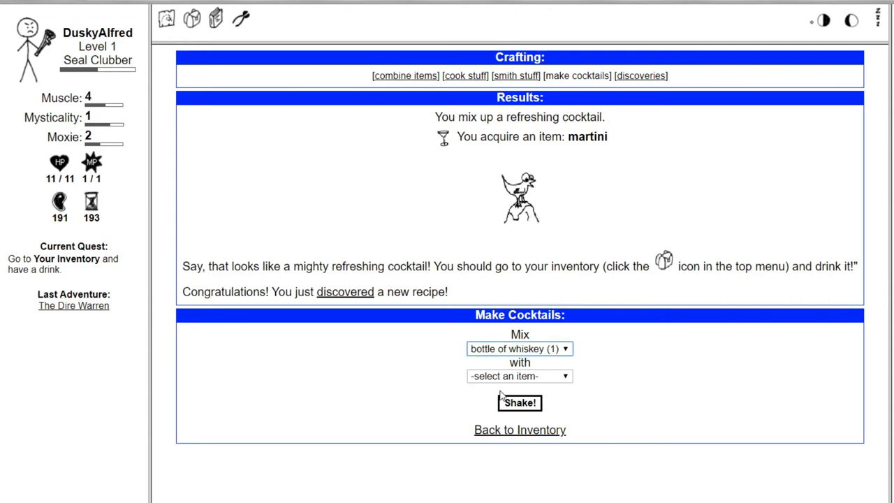
{"action": "left_click", "coordinate": [520, 402]}
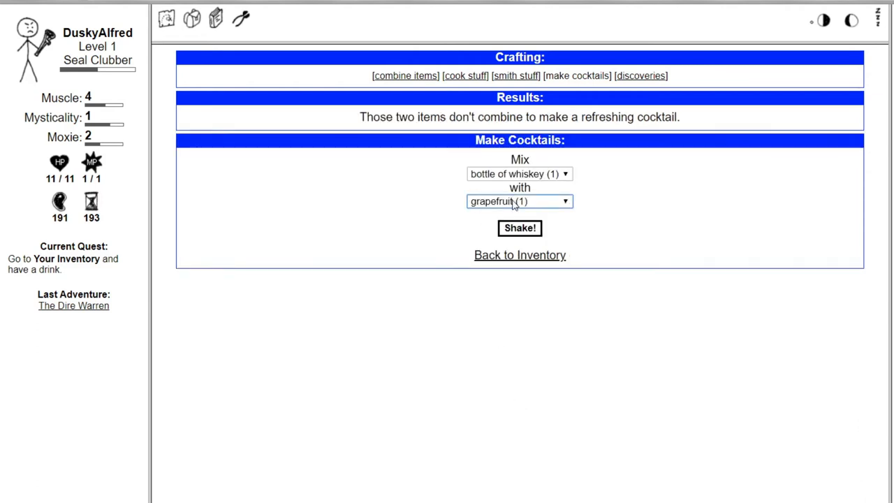
{"action": "left_click", "coordinate": [519, 201]}
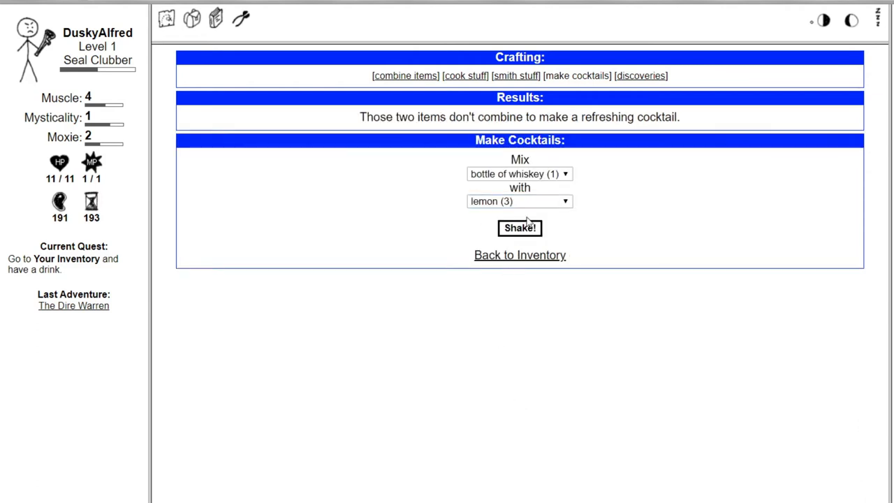
{"action": "left_click", "coordinate": [519, 227]}
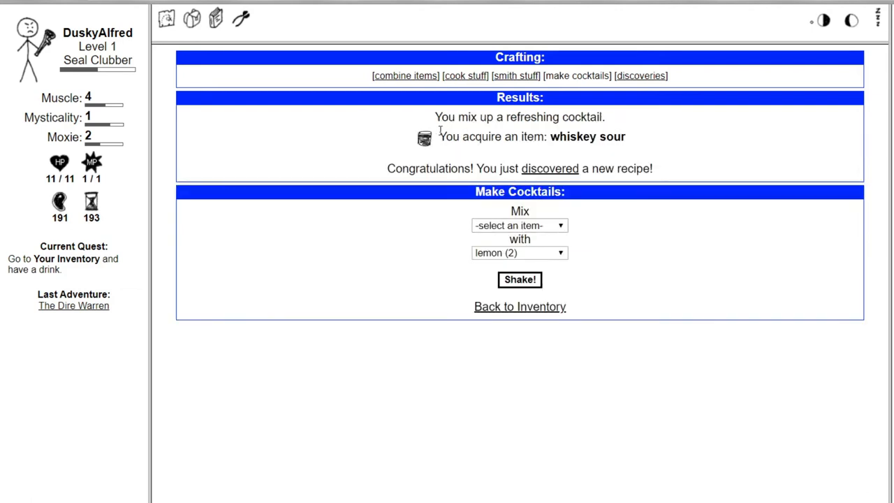
{"action": "mouse_move", "coordinate": [423, 144]}
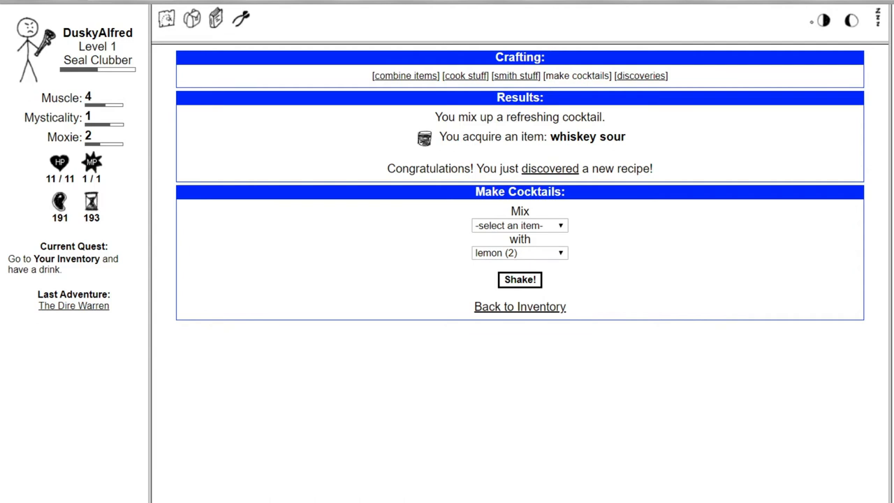
{"action": "mouse_move", "coordinate": [332, 169]}
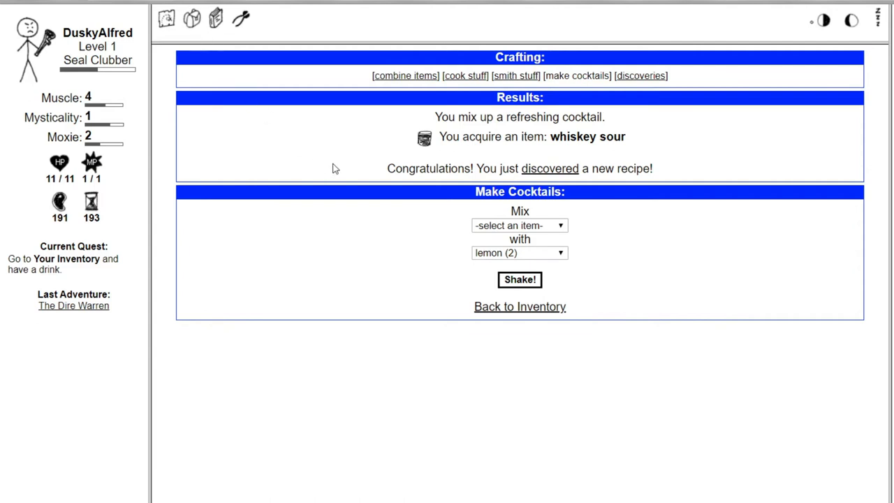
{"action": "mouse_move", "coordinate": [370, 196]}
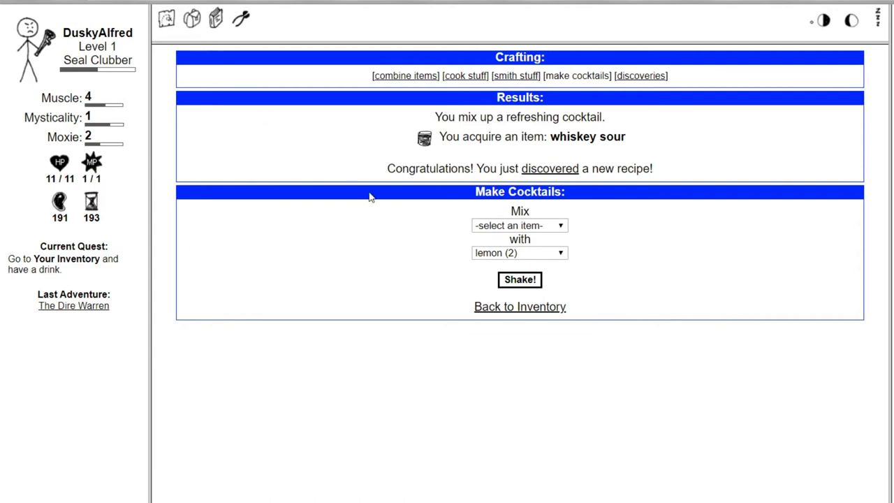
{"action": "mouse_move", "coordinate": [421, 170]}
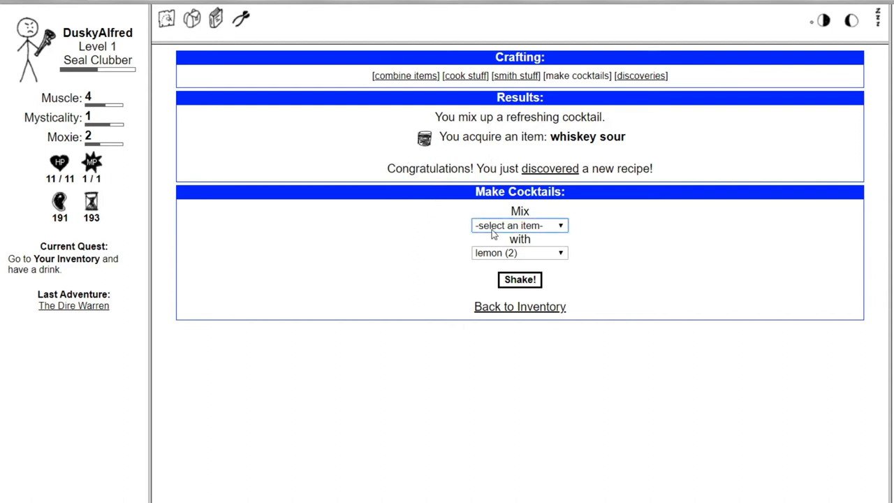
- Try mixing vodka with grapefruit unsuccessfully, then bring up the inventory
{"action": "left_click", "coordinate": [519, 225]}
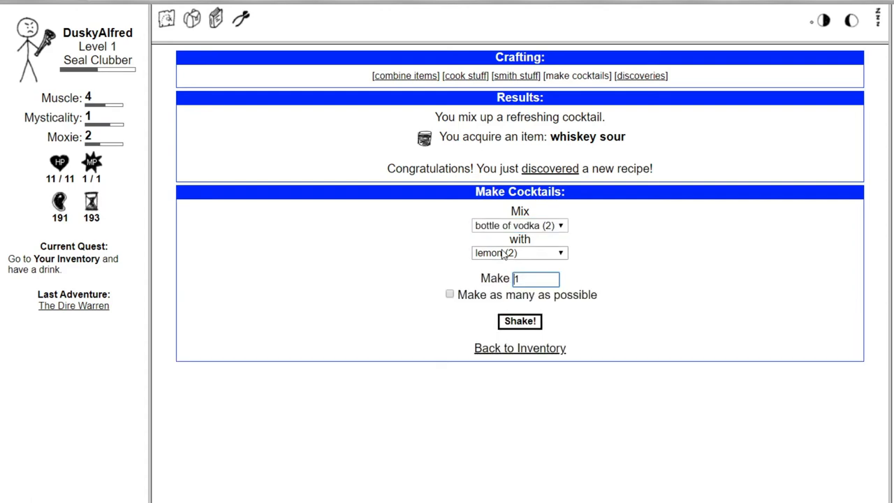
{"action": "left_click", "coordinate": [519, 321]}
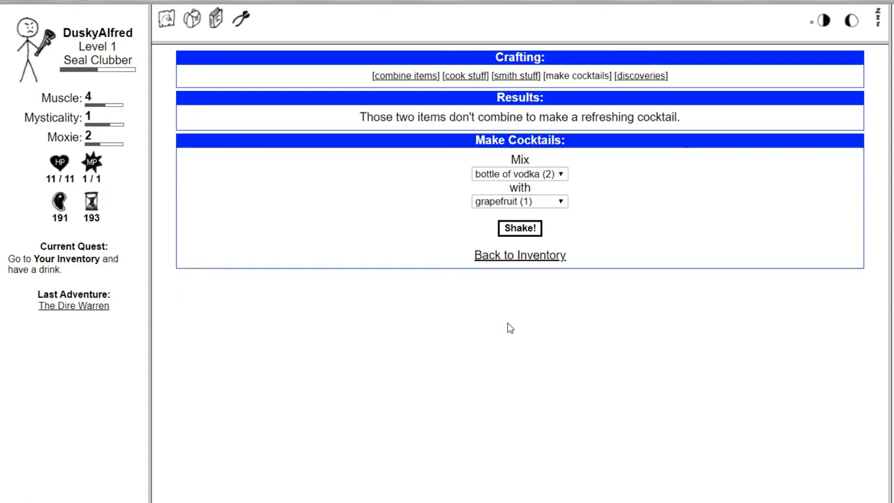
{"action": "mouse_move", "coordinate": [437, 115]}
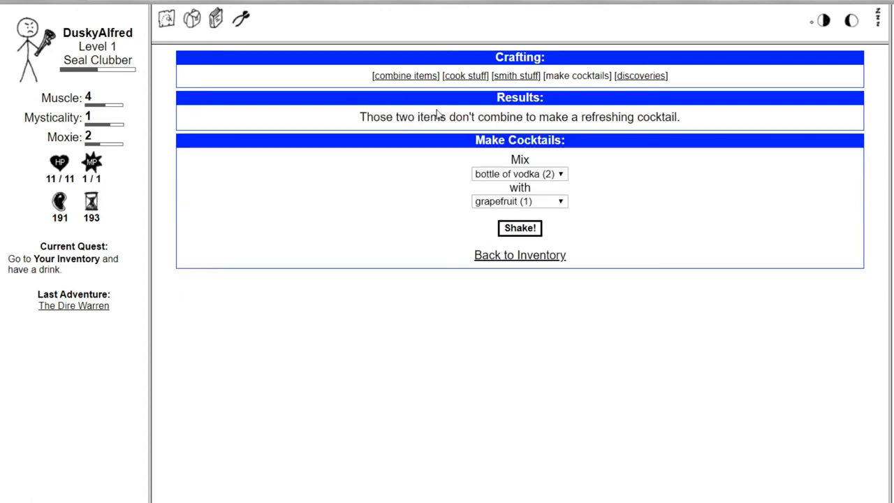
{"action": "left_click", "coordinate": [404, 75]}
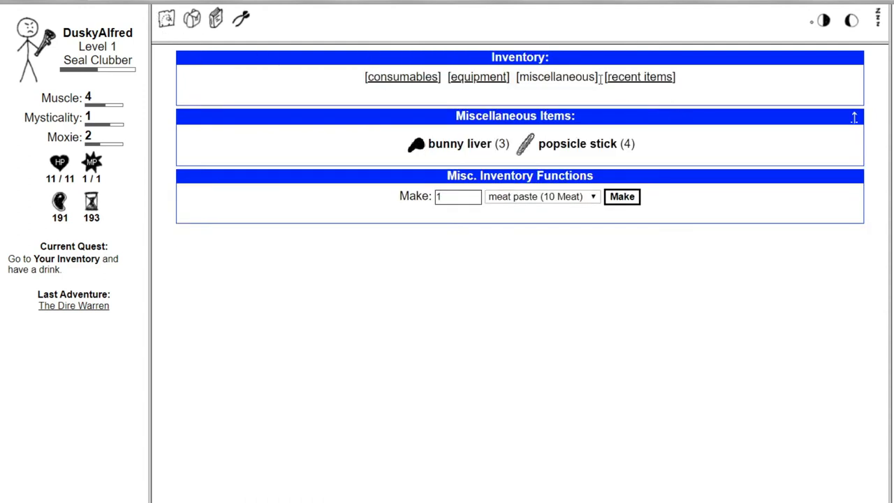
- Drink the whiskey sour from the inventory's consumables, gaining 5 Adventures and reaching Level 2
{"action": "left_click", "coordinate": [402, 77]}
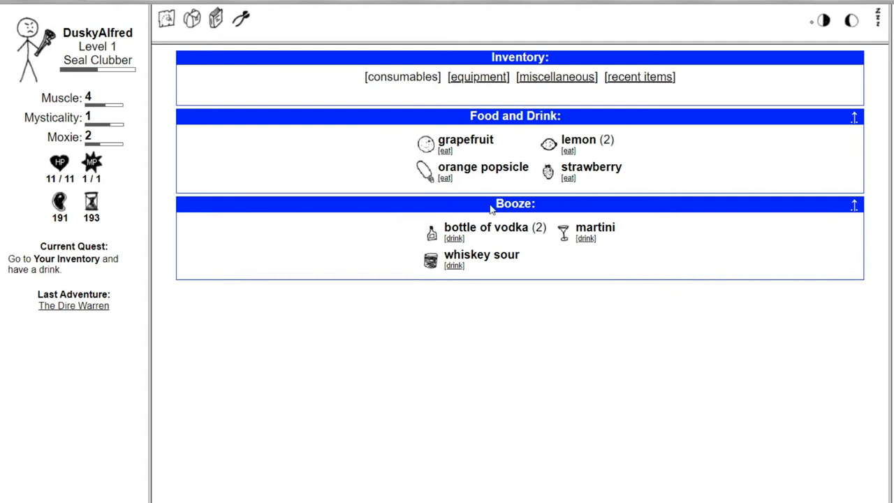
{"action": "mouse_move", "coordinate": [557, 241]}
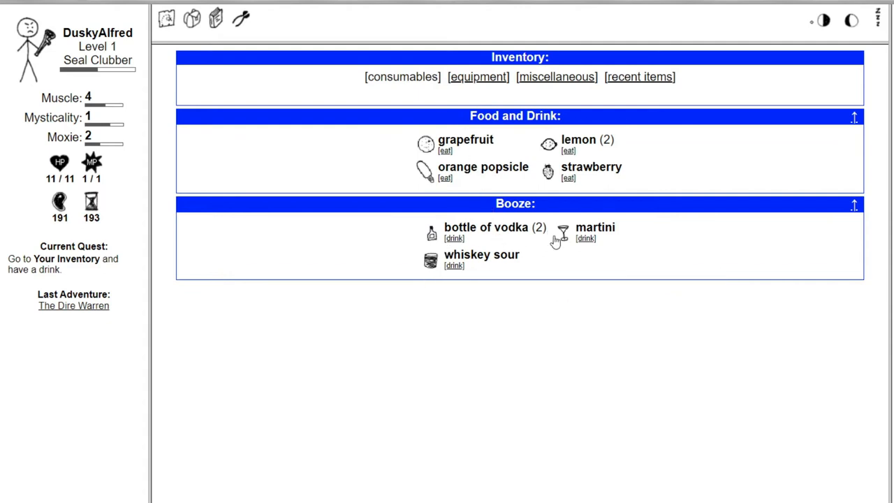
{"action": "mouse_move", "coordinate": [556, 241]}
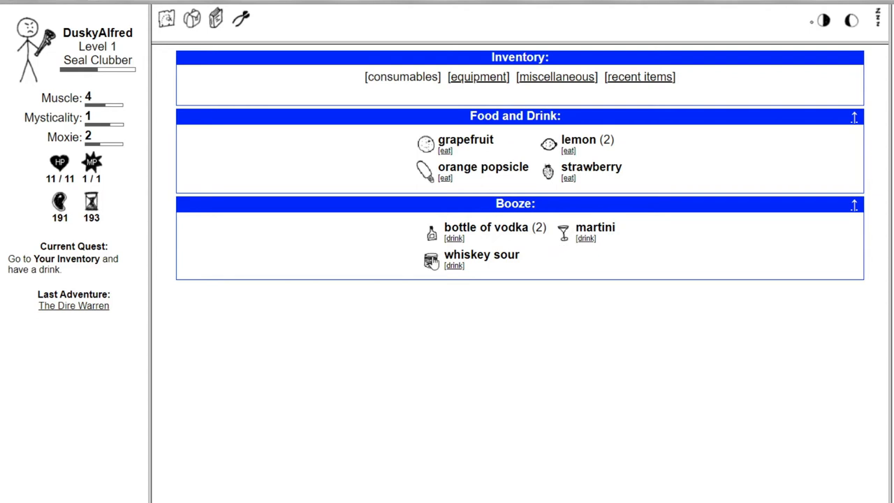
{"action": "left_click", "coordinate": [453, 265]}
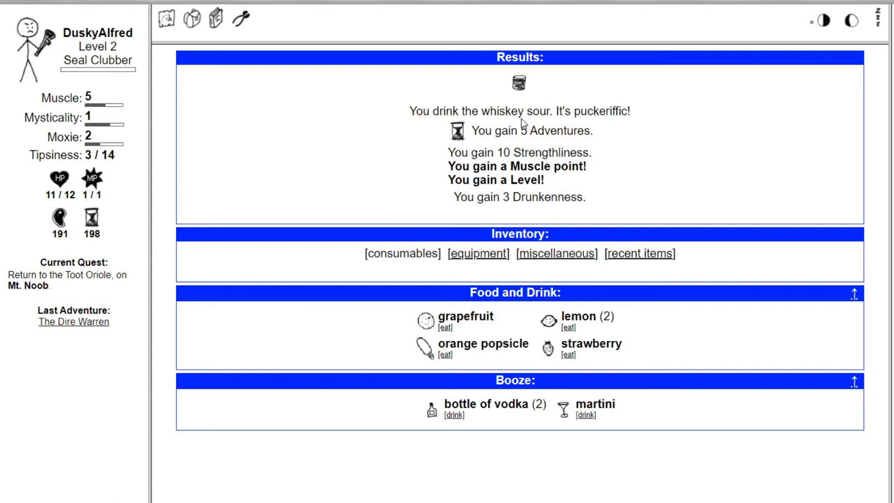
{"action": "mouse_move", "coordinate": [99, 120]}
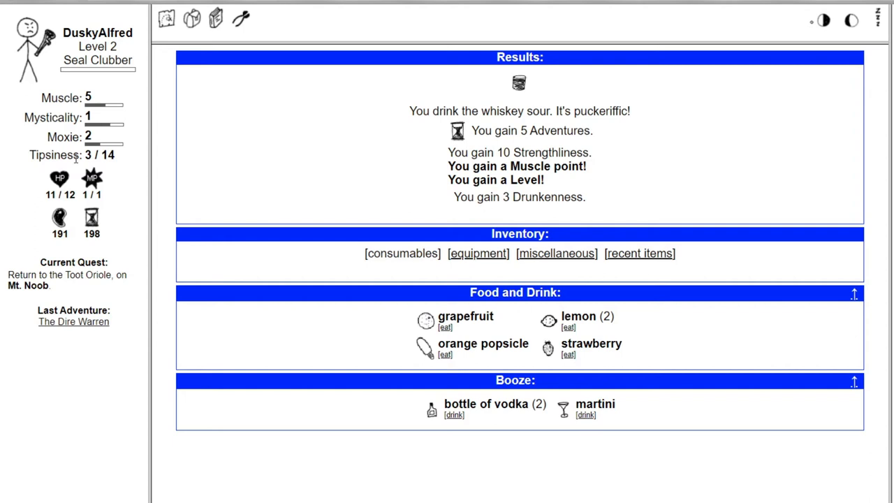
{"action": "mouse_move", "coordinate": [141, 163]}
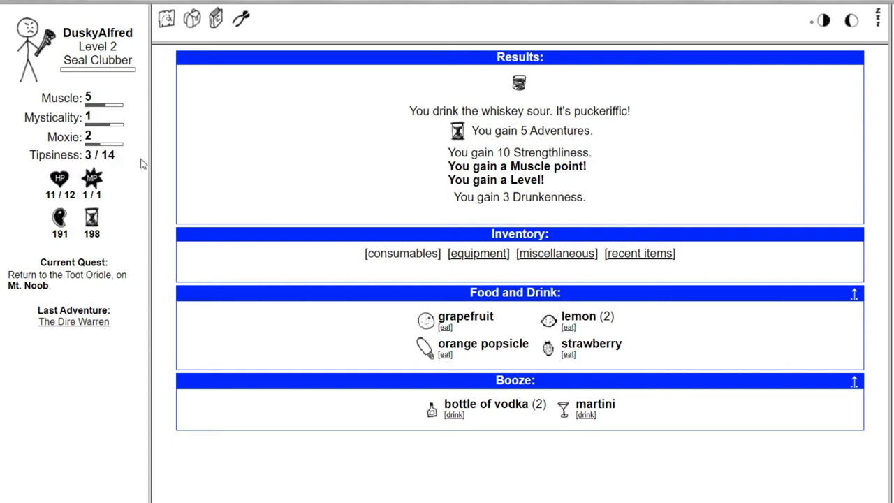
{"action": "left_click", "coordinate": [97, 33]}
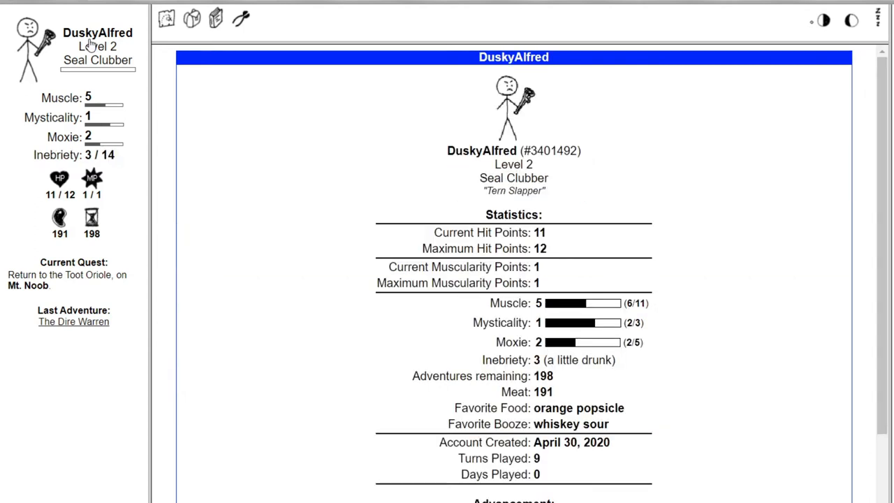
{"action": "mouse_move", "coordinate": [454, 136]}
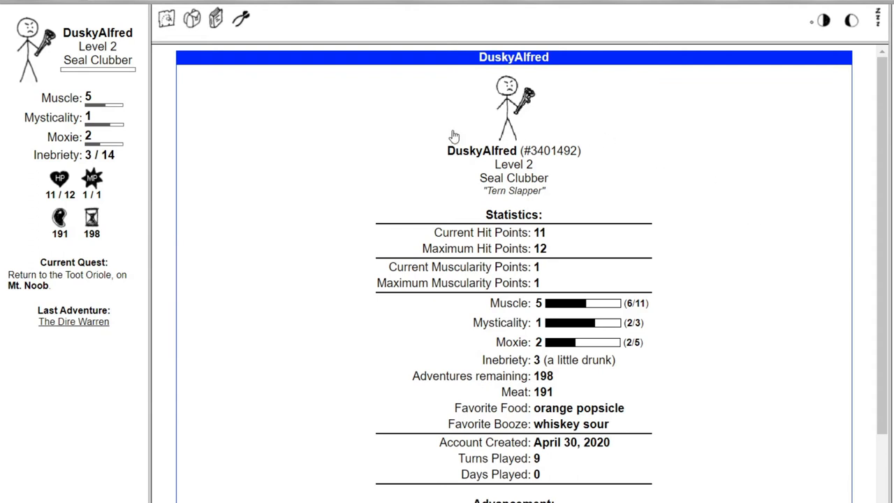
{"action": "mouse_move", "coordinate": [542, 173]}
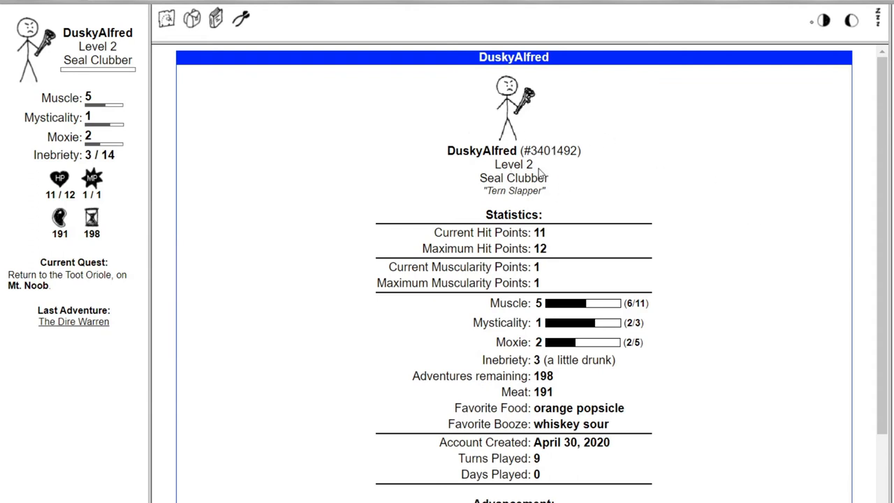
{"action": "scroll", "scroll_direction": "down", "scroll_amount": 3}
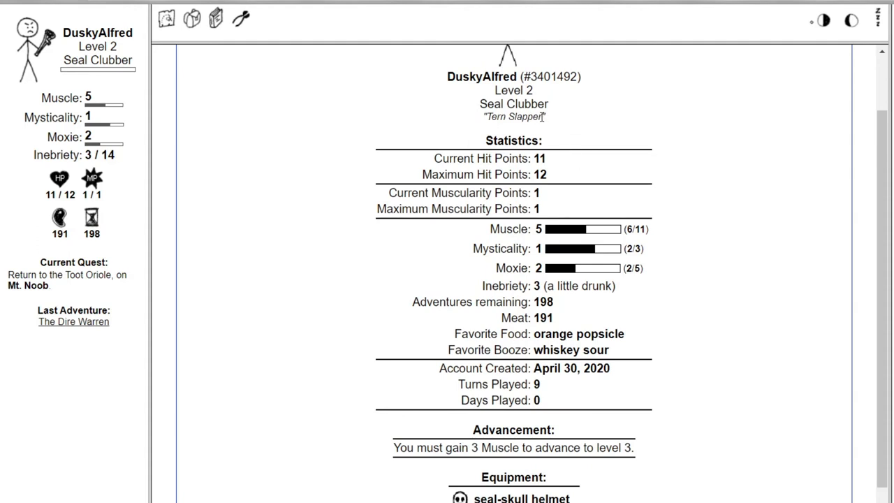
{"action": "scroll", "scroll_direction": "down", "scroll_amount": 3}
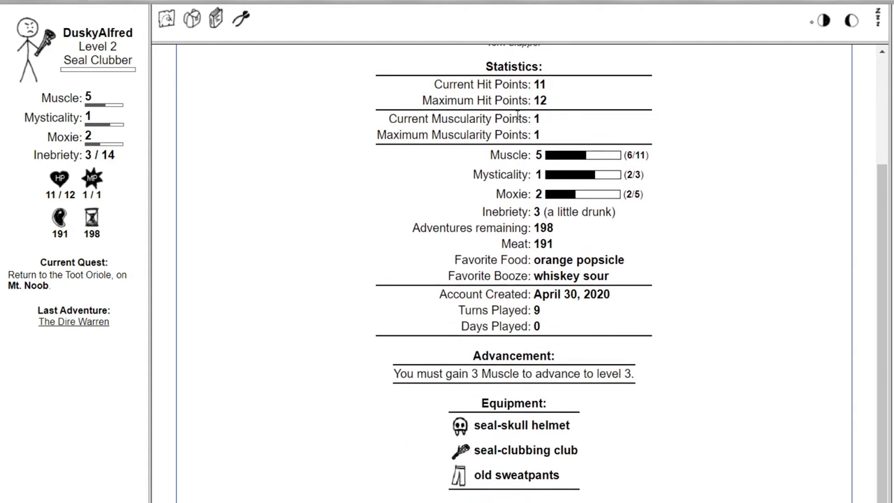
{"action": "scroll", "scroll_direction": "down", "scroll_amount": 3}
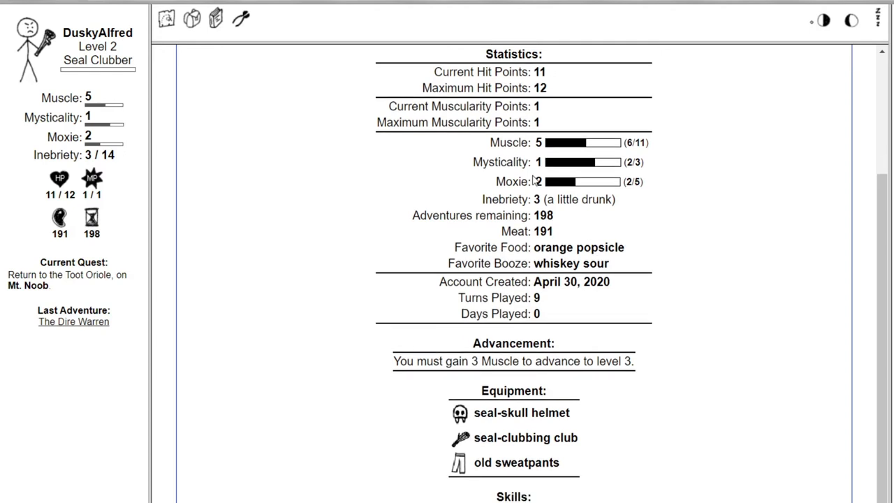
{"action": "mouse_move", "coordinate": [194, 247]}
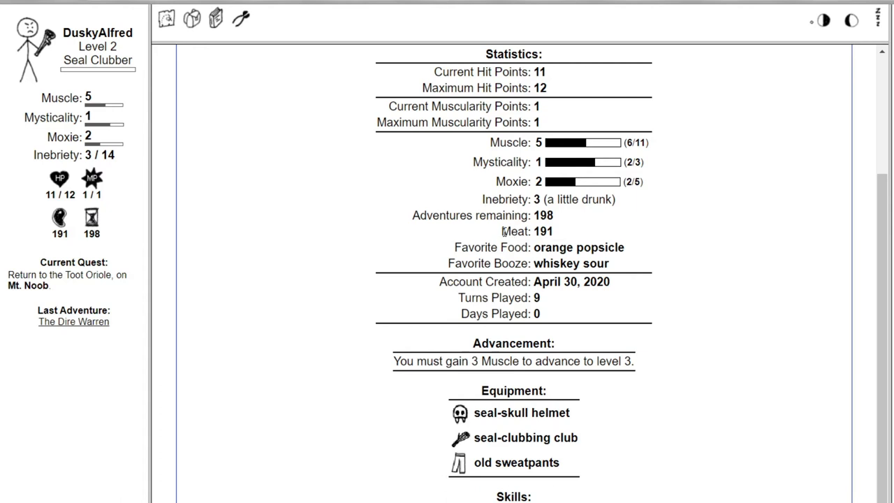
{"action": "mouse_move", "coordinate": [591, 250]}
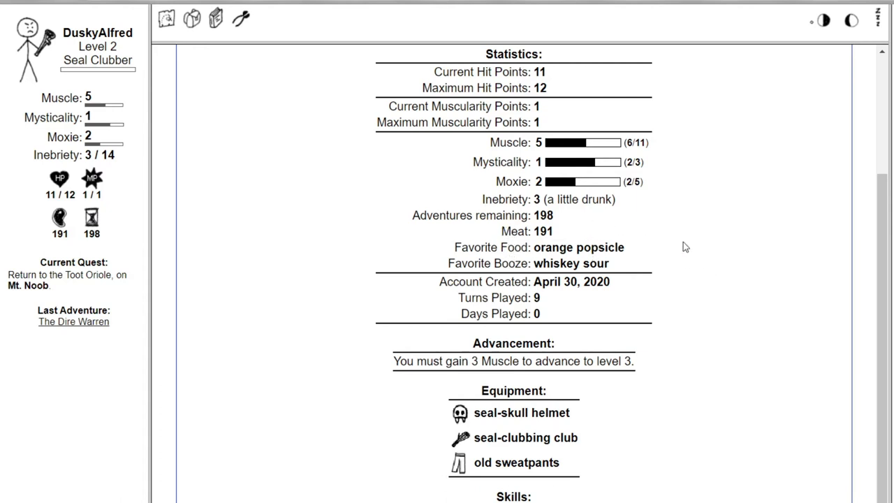
{"action": "mouse_move", "coordinate": [682, 283]}
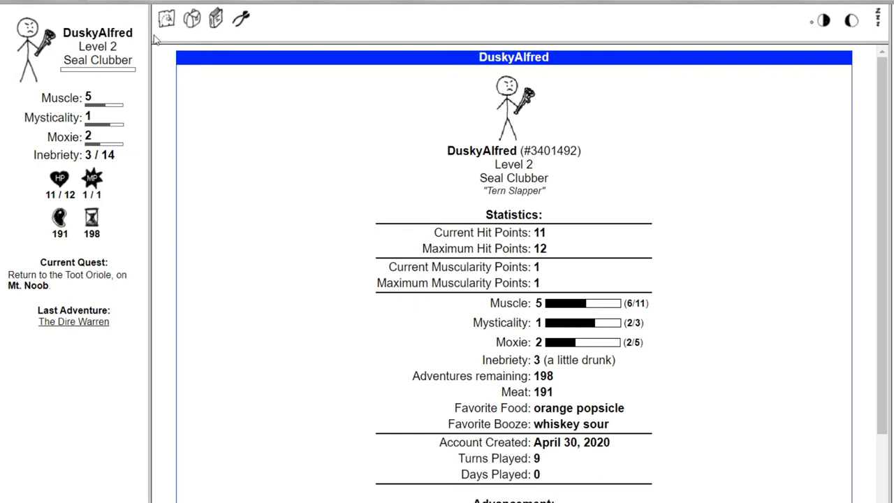
- Visit the Toot Oriole on Mt. Noob via The Big Mountains to finish its lessons
{"action": "left_click", "coordinate": [166, 19]}
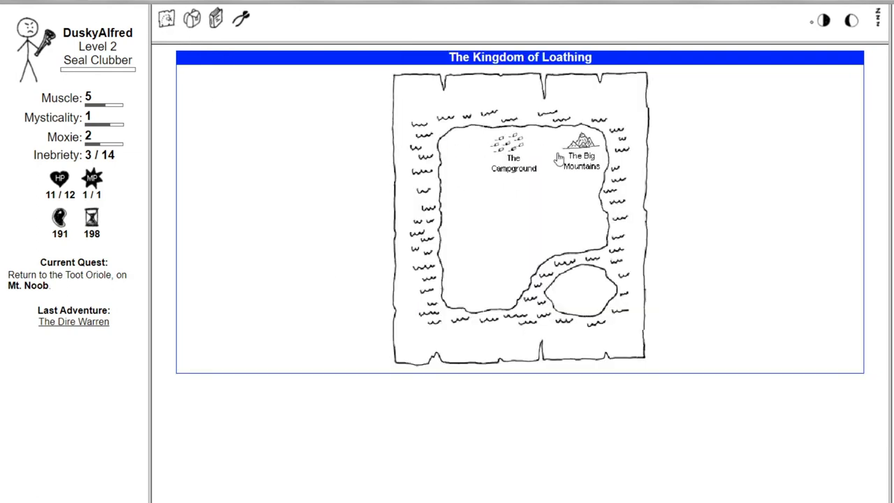
{"action": "left_click", "coordinate": [581, 157]}
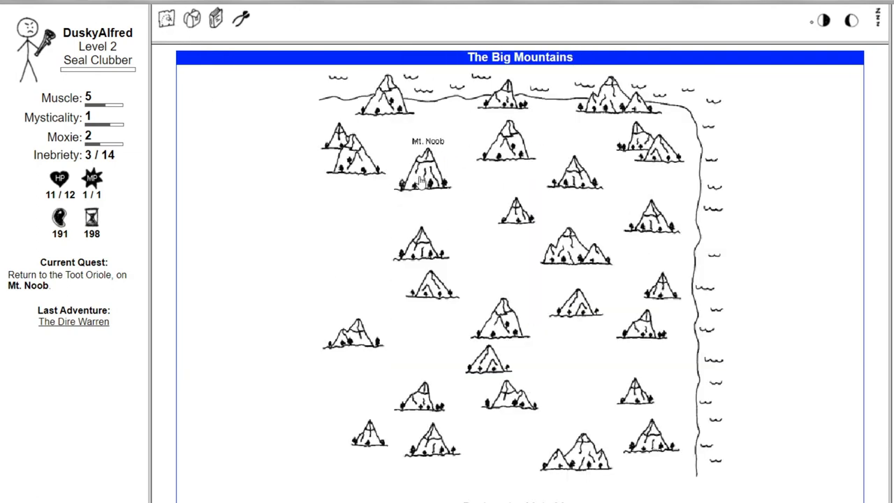
{"action": "left_click", "coordinate": [423, 168]}
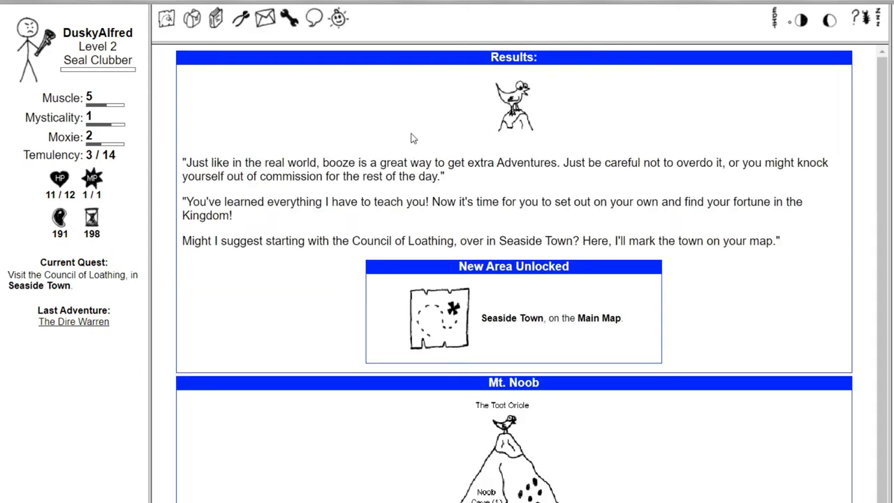
{"action": "mouse_move", "coordinate": [409, 135]}
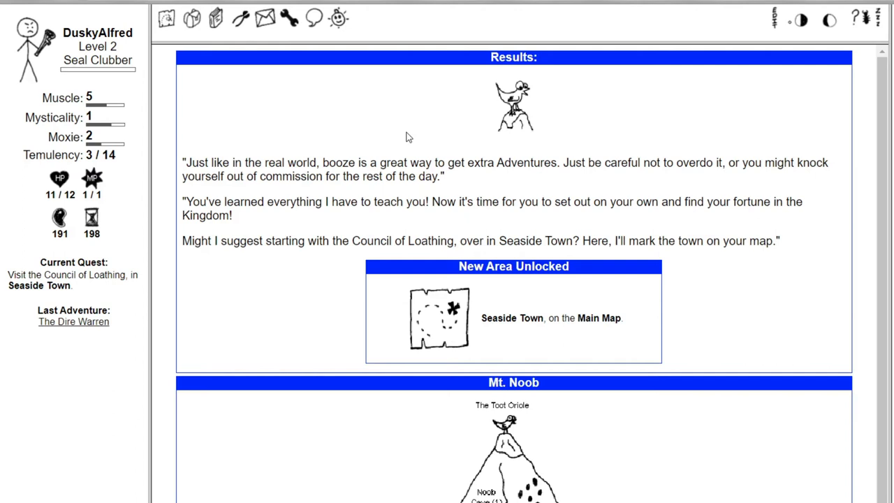
{"action": "mouse_move", "coordinate": [405, 127]}
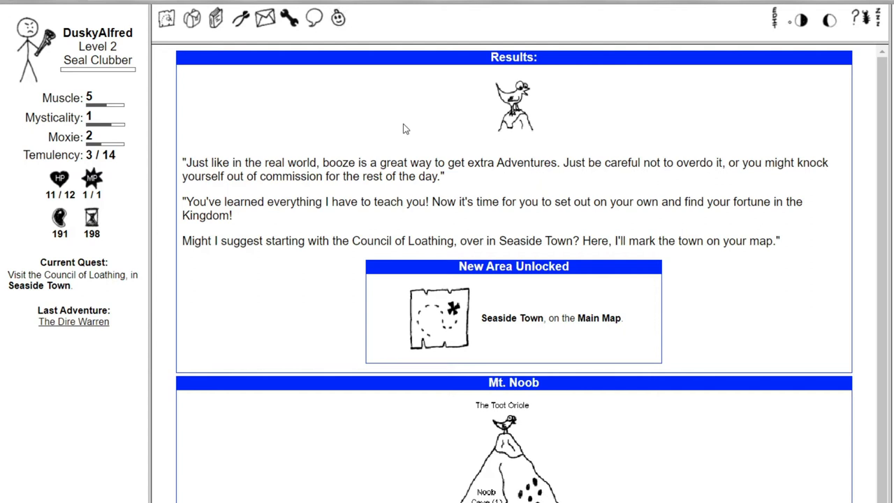
{"action": "scroll", "scroll_direction": "down", "scroll_amount": 3}
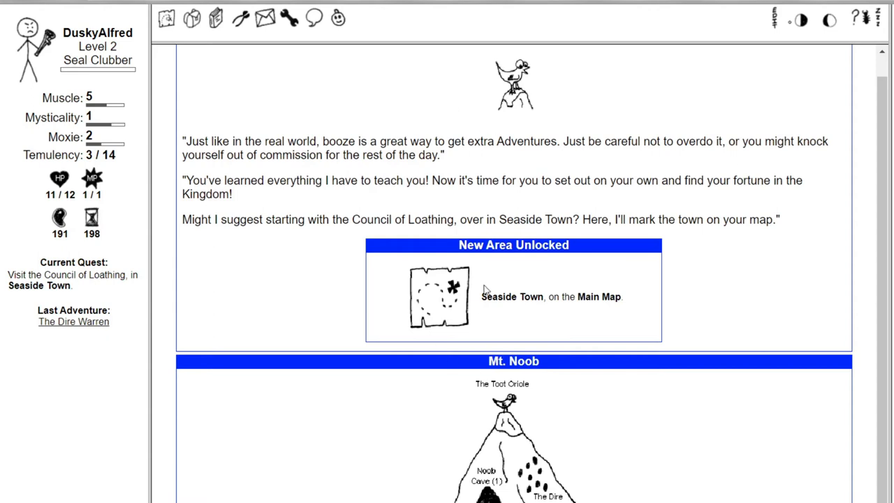
{"action": "mouse_move", "coordinate": [515, 315]}
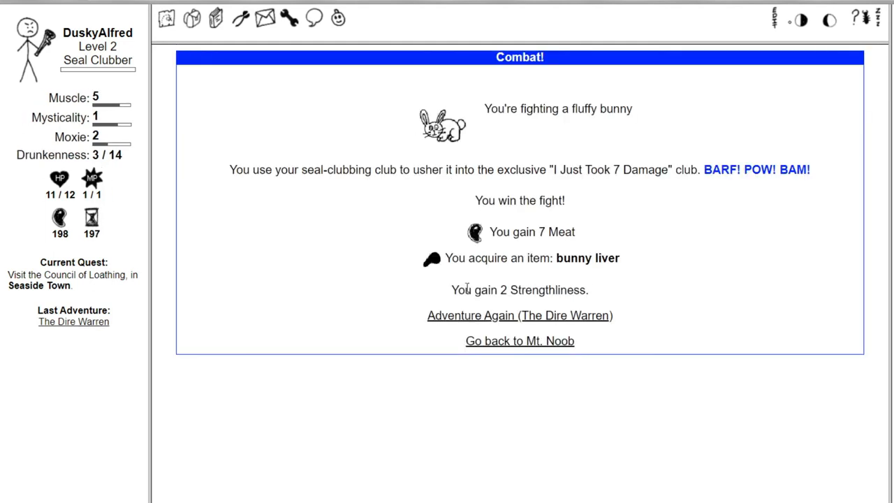
{"action": "mouse_move", "coordinate": [463, 341]}
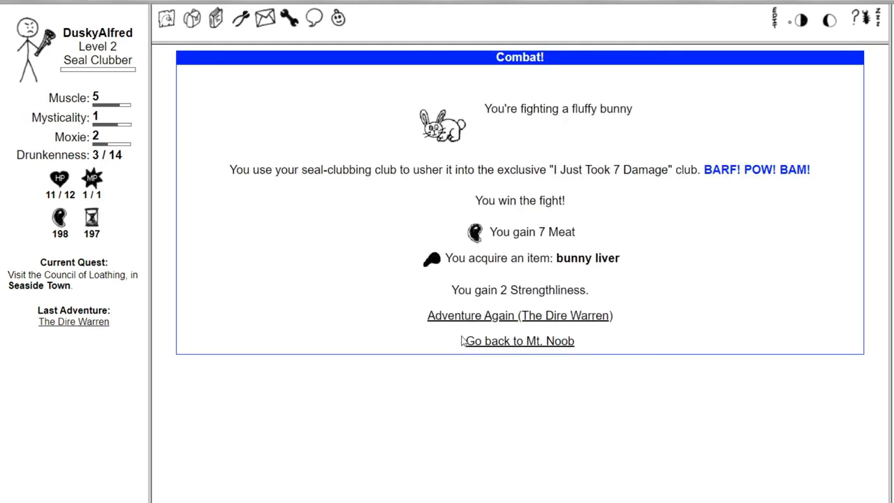
{"action": "mouse_move", "coordinate": [313, 201]}
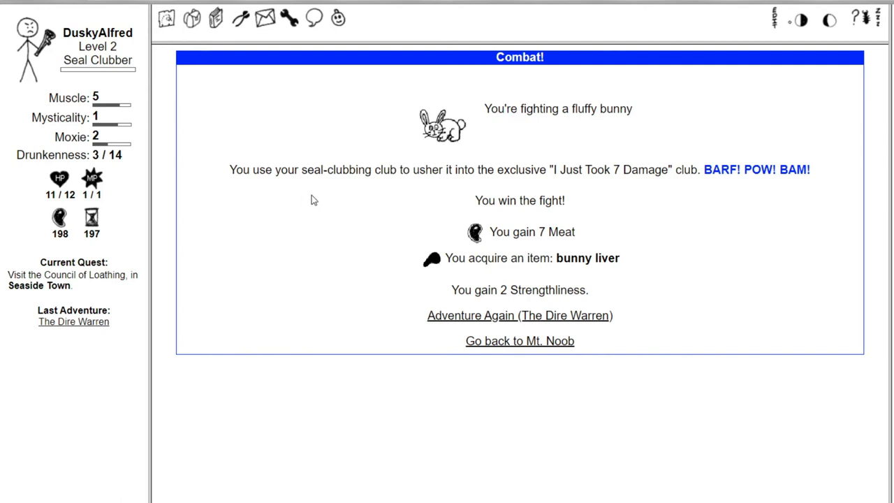
{"action": "mouse_move", "coordinate": [578, 165]}
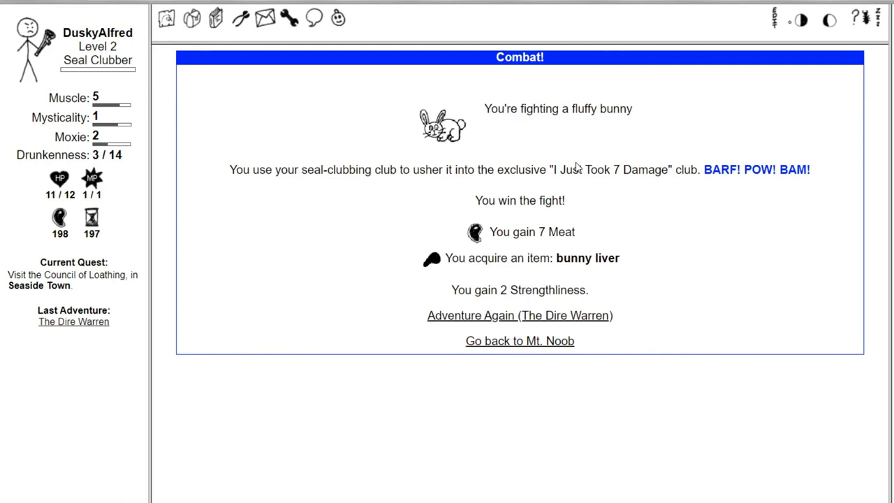
{"action": "mouse_move", "coordinate": [656, 159]}
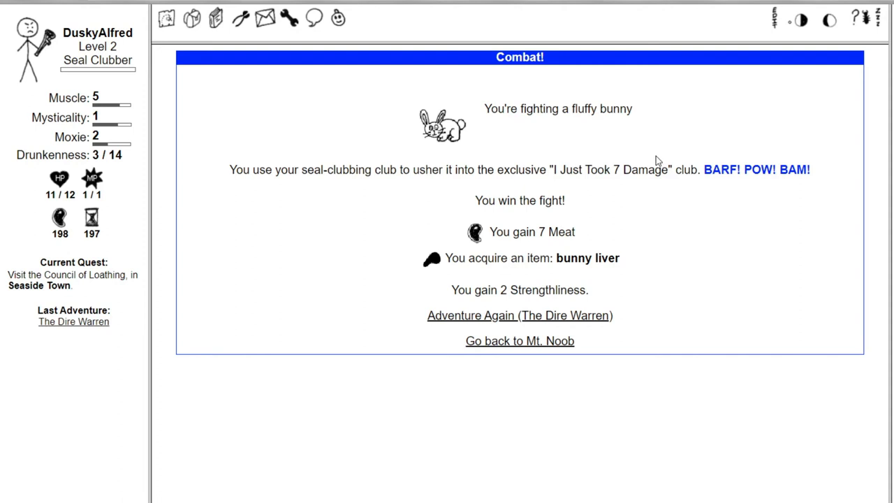
{"action": "mouse_move", "coordinate": [409, 227]}
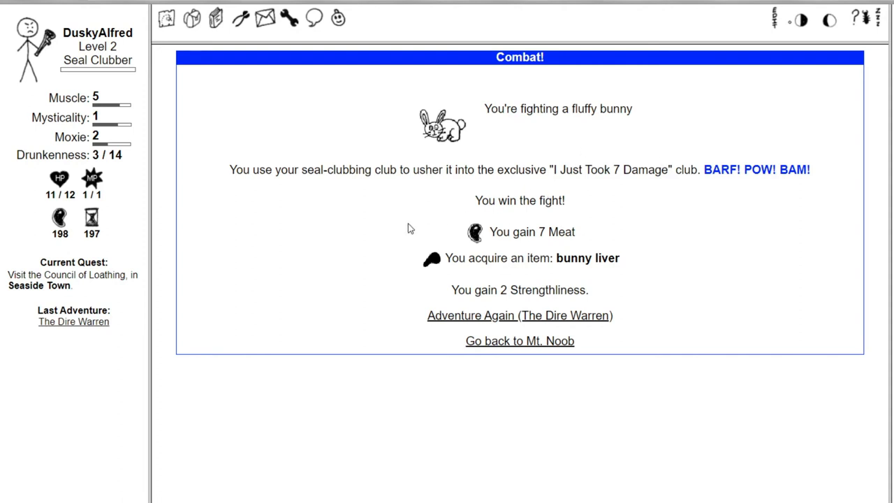
{"action": "mouse_move", "coordinate": [544, 359]}
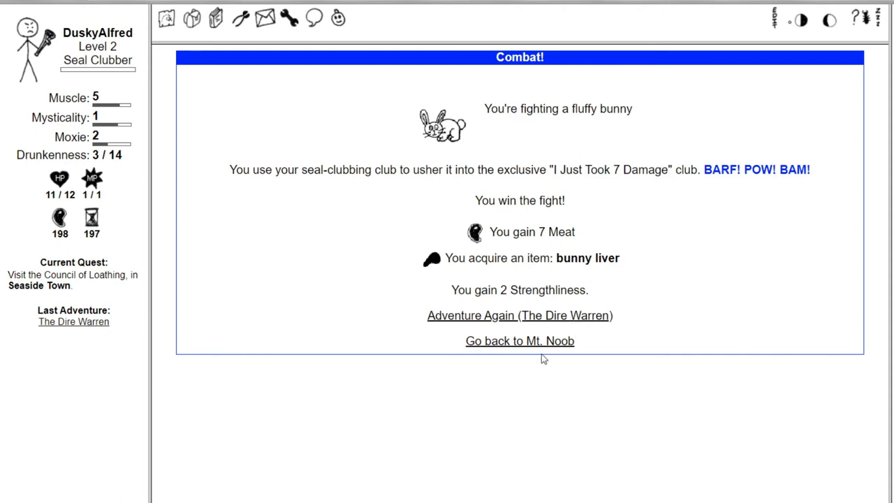
- Defeat two crates in Noob Cave with the seal-clubbing club
{"action": "left_click", "coordinate": [516, 314]}
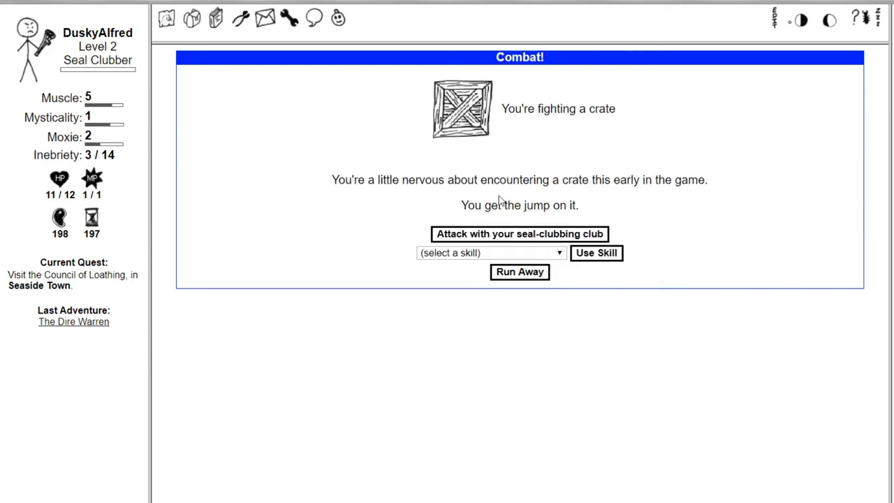
{"action": "left_click", "coordinate": [518, 233]}
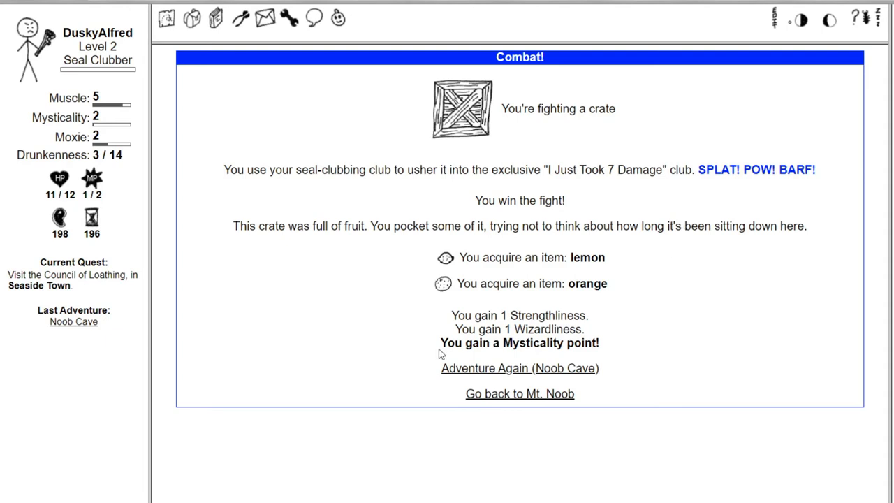
{"action": "left_click", "coordinate": [519, 368]}
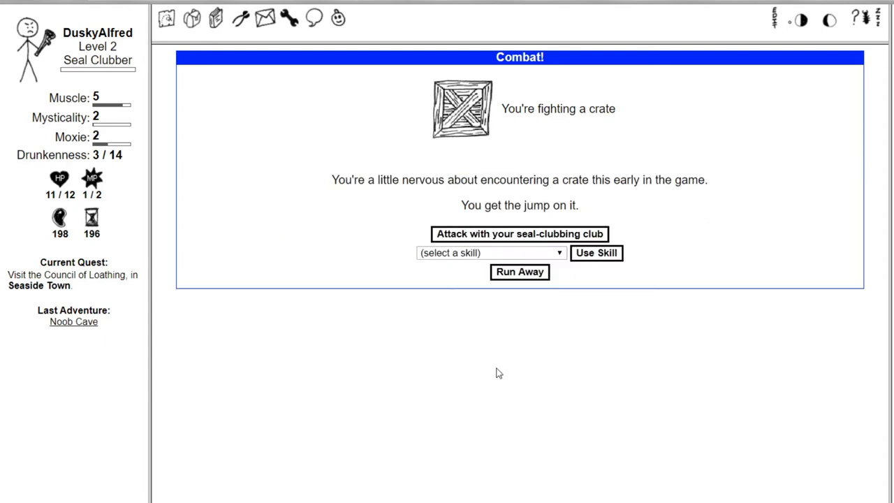
{"action": "left_click", "coordinate": [519, 233]}
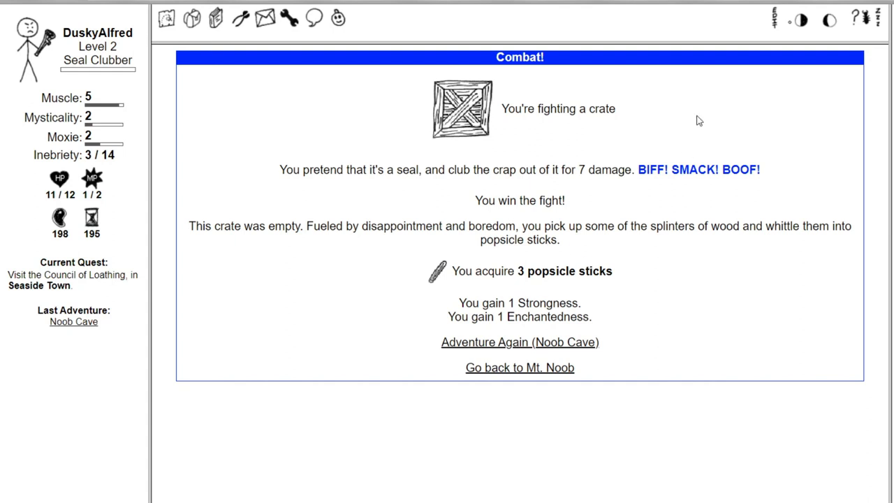
{"action": "mouse_move", "coordinate": [782, 21]}
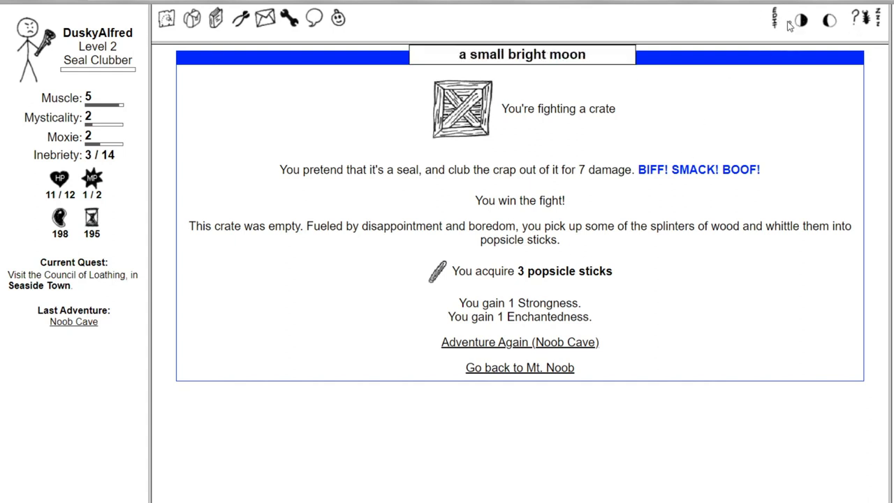
{"action": "left_click", "coordinate": [771, 19]}
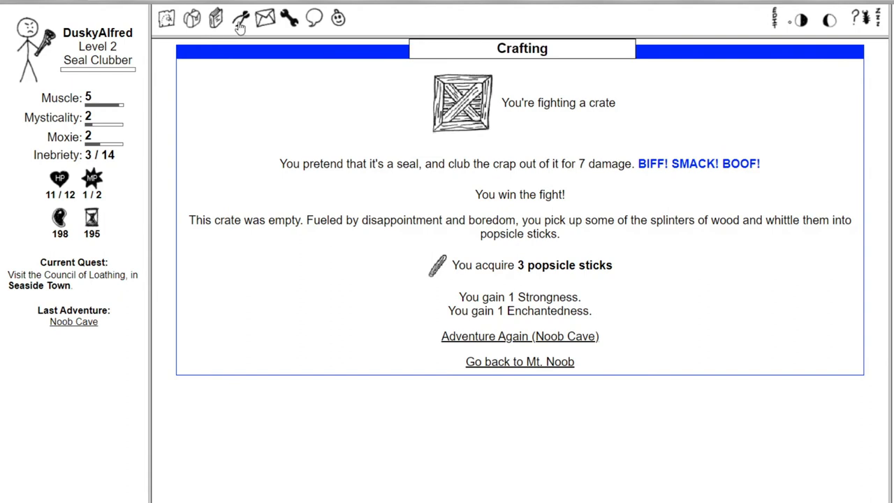
- Check the crafting page, the empty inbox, and scroll through the interface options
{"action": "left_click", "coordinate": [240, 21]}
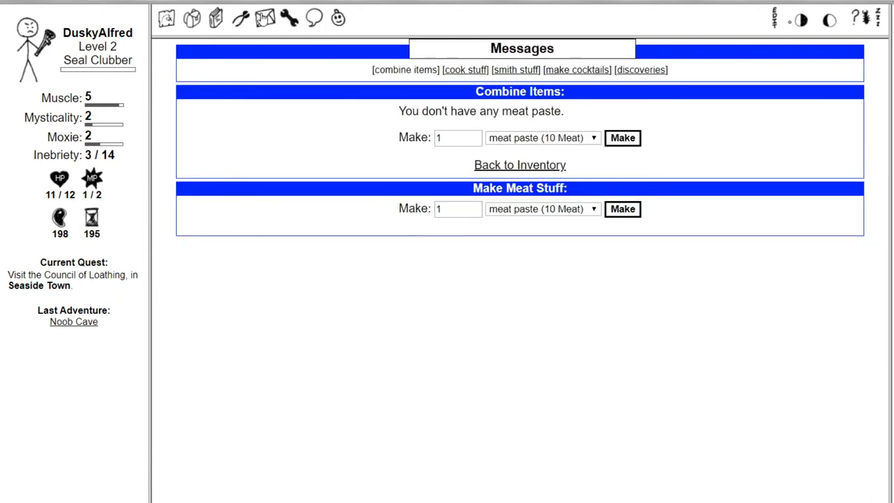
{"action": "left_click", "coordinate": [263, 18]}
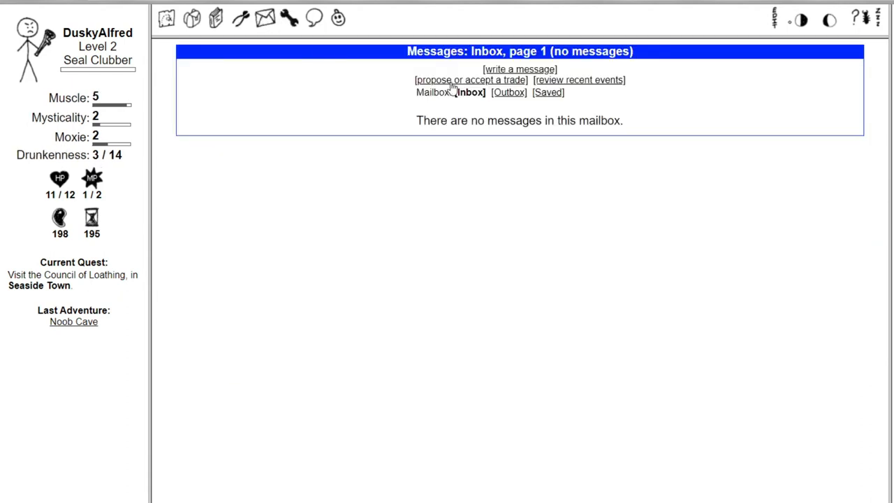
{"action": "left_click", "coordinate": [286, 18]}
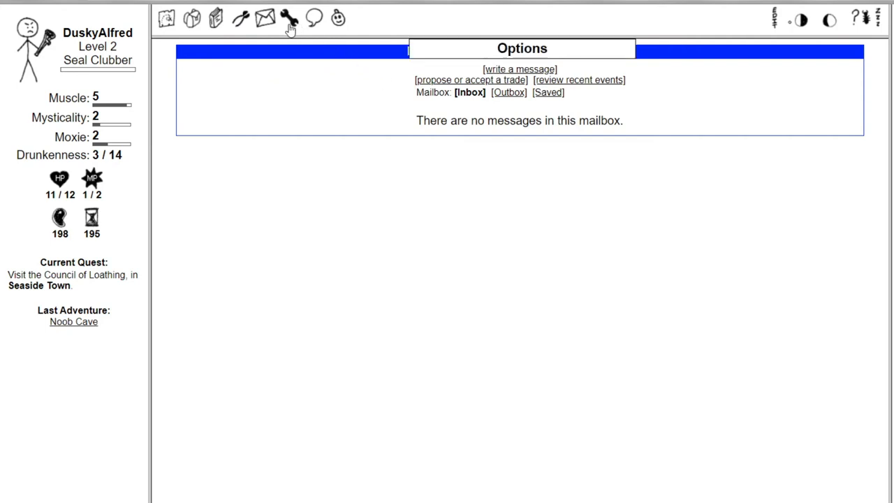
{"action": "mouse_move", "coordinate": [298, 33]}
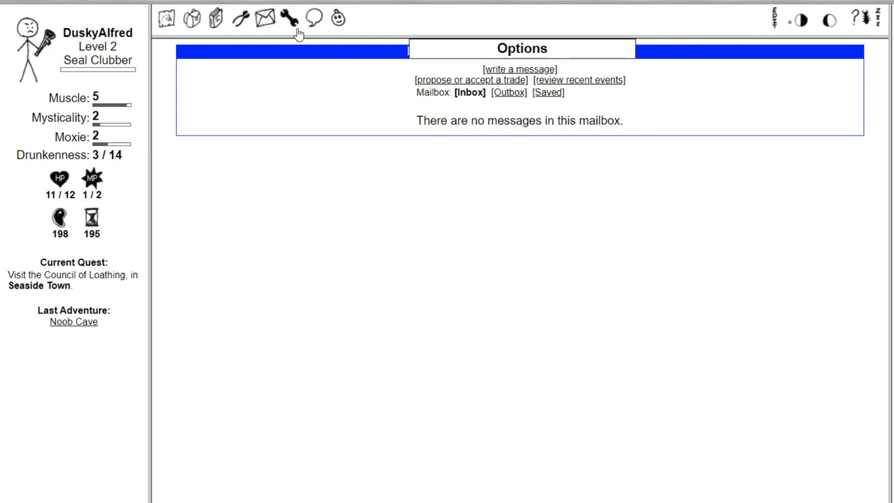
{"action": "left_click", "coordinate": [293, 17]}
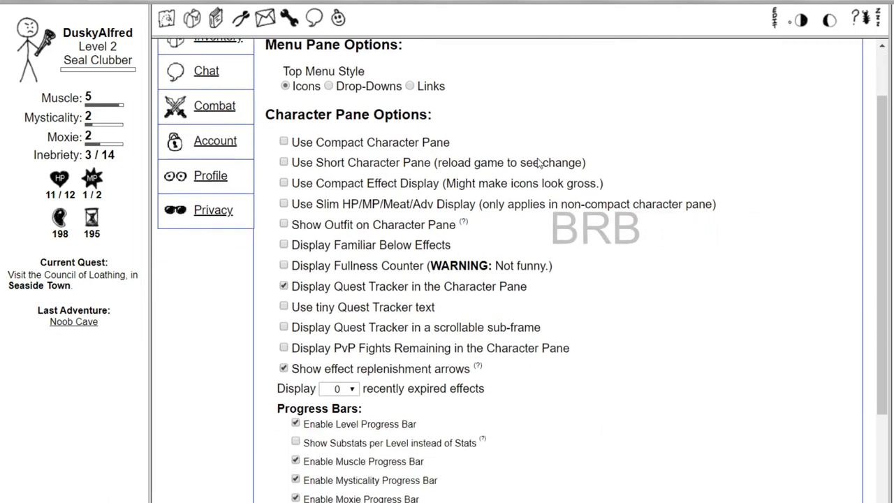
{"action": "scroll", "scroll_direction": "down", "scroll_amount": 3}
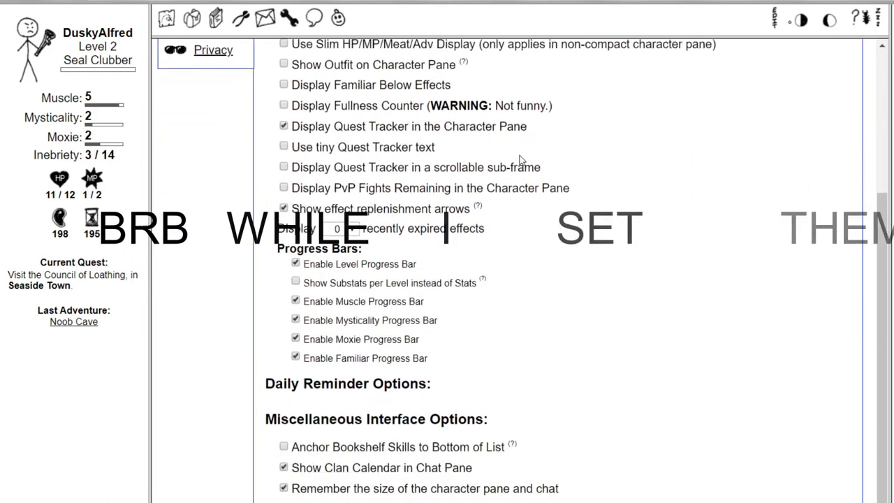
{"action": "scroll", "scroll_direction": "down", "scroll_amount": 3}
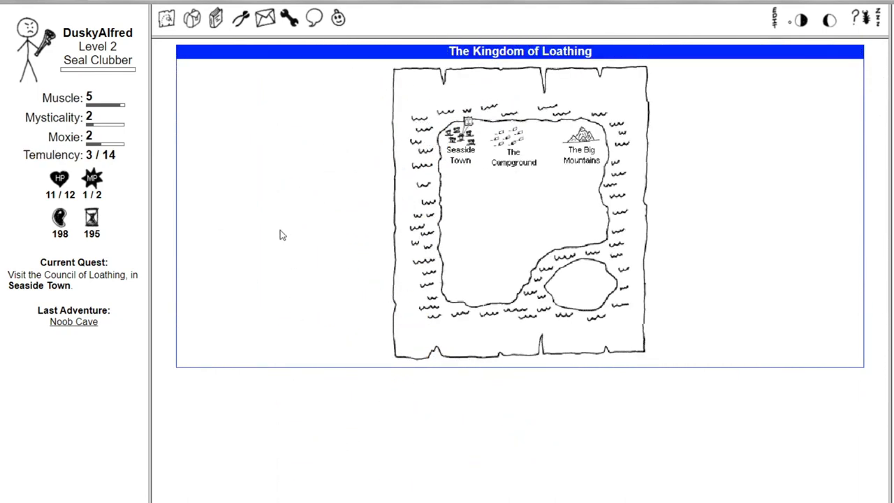
{"action": "mouse_move", "coordinate": [289, 237]}
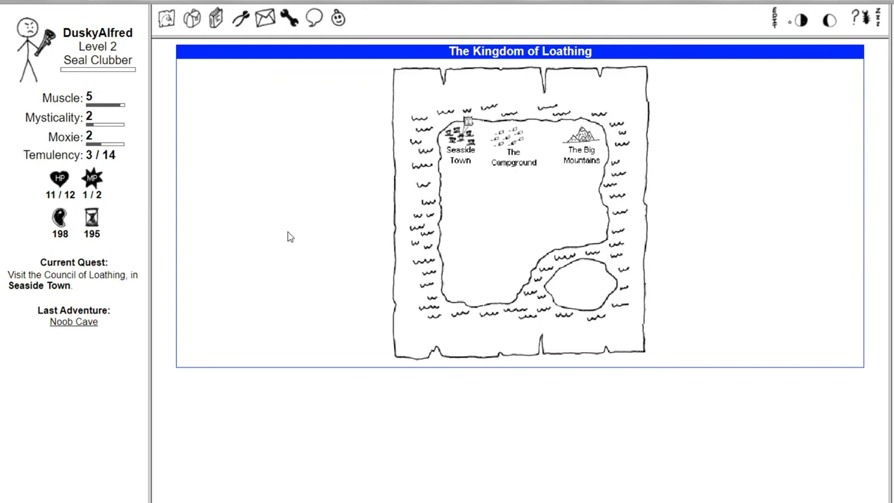
{"action": "mouse_move", "coordinate": [266, 206]}
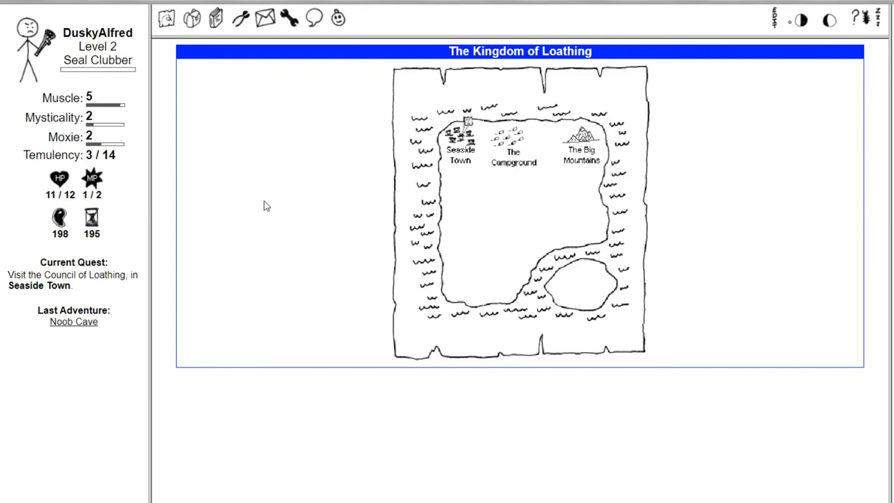
{"action": "mouse_move", "coordinate": [494, 141]}
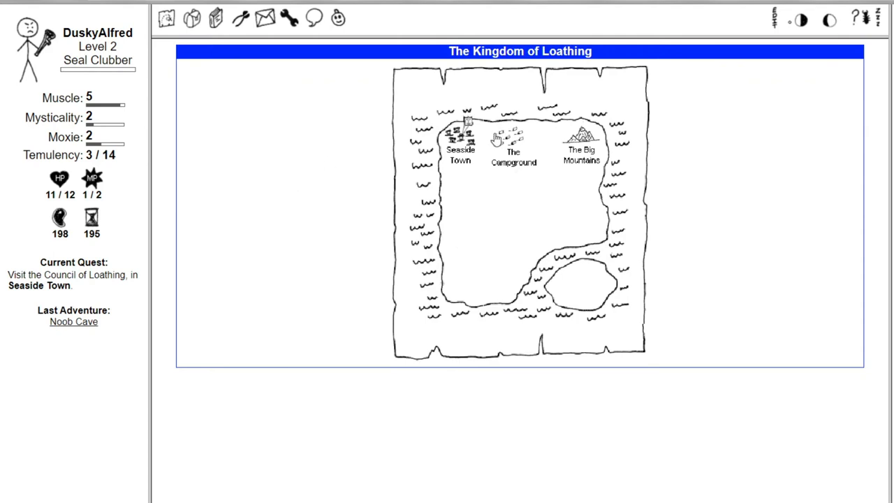
{"action": "mouse_move", "coordinate": [447, 147]}
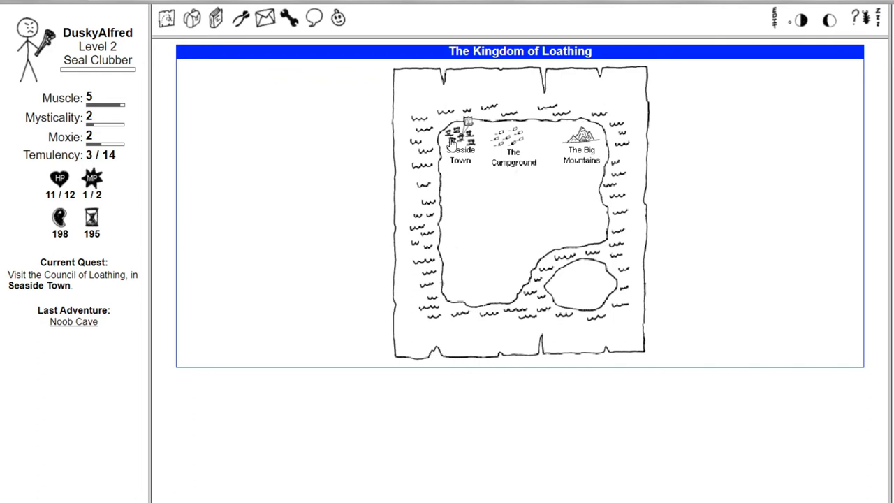
- Go to Seaside Town from the main Kingdom map
{"action": "left_click", "coordinate": [461, 143]}
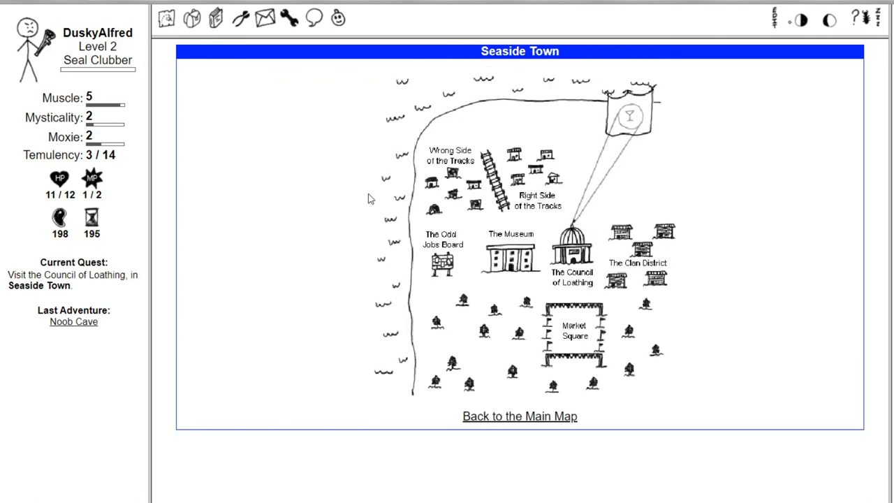
{"action": "mouse_move", "coordinate": [460, 188]}
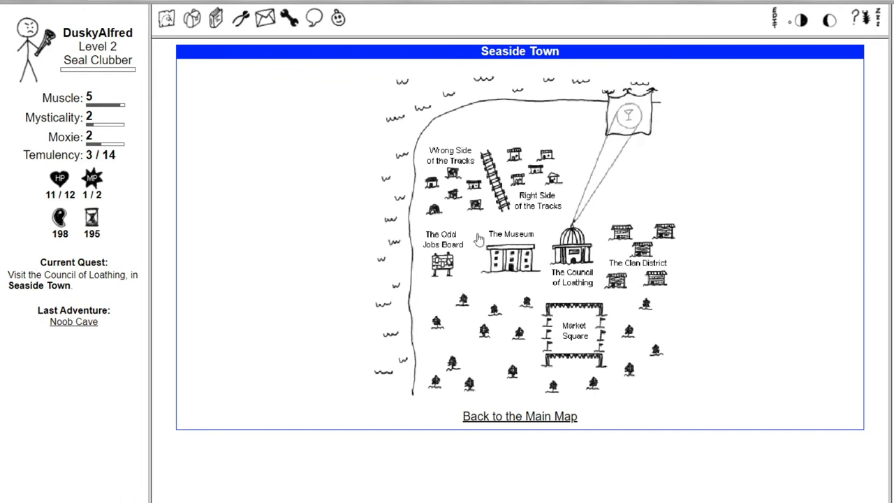
{"action": "mouse_move", "coordinate": [486, 269]}
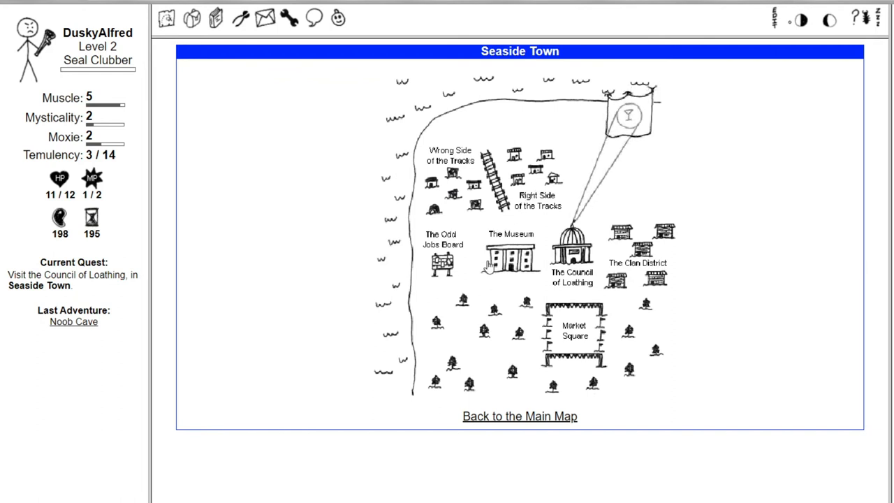
{"action": "mouse_move", "coordinate": [534, 262]}
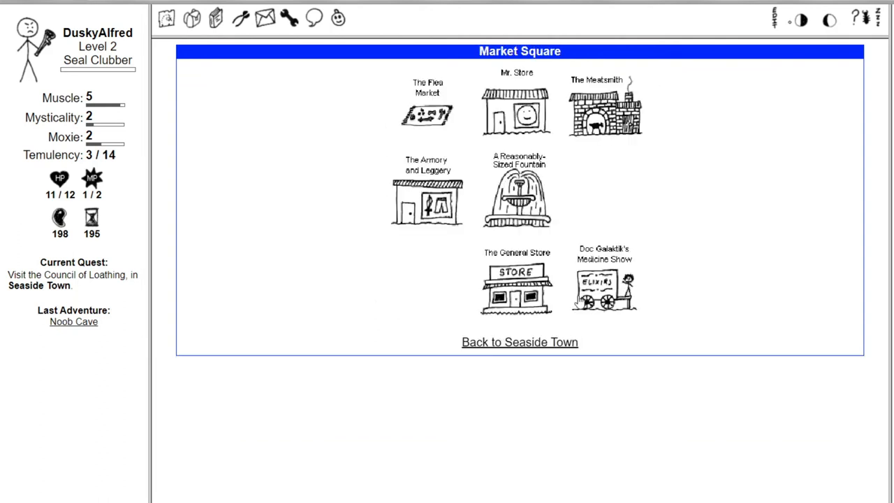
- Browse Mr. Store's offers, then visit Doc Galaktik's Medicine Show
{"action": "left_click", "coordinate": [515, 109]}
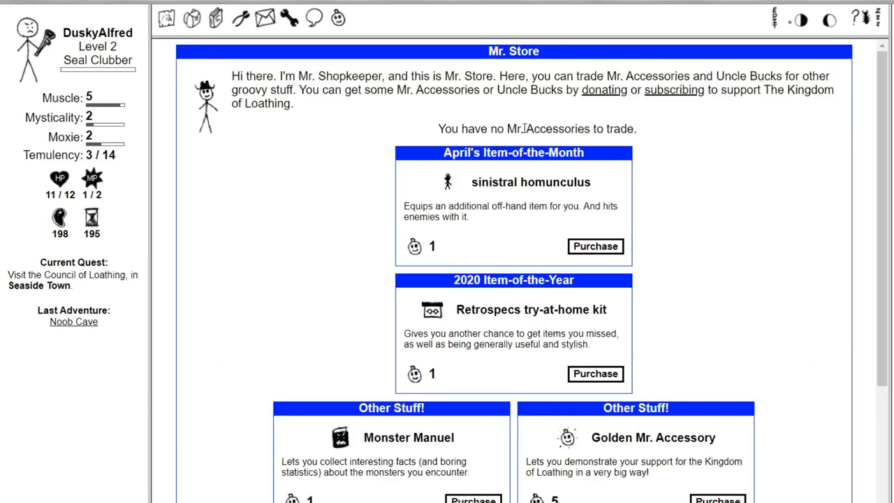
{"action": "mouse_move", "coordinate": [280, 144]}
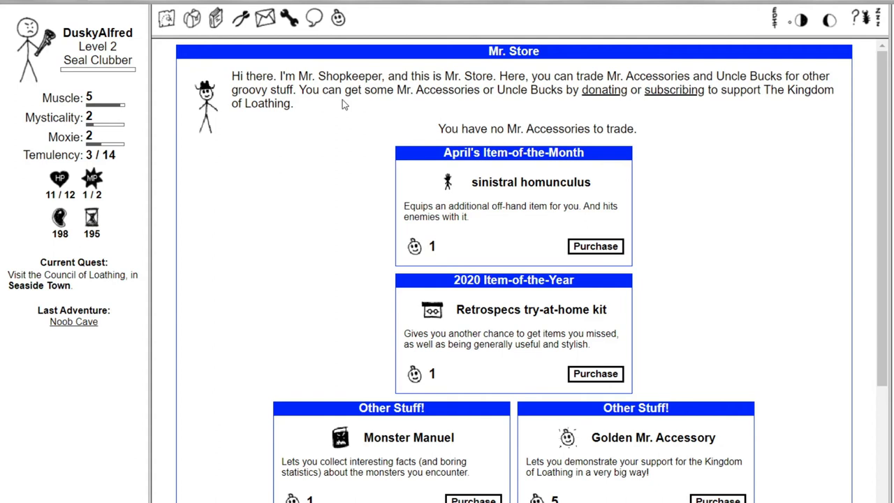
{"action": "mouse_move", "coordinate": [348, 112]}
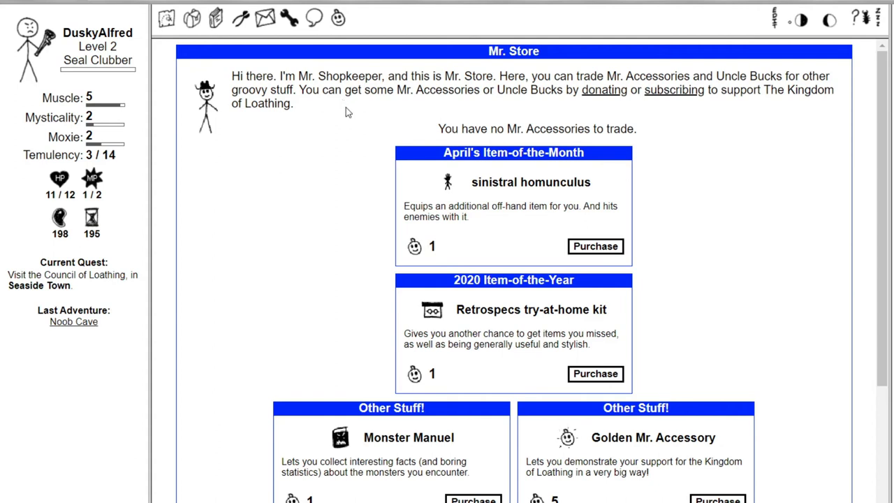
{"action": "mouse_move", "coordinate": [345, 111]}
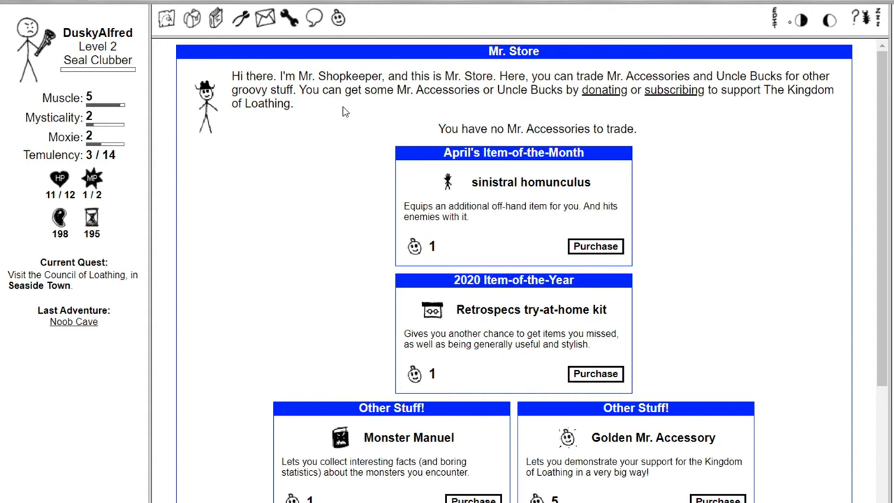
{"action": "mouse_move", "coordinate": [372, 115]}
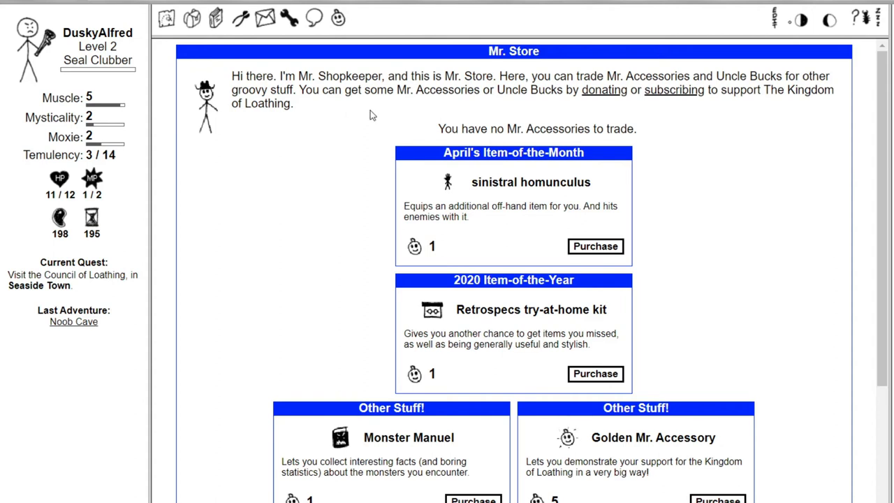
{"action": "mouse_move", "coordinate": [421, 106]}
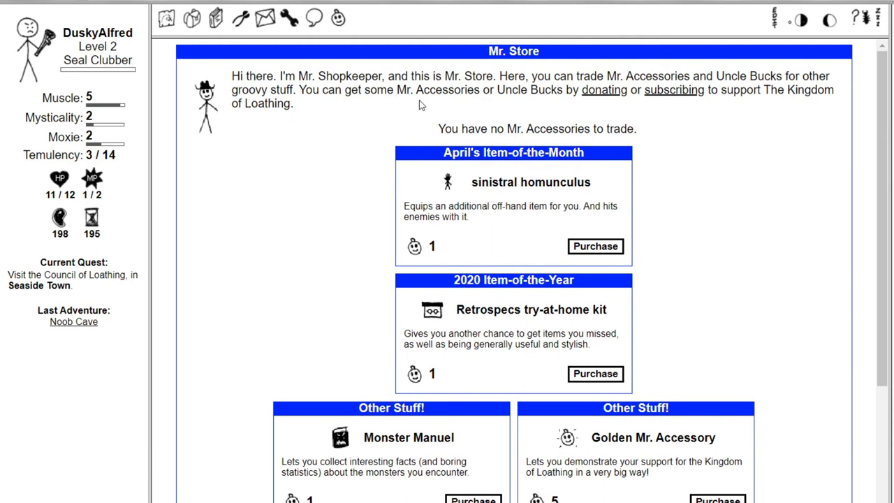
{"action": "scroll", "scroll_direction": "down", "scroll_amount": 3}
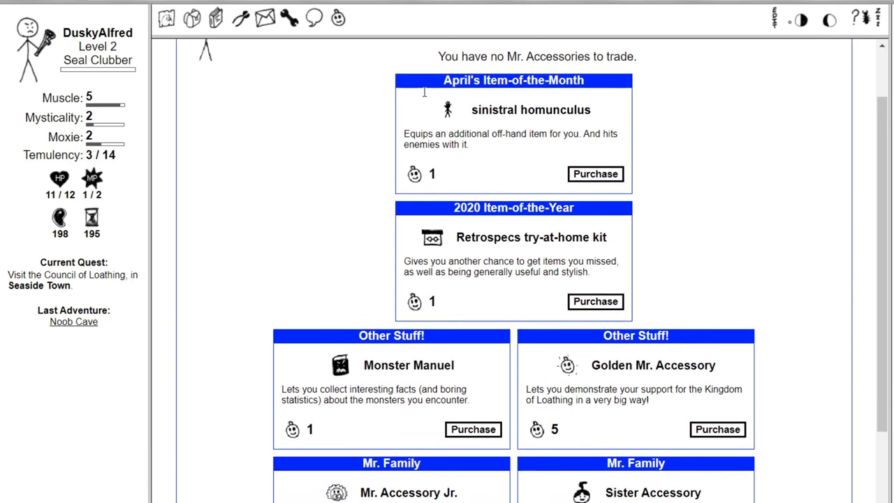
{"action": "scroll", "scroll_direction": "down", "scroll_amount": 3}
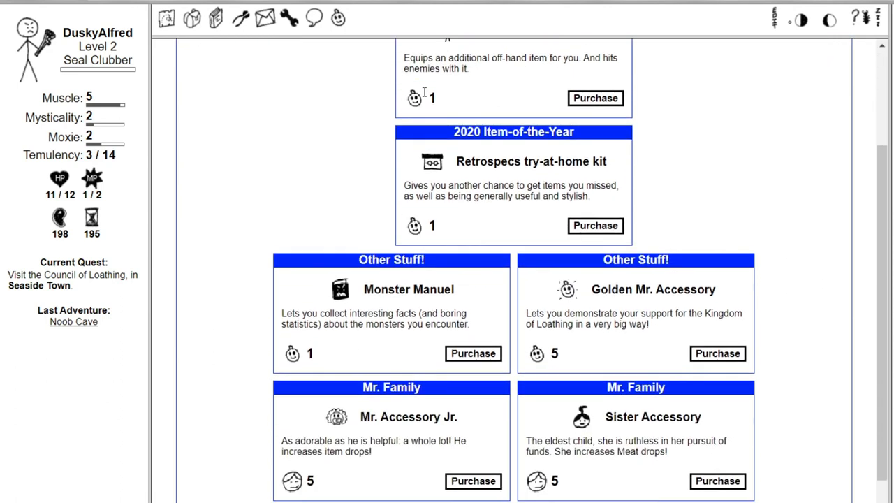
{"action": "scroll", "scroll_direction": "down", "scroll_amount": 3}
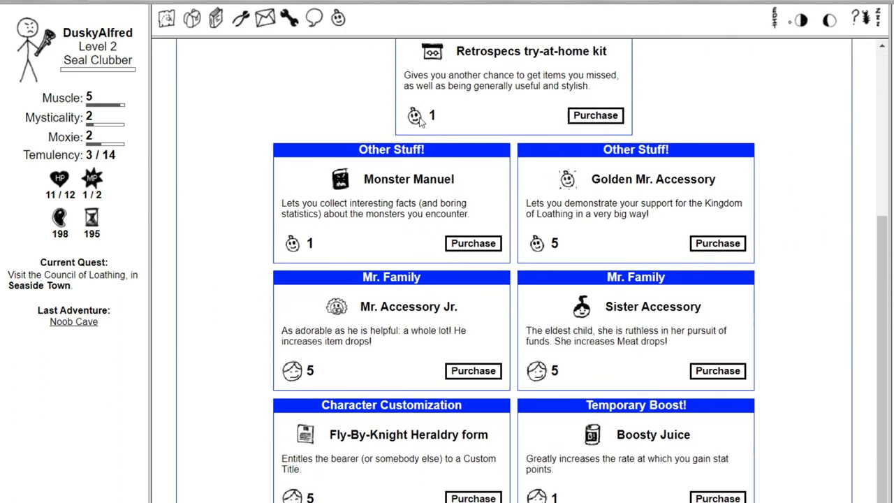
{"action": "mouse_move", "coordinate": [298, 308]}
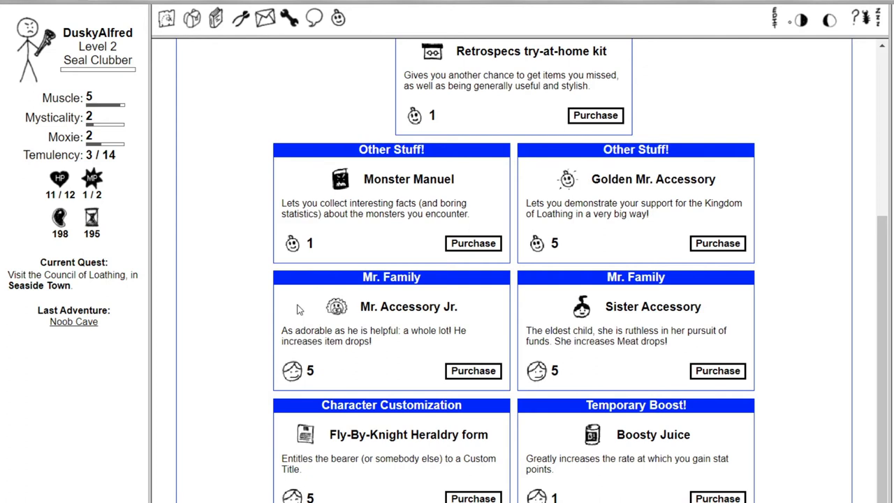
{"action": "mouse_move", "coordinate": [275, 288]}
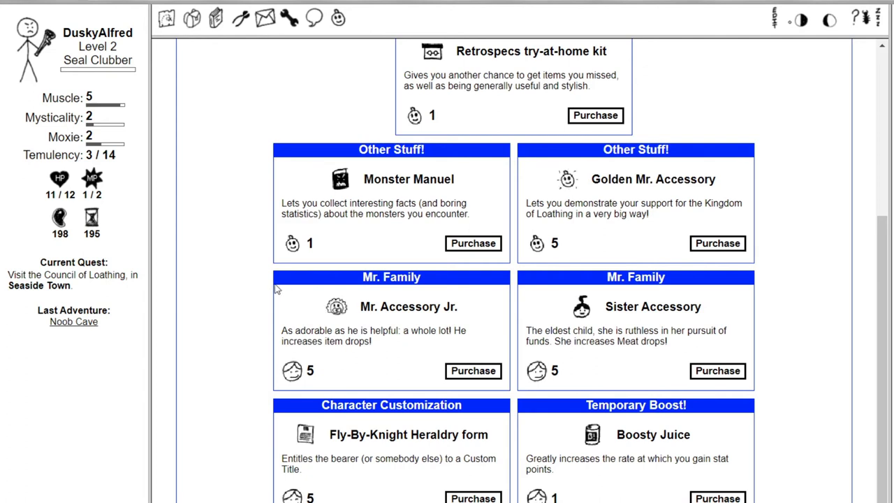
{"action": "scroll", "scroll_direction": "up", "scroll_amount": 3}
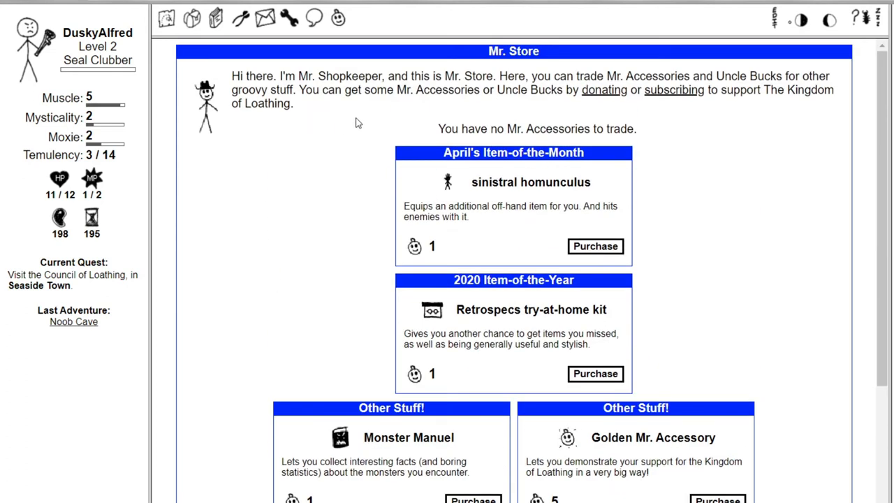
{"action": "scroll", "scroll_direction": "down", "scroll_amount": 3}
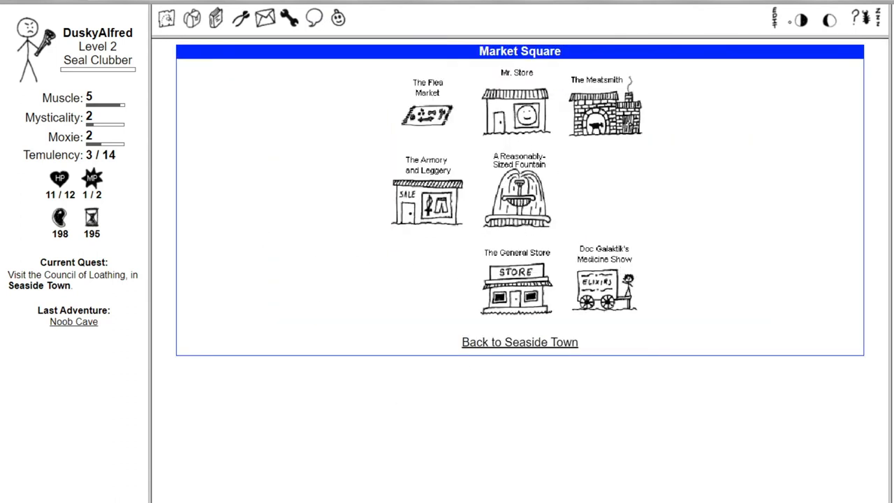
{"action": "mouse_move", "coordinate": [527, 289]}
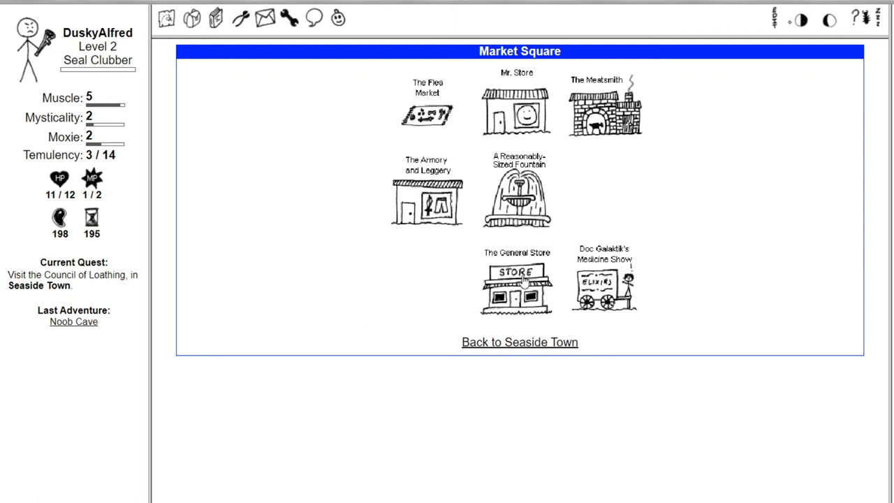
{"action": "left_click", "coordinate": [598, 283]}
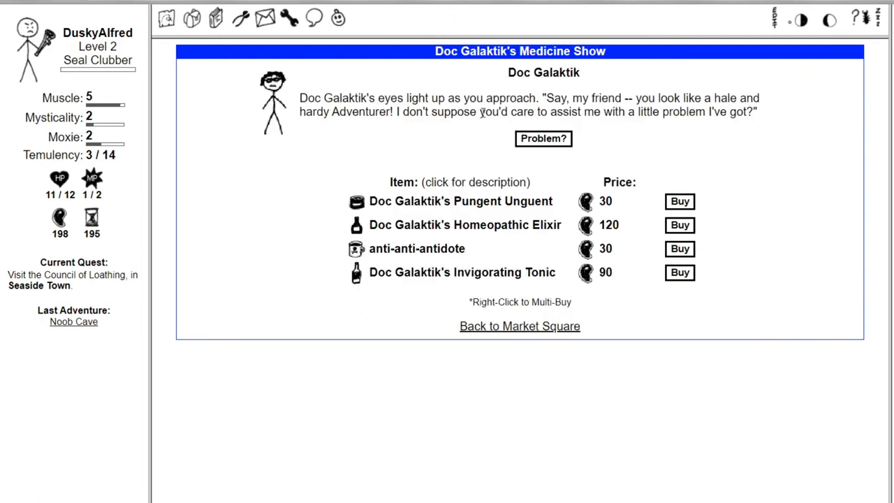
{"action": "mouse_move", "coordinate": [351, 180]}
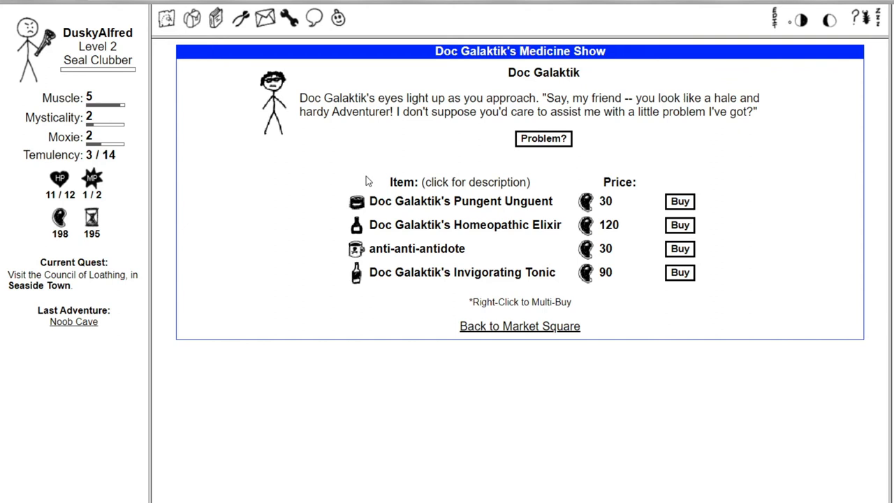
{"action": "mouse_move", "coordinate": [245, 179]}
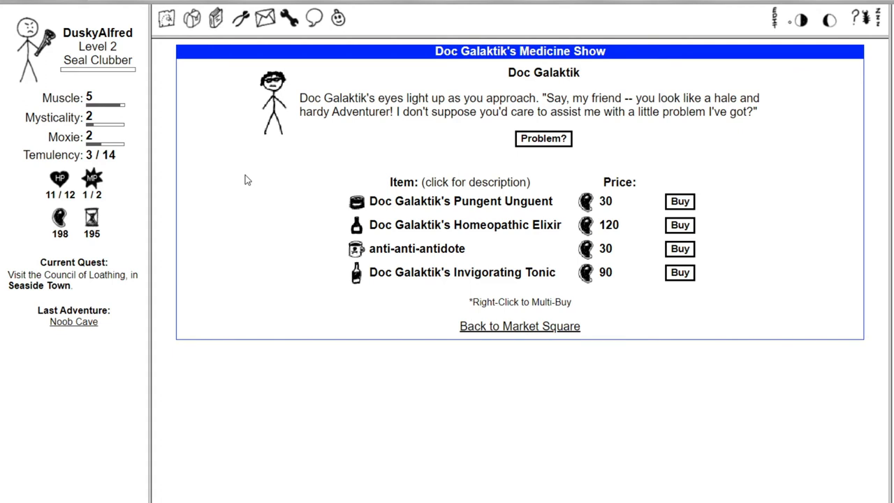
{"action": "mouse_move", "coordinate": [319, 318]}
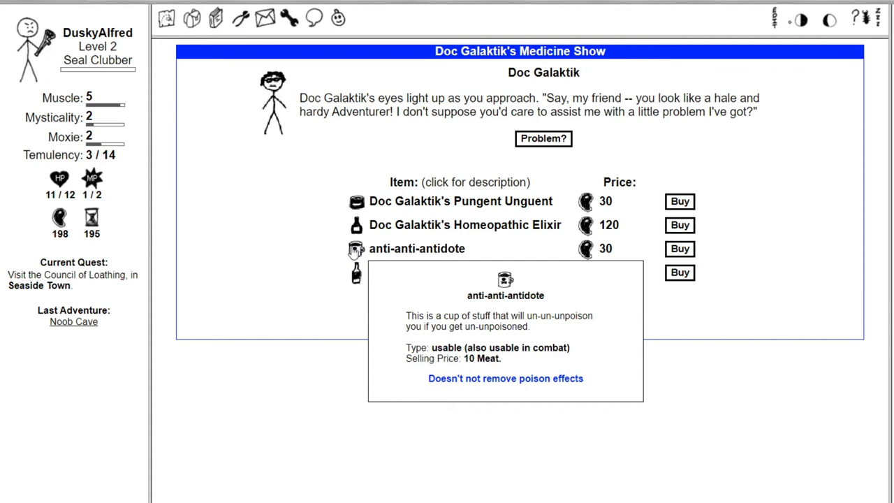
- Read and dismiss the Homeopathic Elixir description, then ask Doc Galaktik about his problem
{"action": "left_click", "coordinate": [352, 224]}
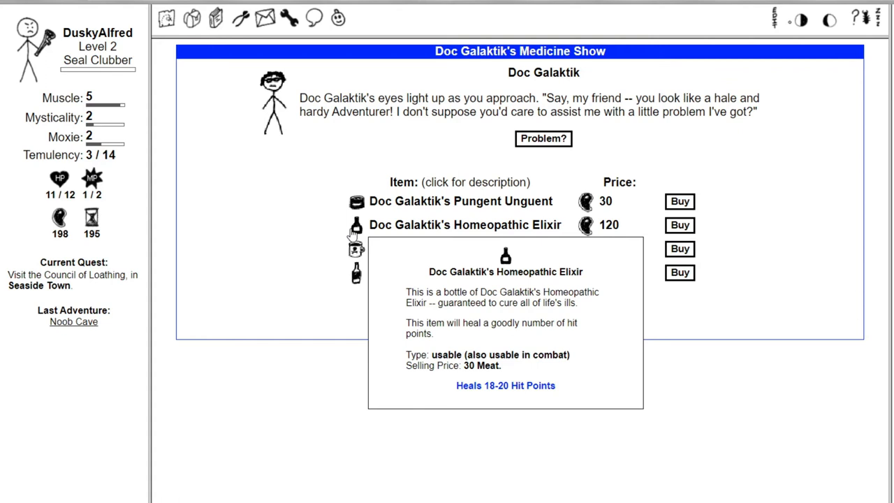
{"action": "left_click", "coordinate": [351, 201]}
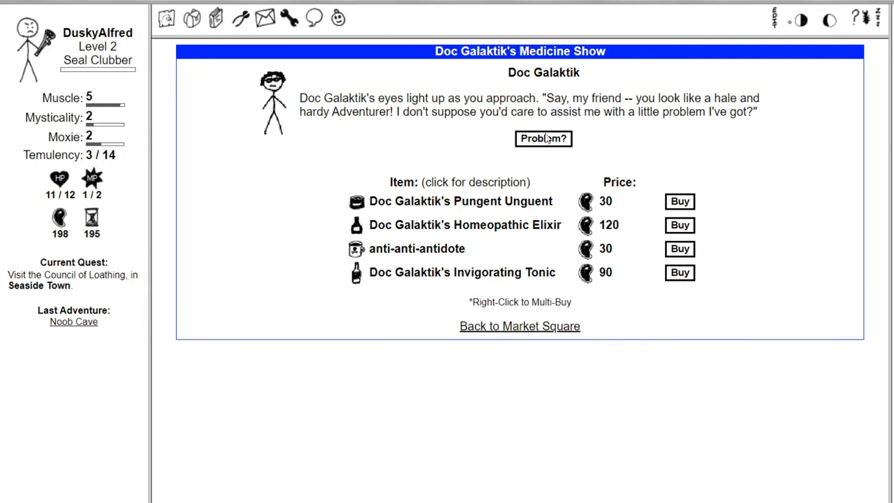
{"action": "left_click", "coordinate": [543, 138]}
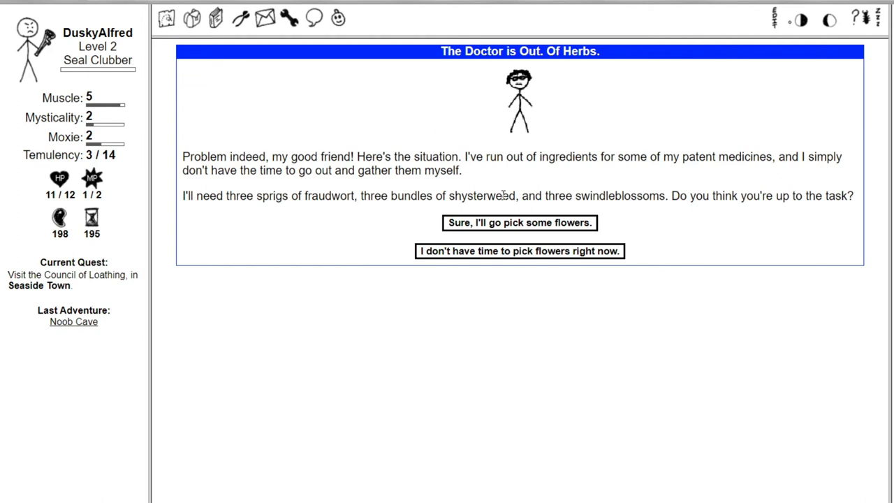
- Agree to pick Doc Galaktik's herbs and head back to Market Square
{"action": "left_click", "coordinate": [520, 222]}
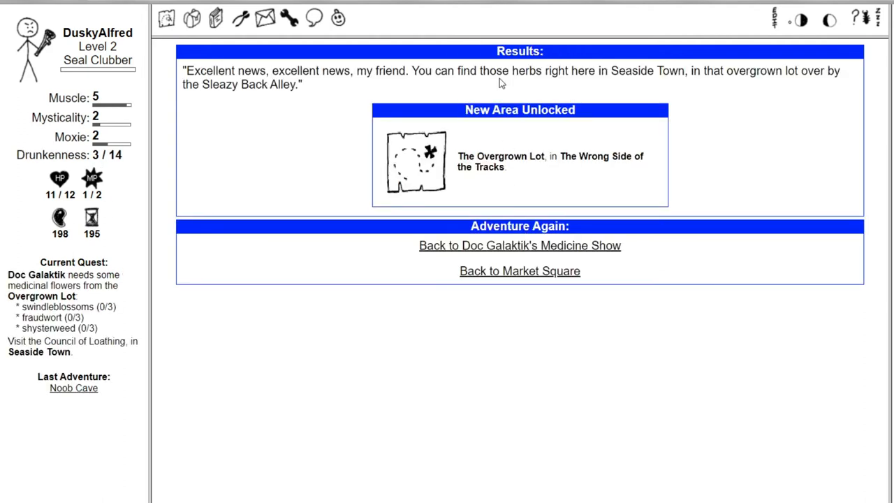
{"action": "mouse_move", "coordinate": [486, 87]}
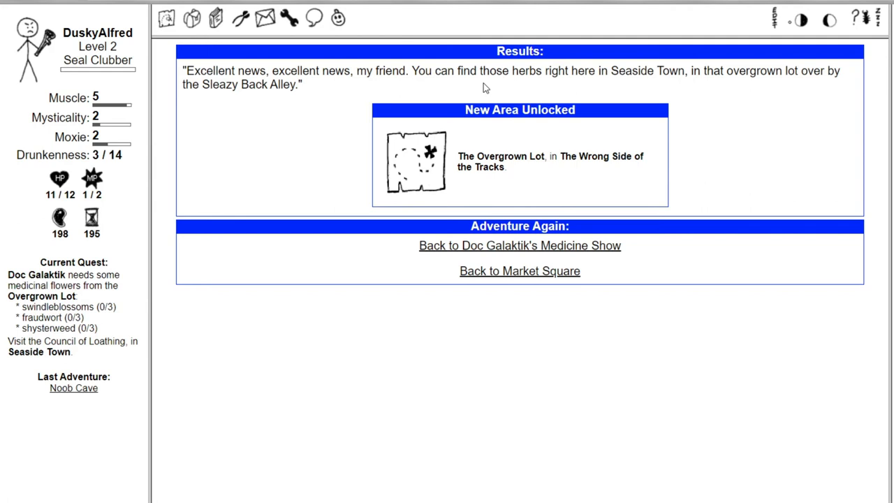
{"action": "mouse_move", "coordinate": [437, 77]}
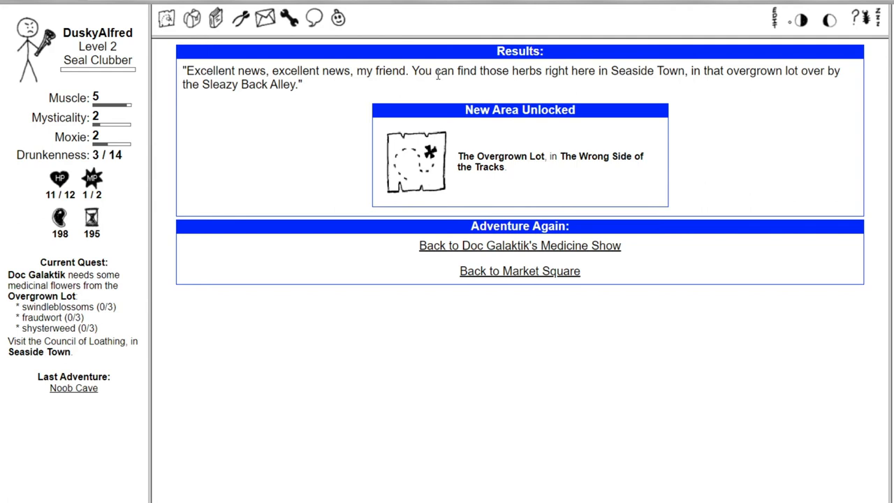
{"action": "left_click", "coordinate": [518, 245]}
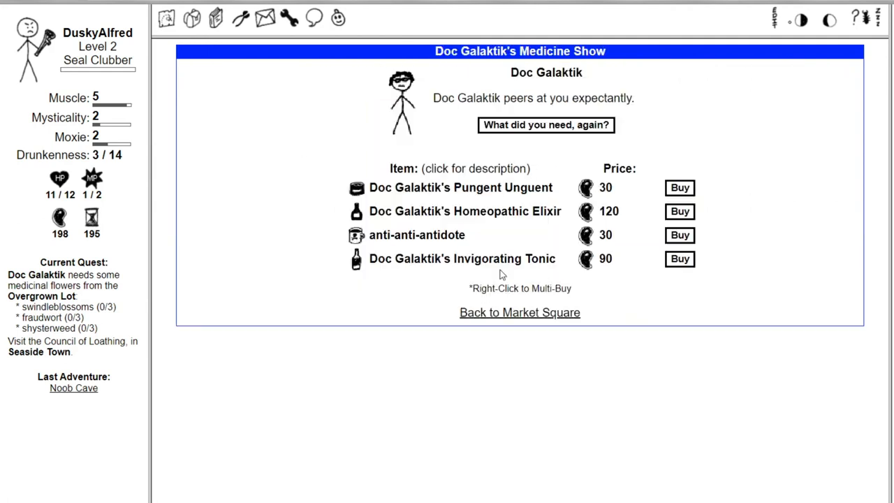
{"action": "left_click", "coordinate": [519, 312]}
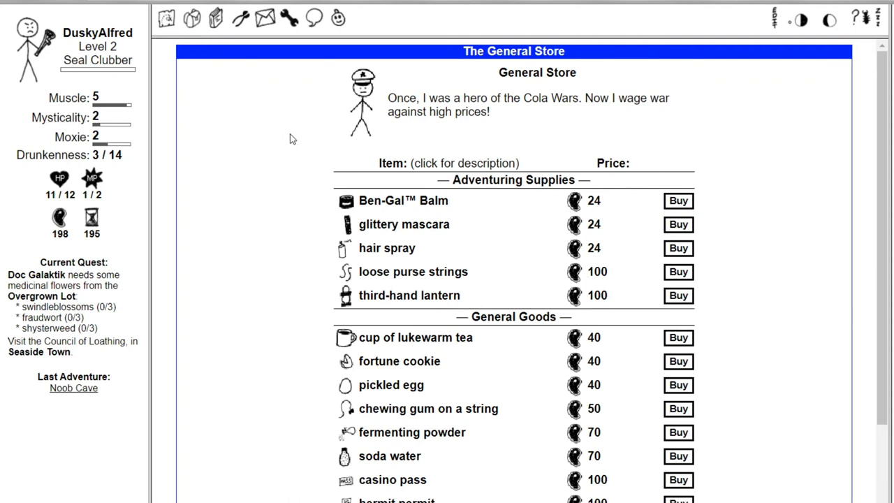
{"action": "mouse_move", "coordinate": [269, 163]}
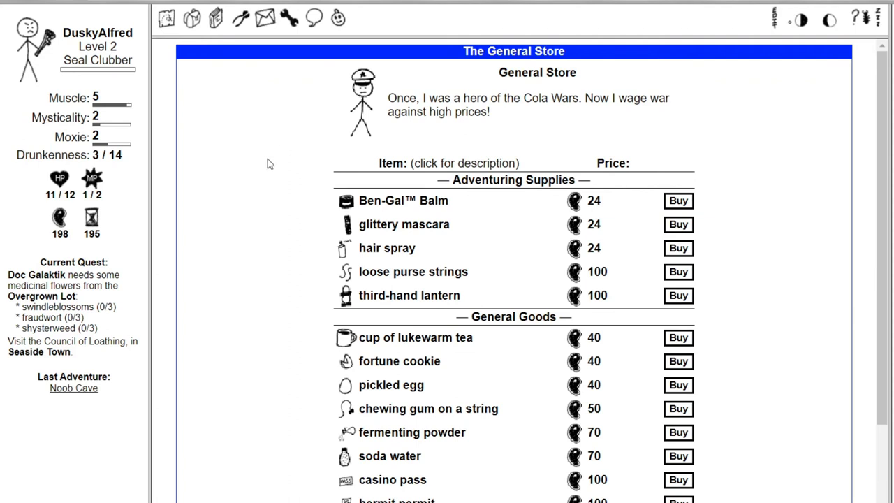
- Browse the General Store's item list and prices without buying anything
{"action": "scroll", "scroll_direction": "down", "scroll_amount": 3}
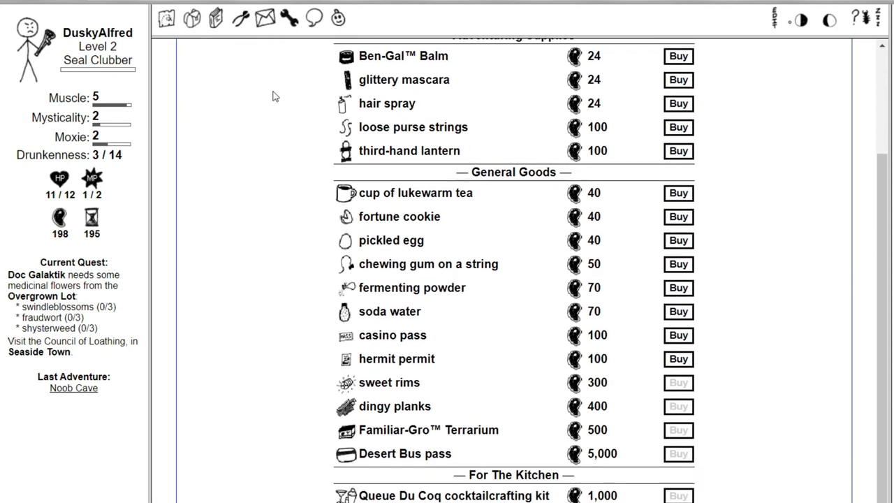
{"action": "scroll", "scroll_direction": "down", "scroll_amount": 3}
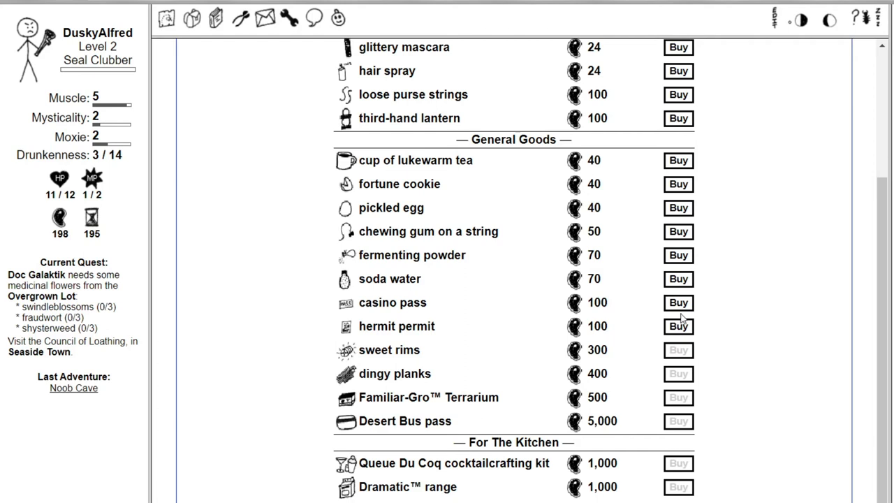
{"action": "scroll", "scroll_direction": "up", "scroll_amount": 3}
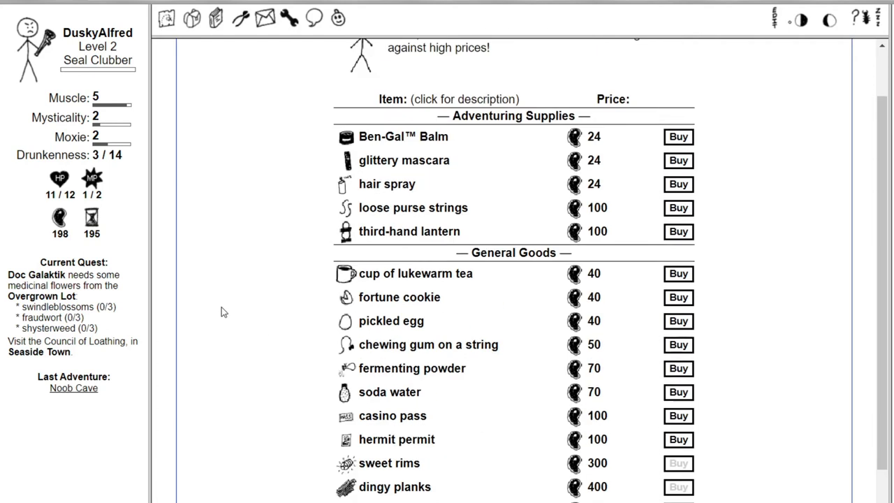
{"action": "scroll", "scroll_direction": "down", "scroll_amount": 3}
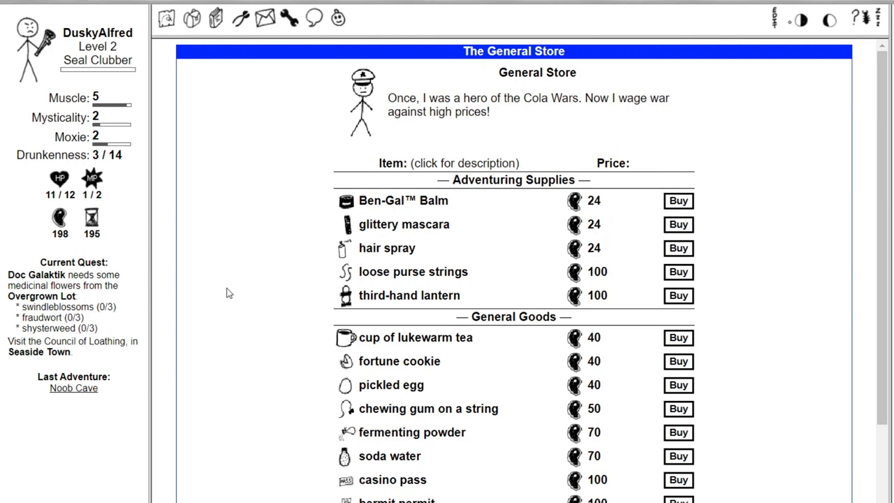
{"action": "mouse_move", "coordinate": [159, 245]}
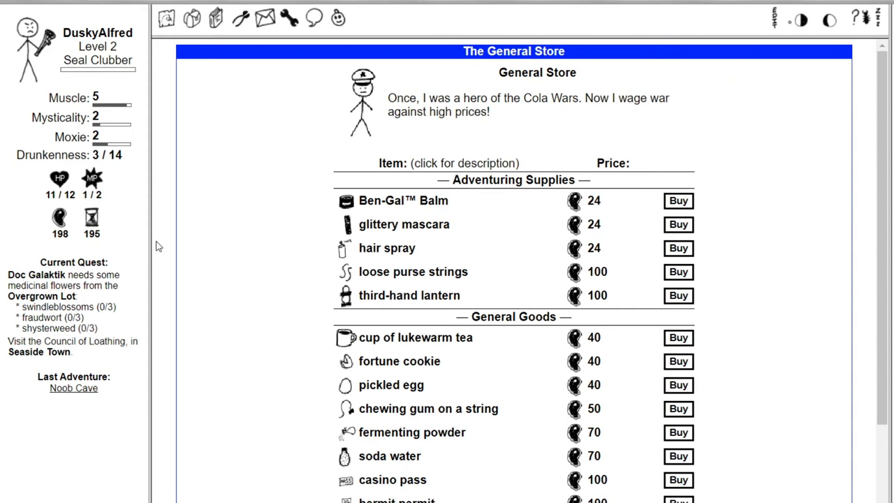
{"action": "scroll", "scroll_direction": "down", "scroll_amount": 3}
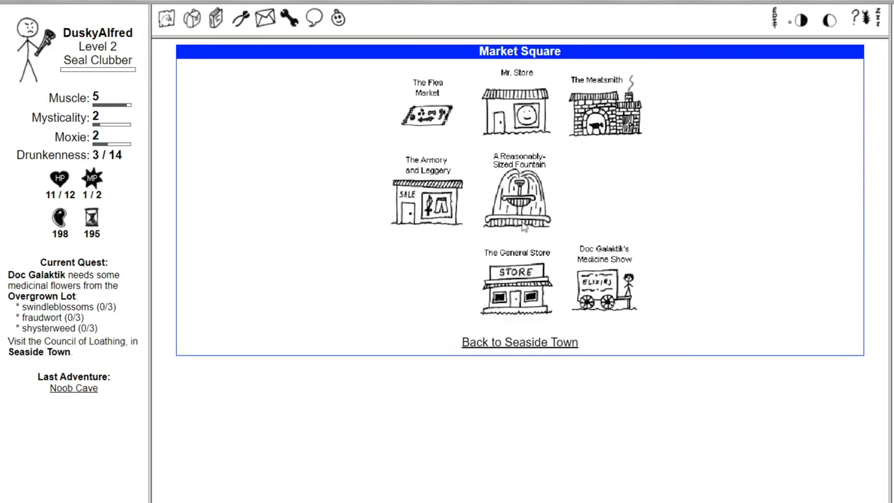
{"action": "mouse_move", "coordinate": [404, 220]}
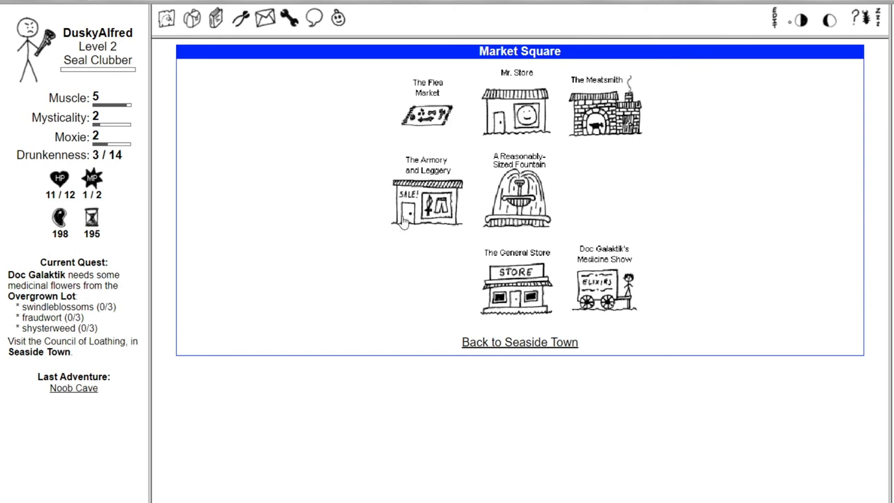
- Enter the Armory and Leggery and view the 25-meat staff and two-handed depthsword descriptions
{"action": "left_click", "coordinate": [426, 202]}
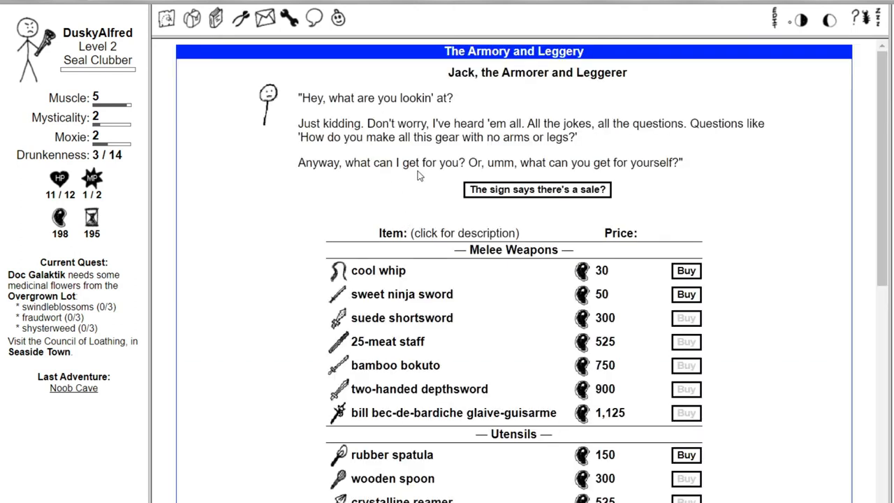
{"action": "mouse_move", "coordinate": [497, 73]}
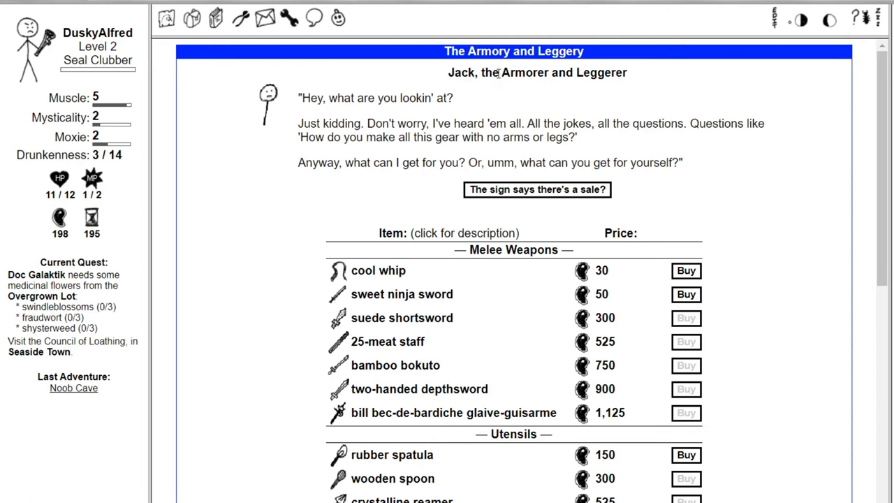
{"action": "mouse_move", "coordinate": [344, 118]}
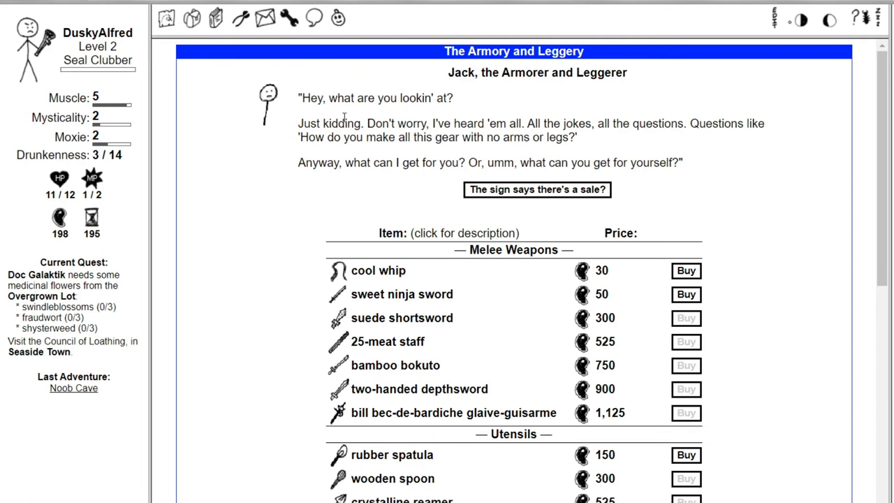
{"action": "mouse_move", "coordinate": [291, 120]}
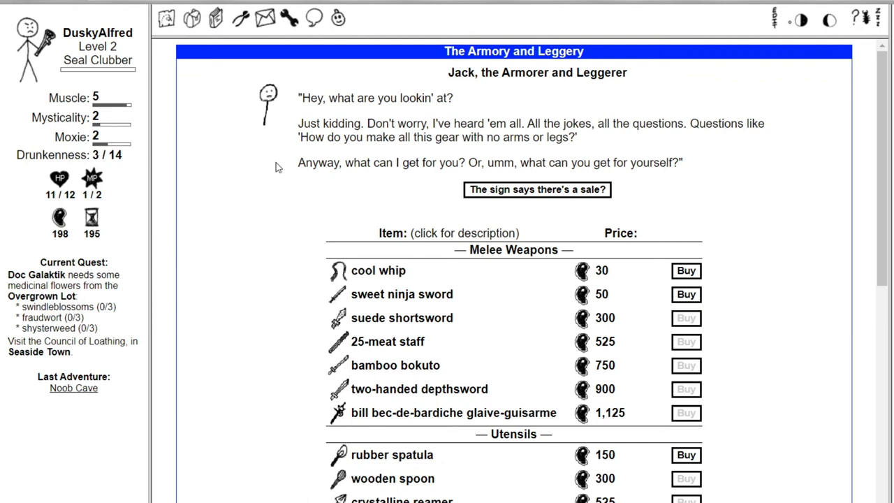
{"action": "scroll", "scroll_direction": "down", "scroll_amount": 3}
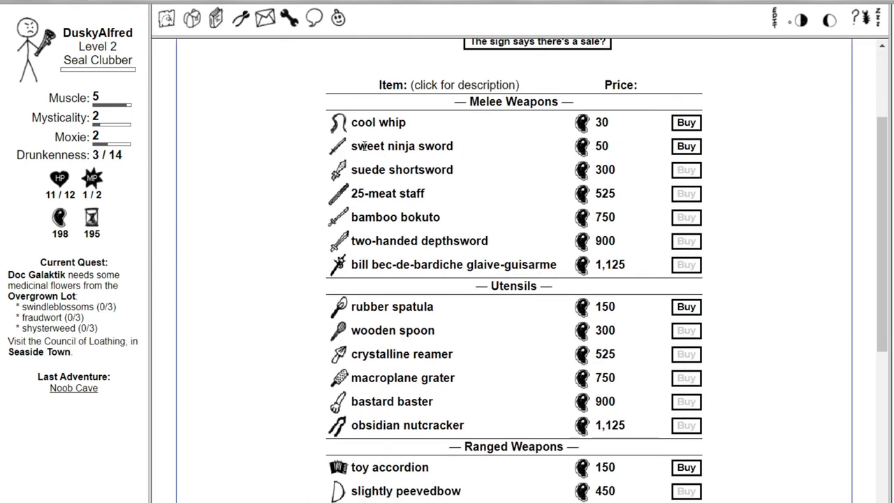
{"action": "mouse_move", "coordinate": [389, 173]}
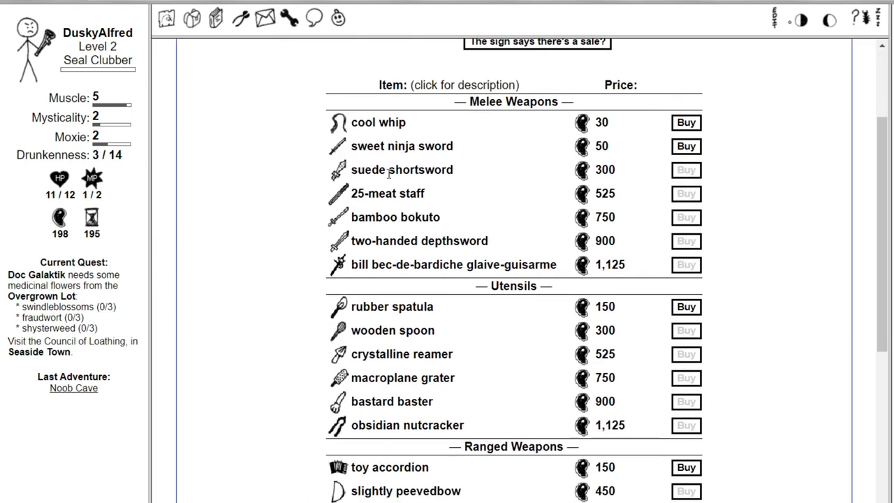
{"action": "left_click", "coordinate": [384, 194]}
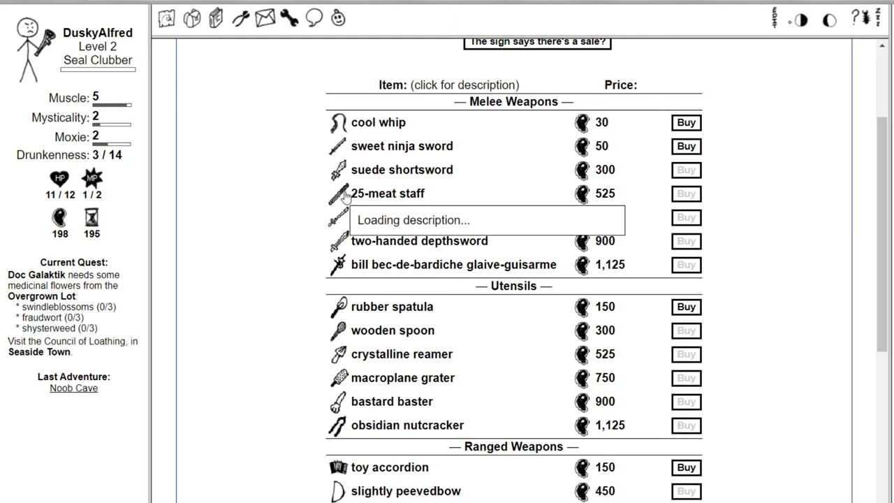
{"action": "left_click", "coordinate": [386, 194]}
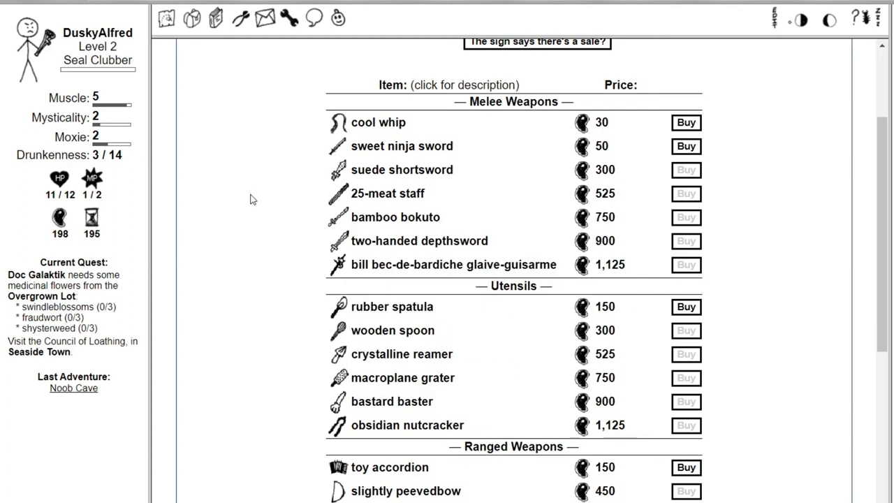
{"action": "mouse_move", "coordinate": [249, 210]}
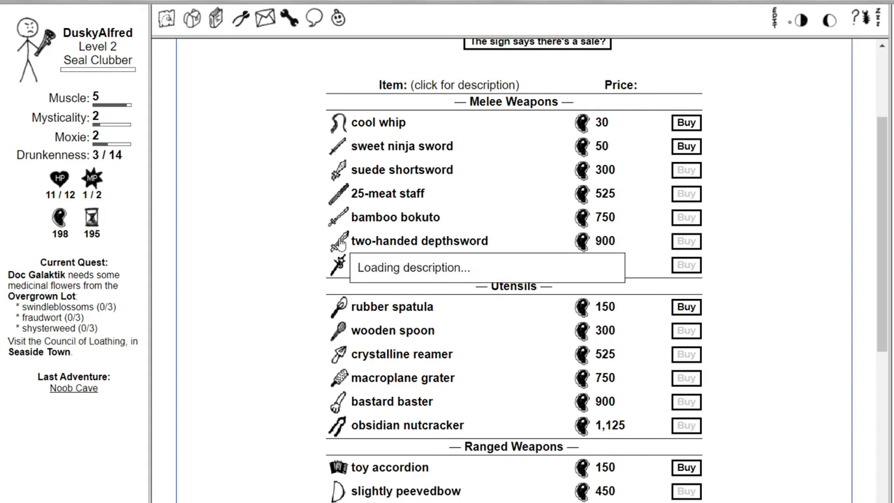
{"action": "left_click", "coordinate": [419, 240]}
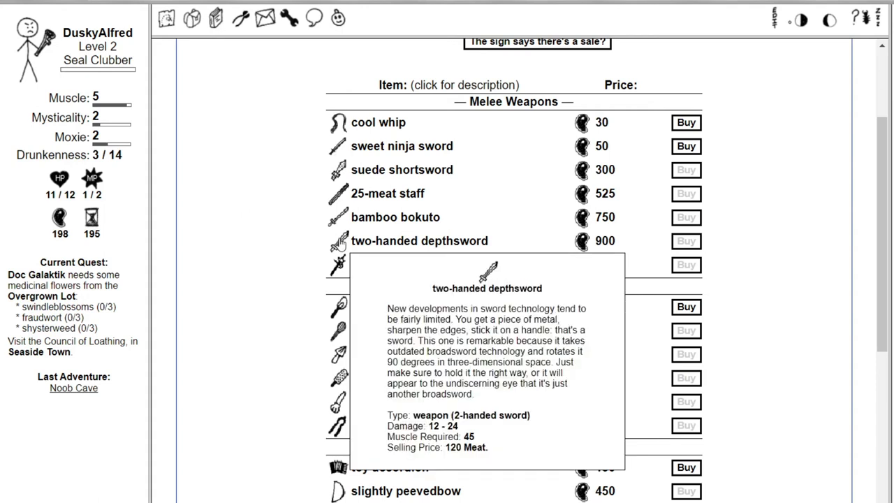
{"action": "mouse_move", "coordinate": [339, 240]}
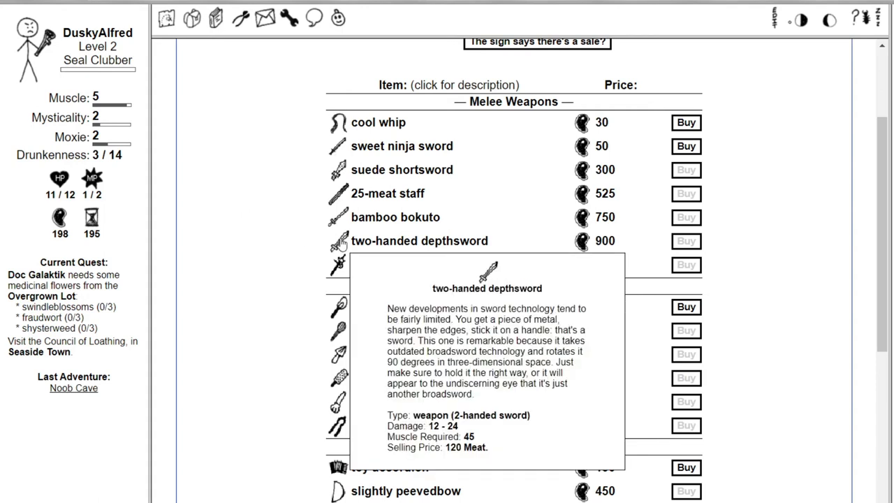
{"action": "mouse_move", "coordinate": [235, 196]}
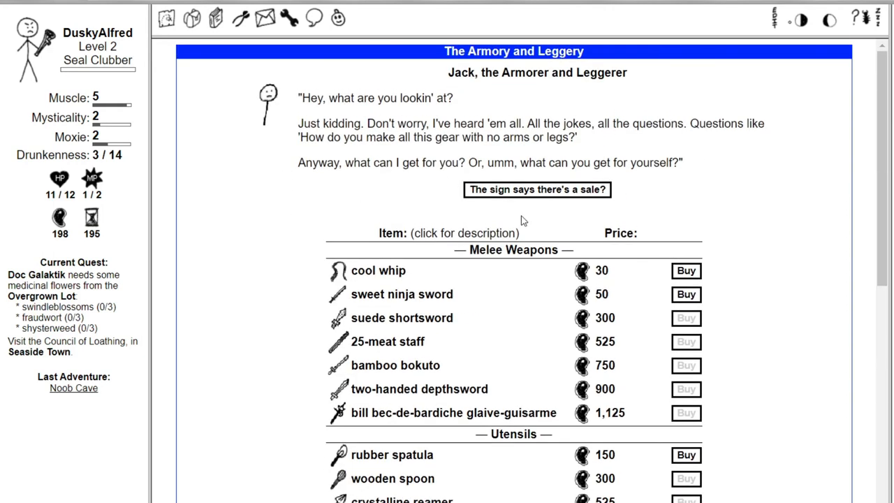
{"action": "scroll", "scroll_direction": "down", "scroll_amount": 3}
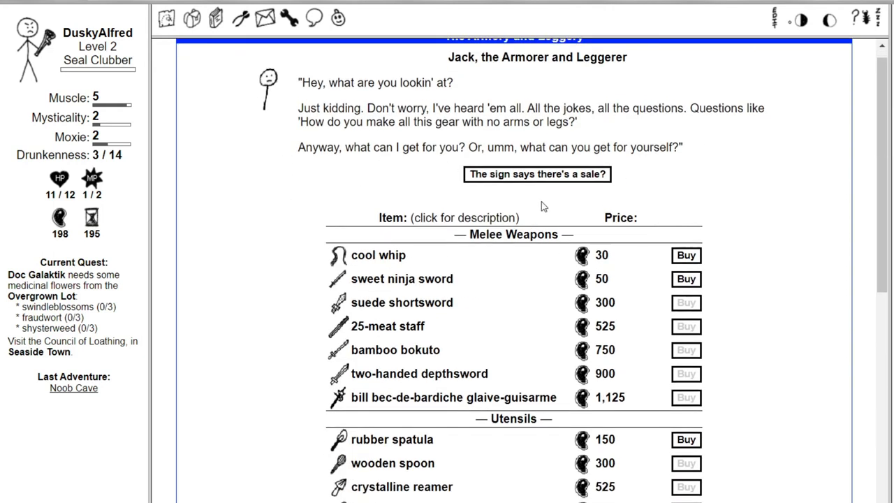
{"action": "scroll", "scroll_direction": "down", "scroll_amount": 3}
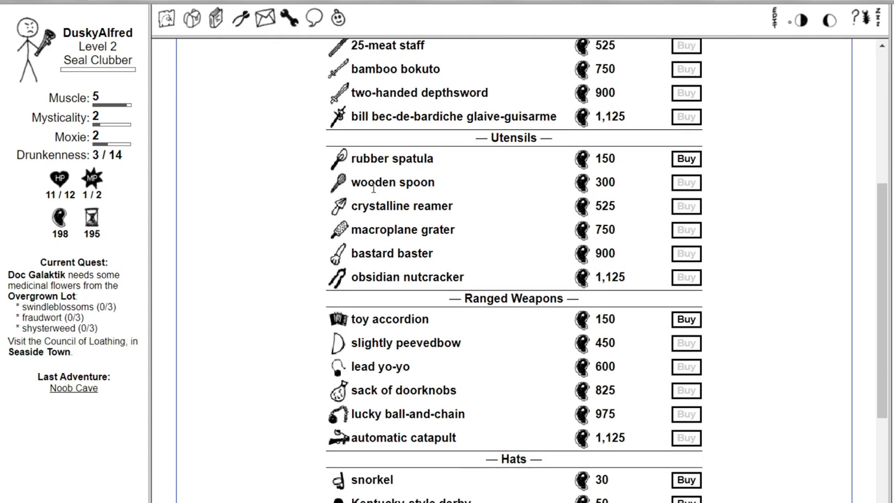
{"action": "mouse_move", "coordinate": [348, 282]}
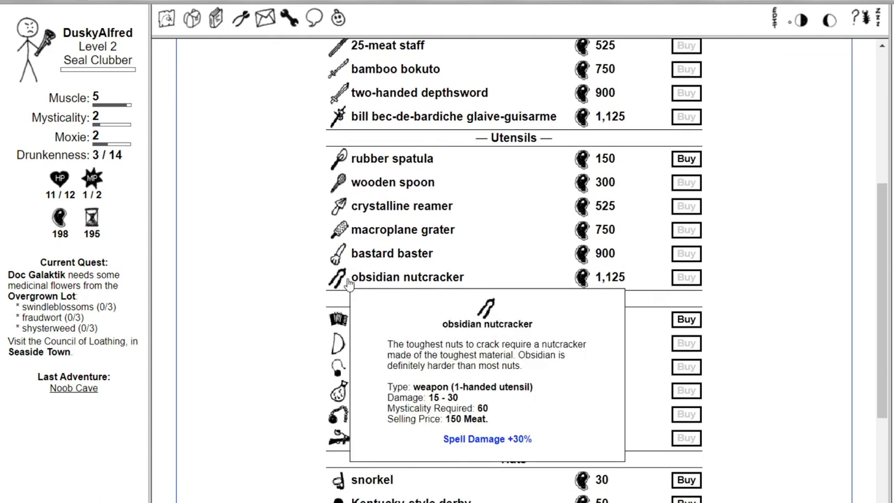
{"action": "scroll", "scroll_direction": "down", "scroll_amount": 3}
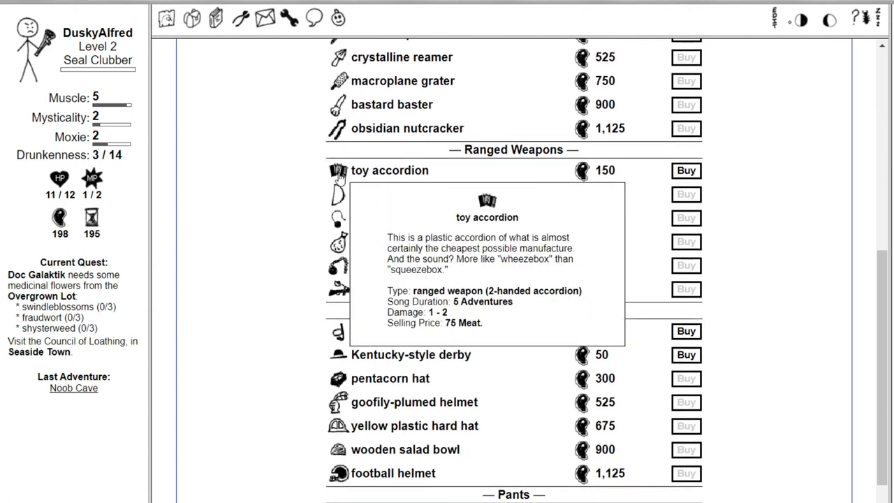
{"action": "scroll", "scroll_direction": "down", "scroll_amount": 3}
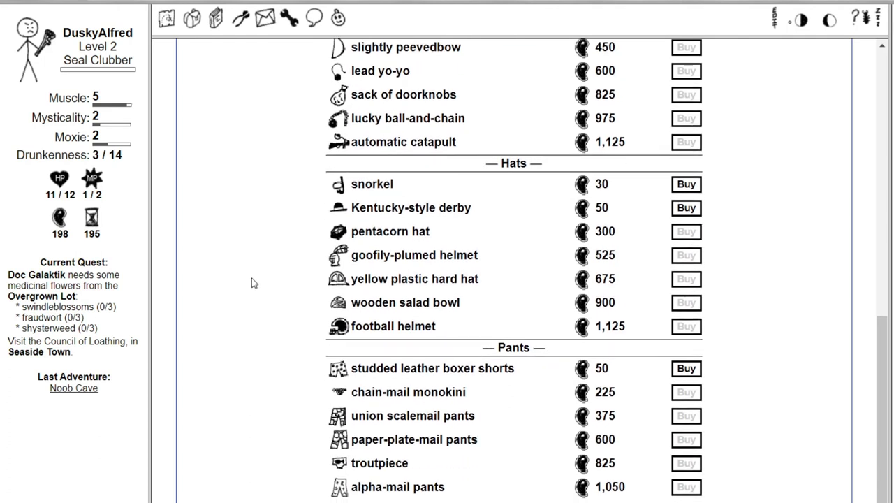
{"action": "mouse_move", "coordinate": [337, 255]}
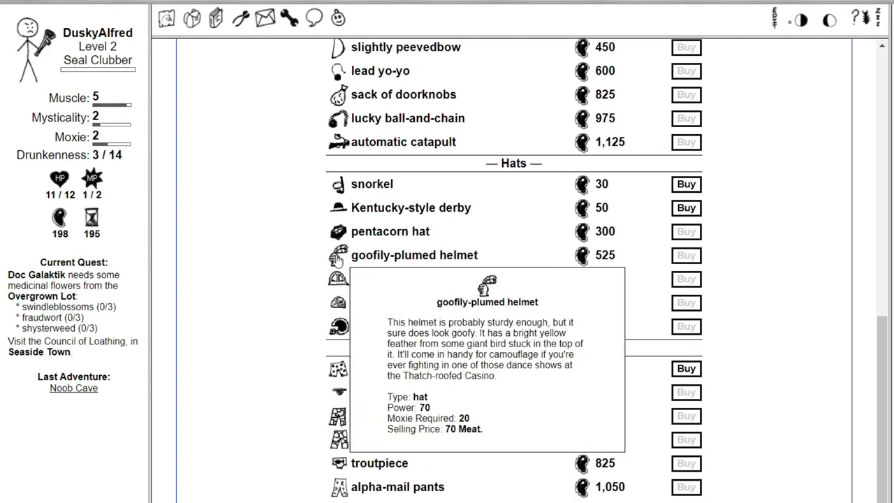
{"action": "mouse_move", "coordinate": [354, 350]}
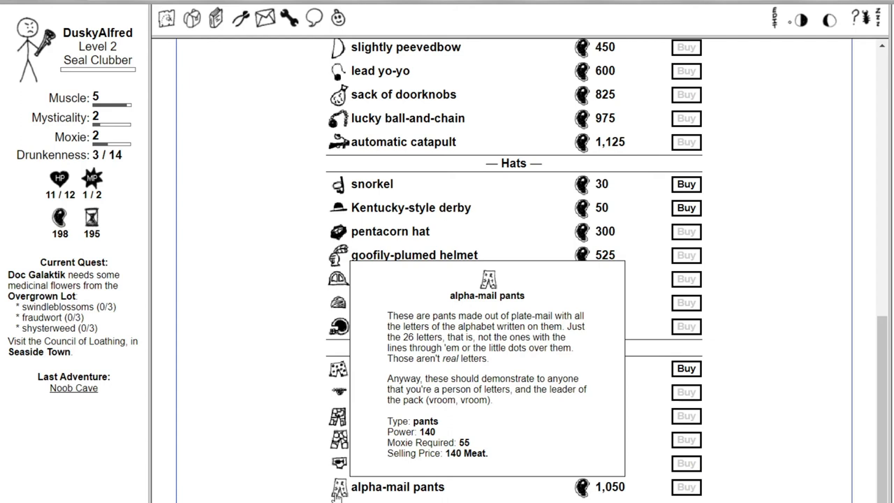
{"action": "mouse_move", "coordinate": [296, 407]}
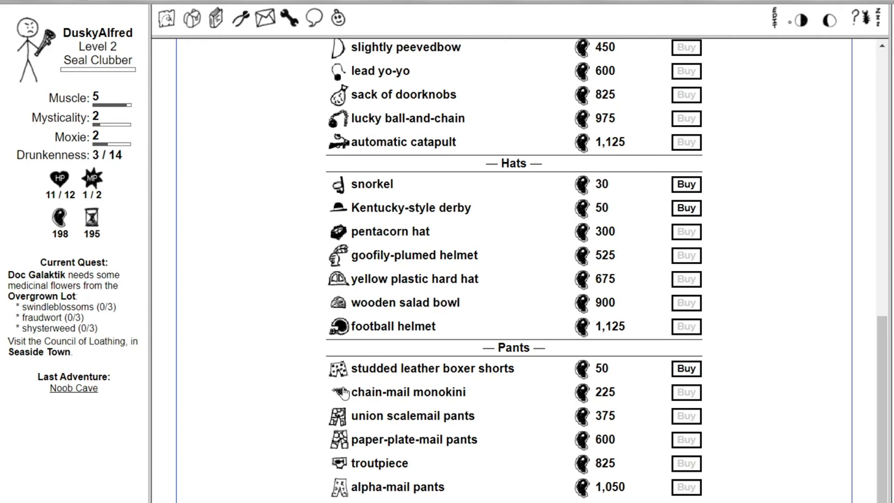
{"action": "mouse_move", "coordinate": [333, 392]}
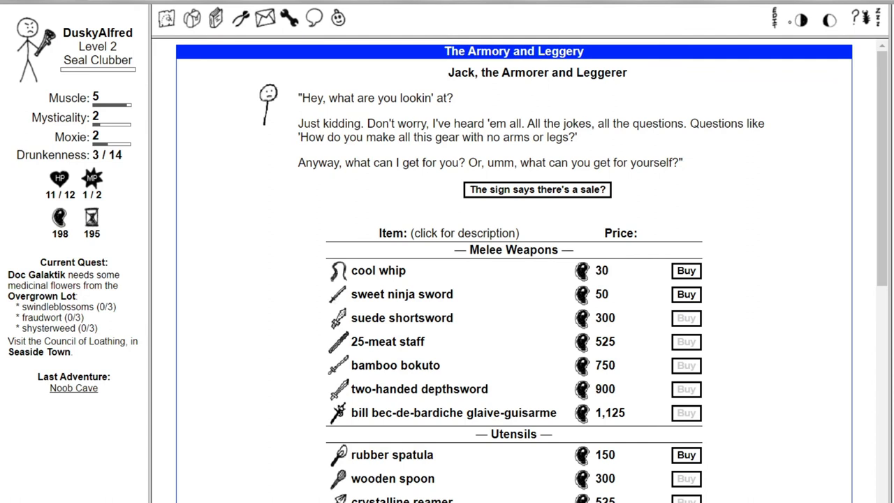
{"action": "mouse_move", "coordinate": [267, 225]}
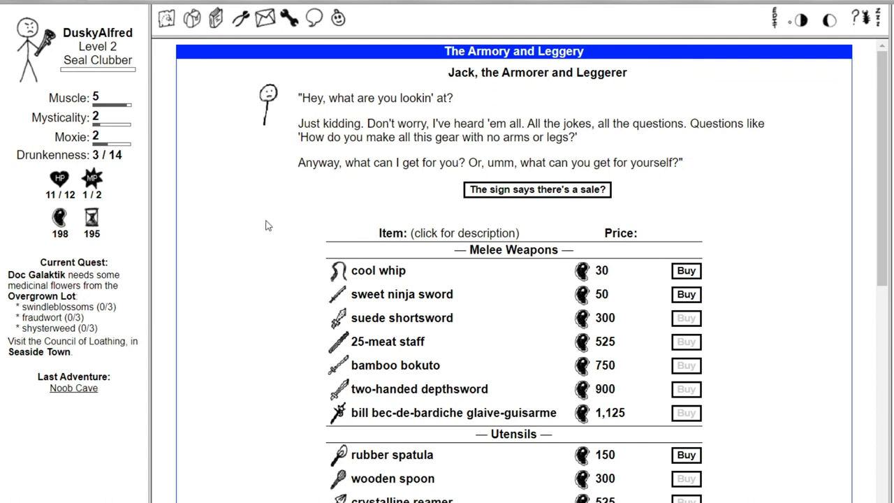
{"action": "mouse_move", "coordinate": [444, 138]}
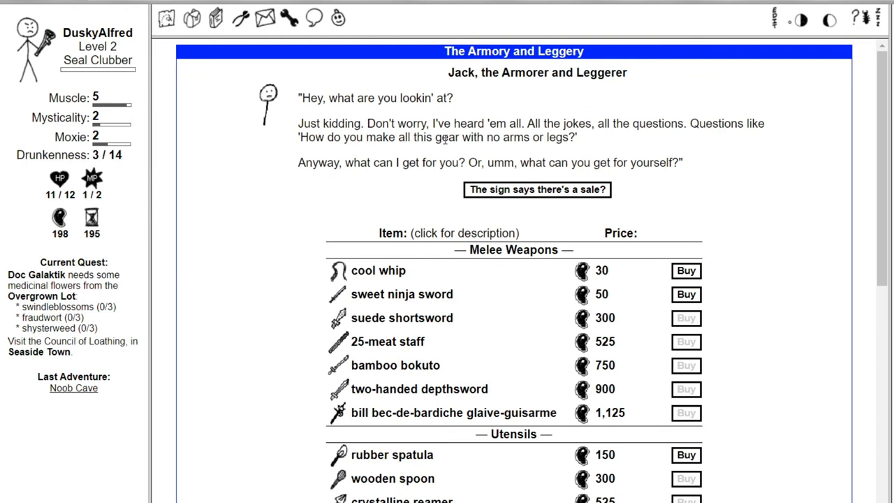
- Ask the armorer about the sale, agree to fetch his pie, and return to Market Square
{"action": "left_click", "coordinate": [536, 189]}
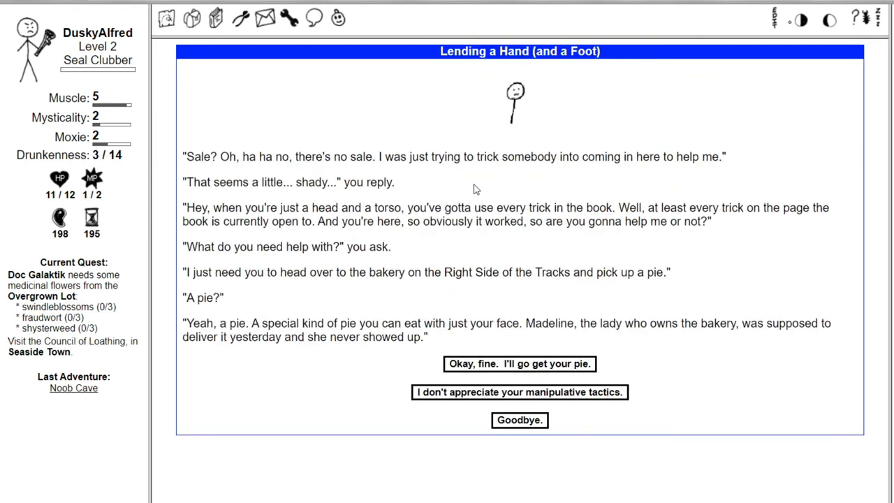
{"action": "mouse_move", "coordinate": [457, 185]}
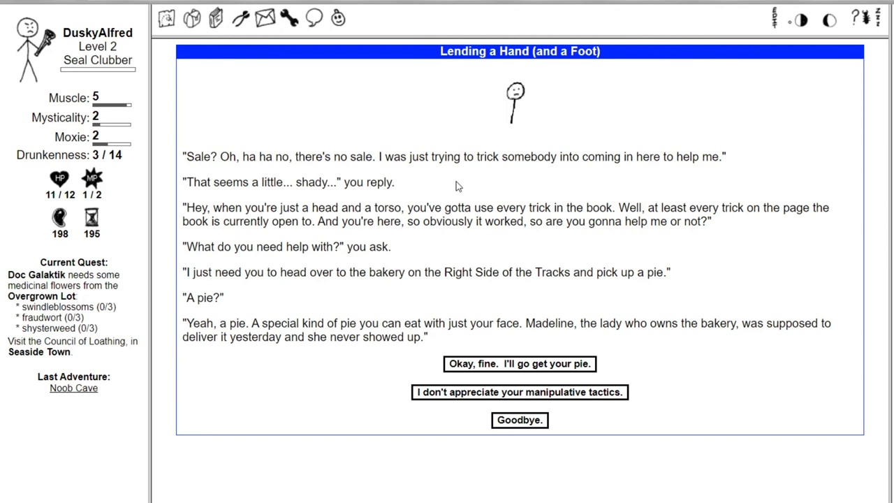
{"action": "mouse_move", "coordinate": [529, 288]}
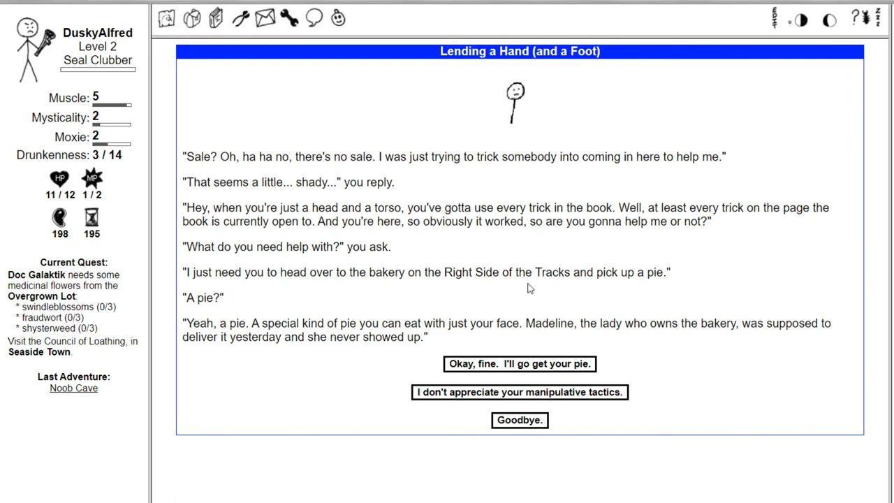
{"action": "left_click", "coordinate": [520, 364]}
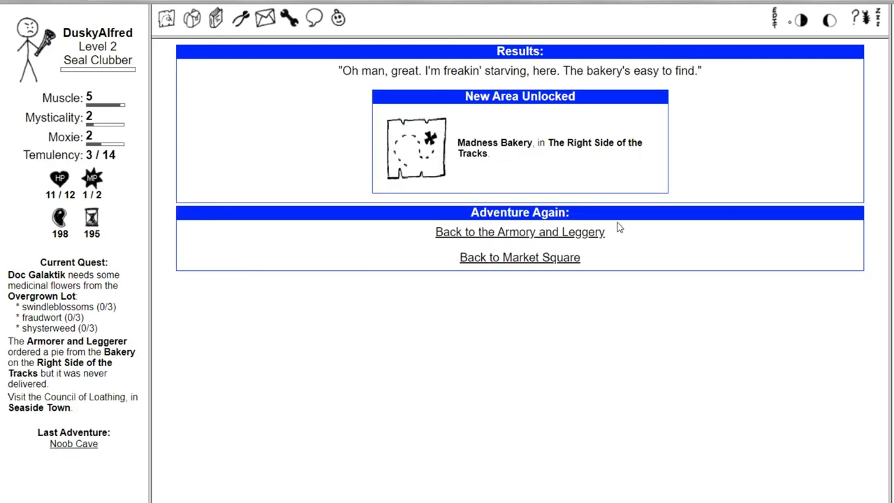
{"action": "left_click", "coordinate": [519, 257]}
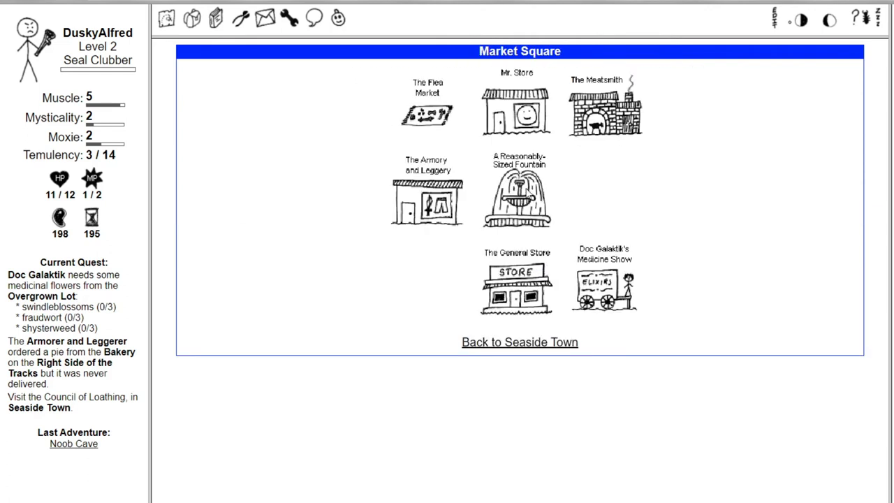
- Enter the Meatsmith's Shop and buy the meatsmithing guide for 50 Meat
{"action": "left_click", "coordinate": [605, 108]}
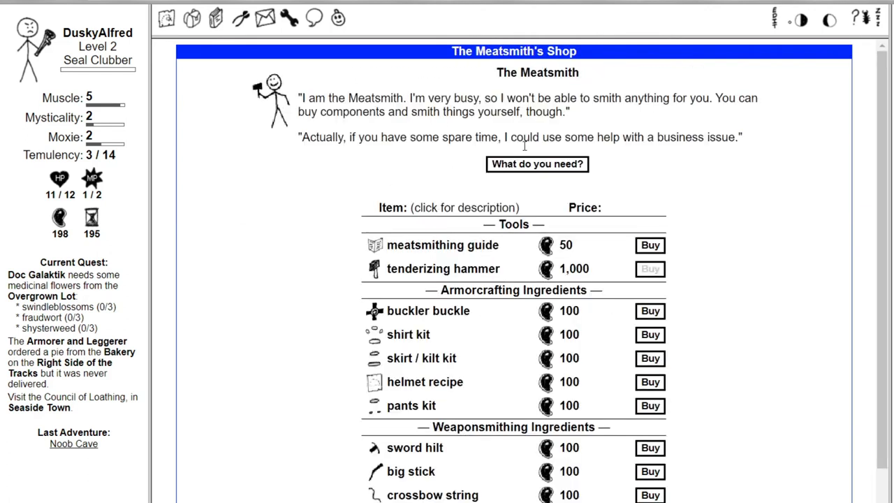
{"action": "mouse_move", "coordinate": [231, 201]}
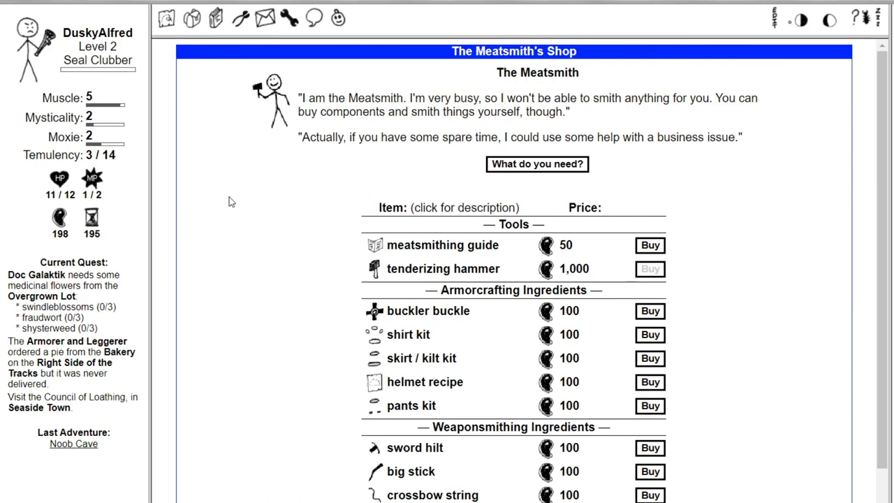
{"action": "mouse_move", "coordinate": [256, 200]}
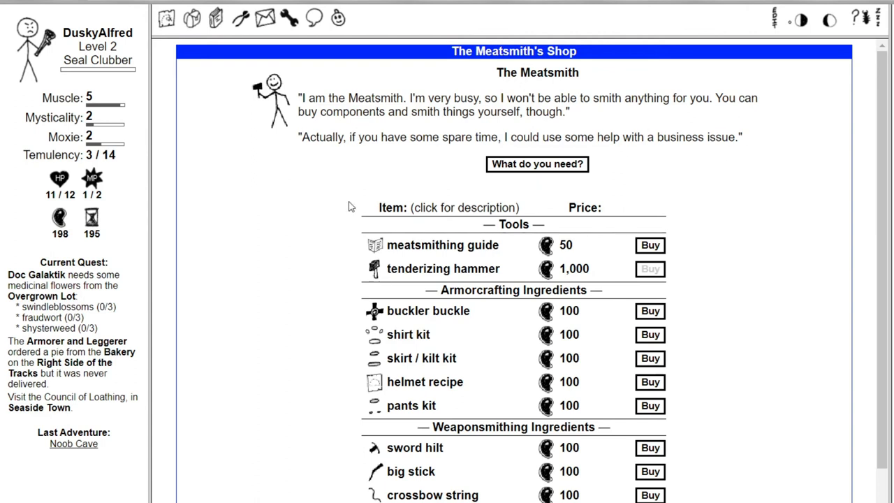
{"action": "scroll", "scroll_direction": "down", "scroll_amount": 3}
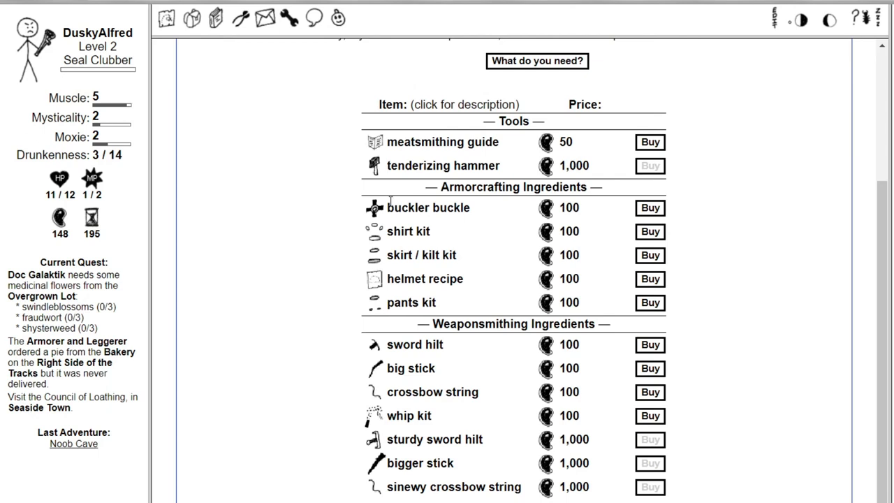
{"action": "mouse_move", "coordinate": [401, 214]}
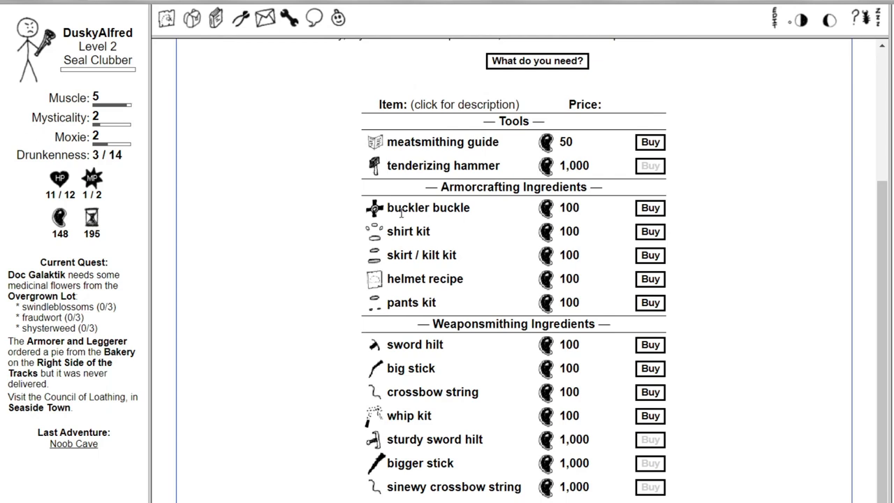
{"action": "mouse_move", "coordinate": [424, 255]}
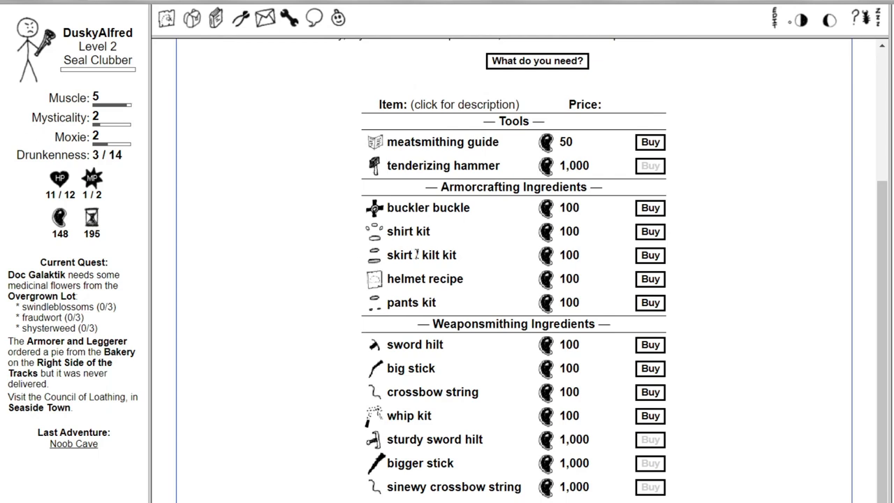
{"action": "mouse_move", "coordinate": [416, 302]}
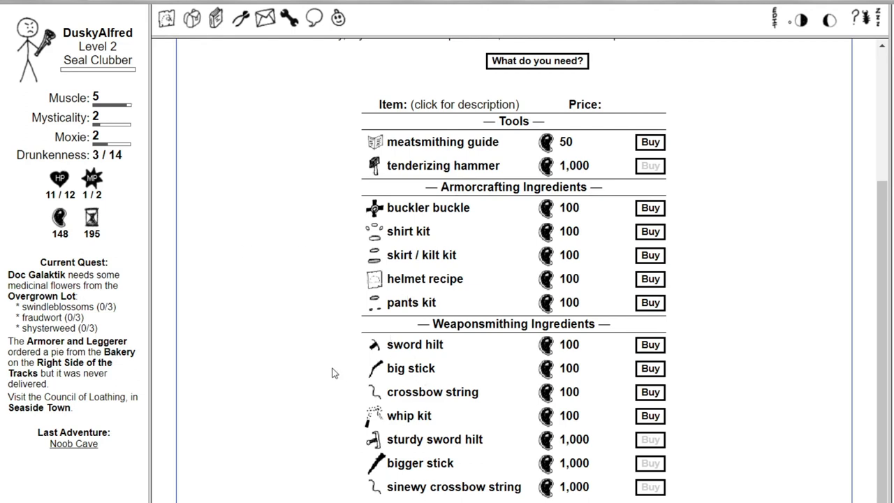
{"action": "left_click", "coordinate": [650, 142]}
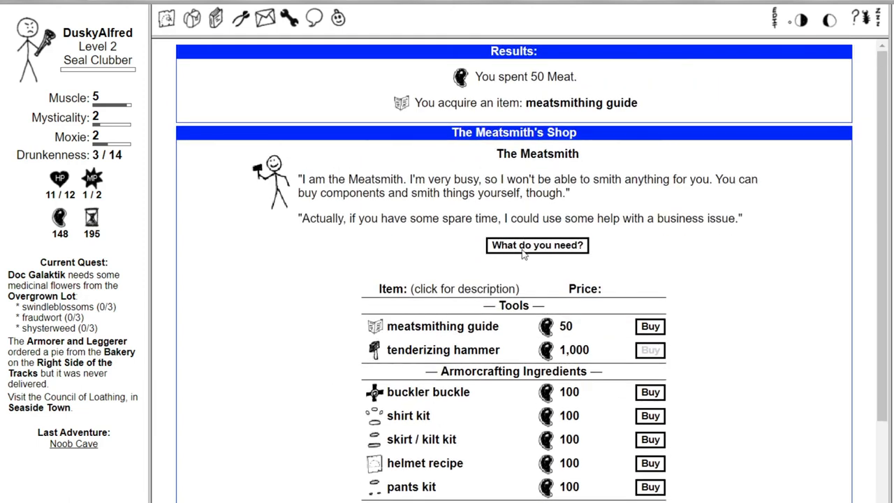
- Agree to check on the Skeleton Store for the Meatsmith, then head back out
{"action": "left_click", "coordinate": [536, 245]}
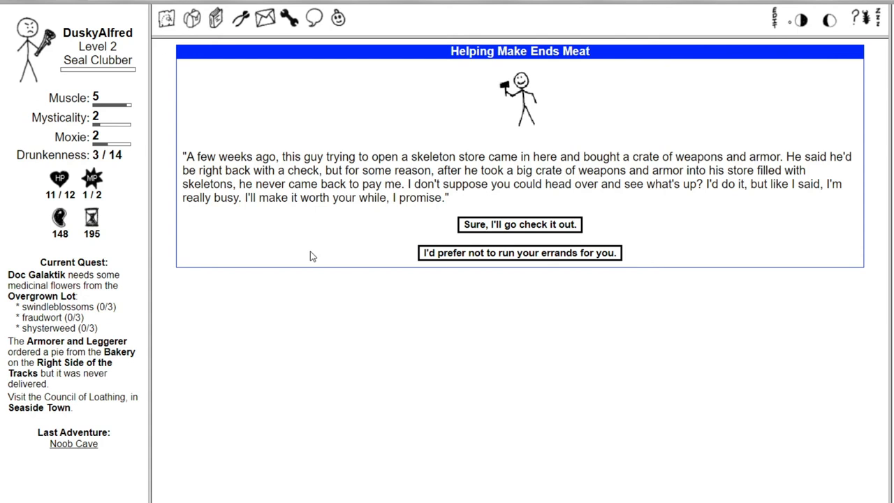
{"action": "mouse_move", "coordinate": [432, 240]}
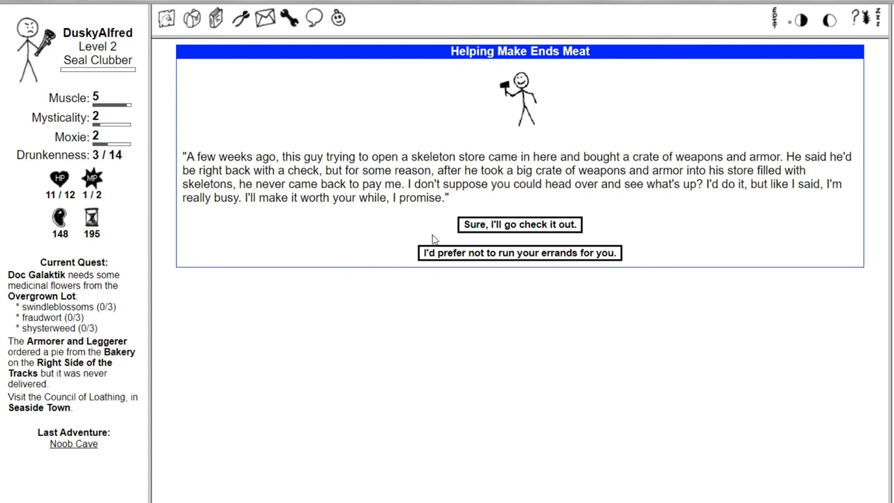
{"action": "left_click", "coordinate": [519, 224]}
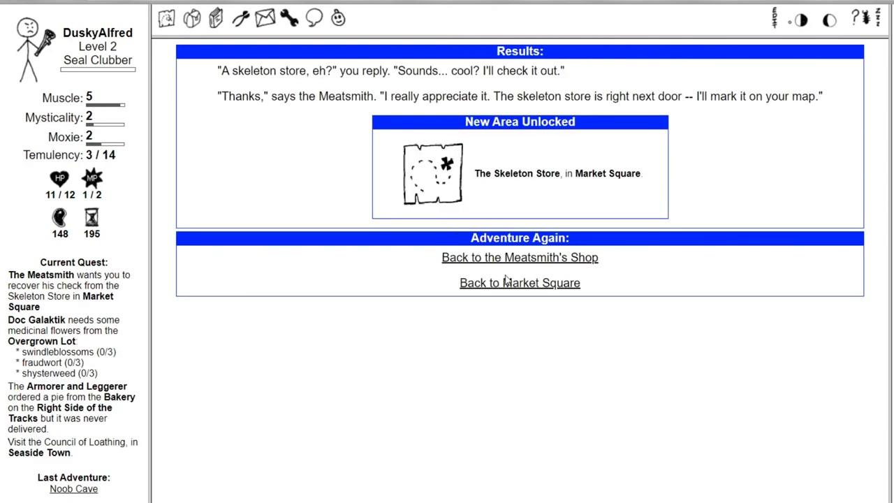
{"action": "left_click", "coordinate": [519, 283]}
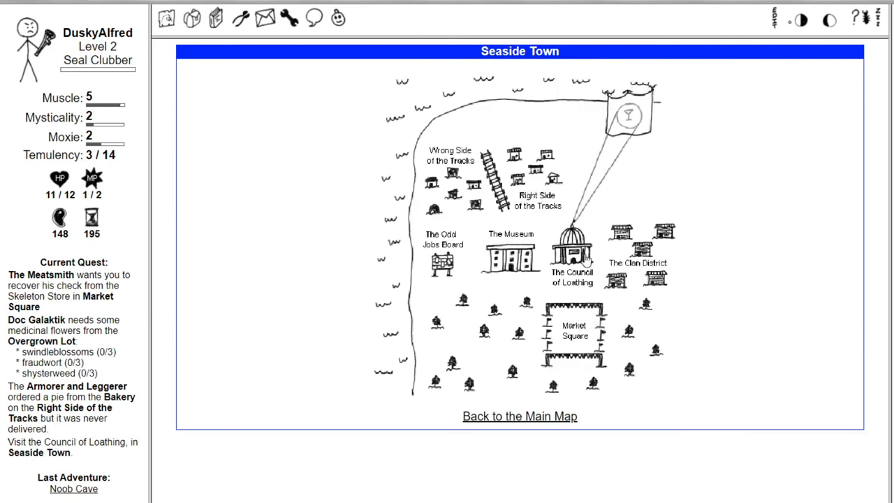
- Adventure in the Sleazy Back Alley, starting a fight with a big creepy spider
{"action": "left_click", "coordinate": [534, 200]}
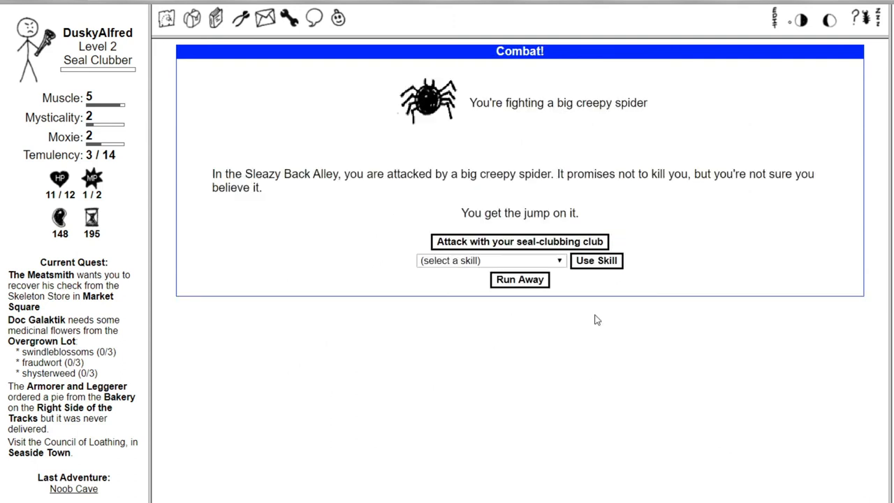
{"action": "mouse_move", "coordinate": [352, 197]}
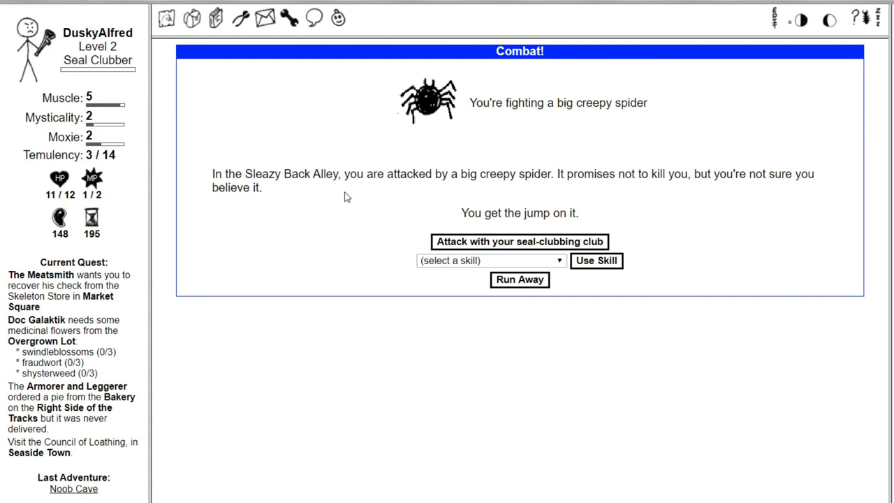
{"action": "mouse_move", "coordinate": [441, 219]}
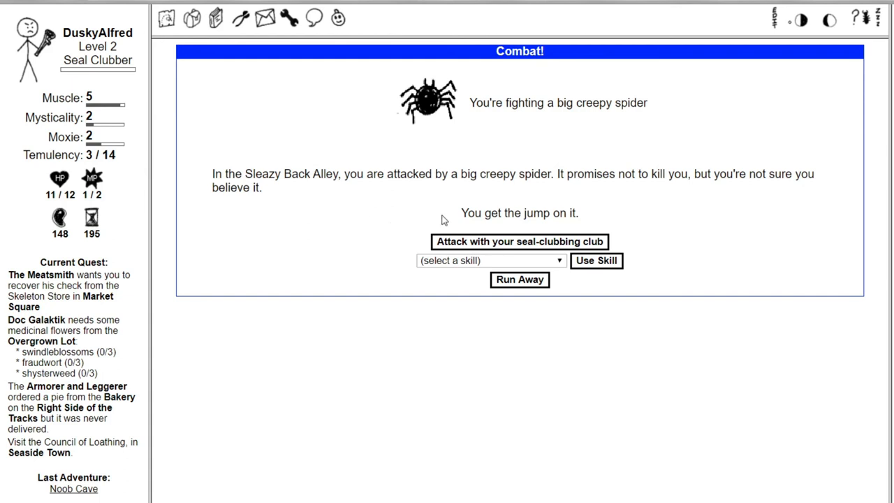
- Clobber the big creepy spider to win the booze cache map, then adventure again
{"action": "left_click", "coordinate": [490, 260]}
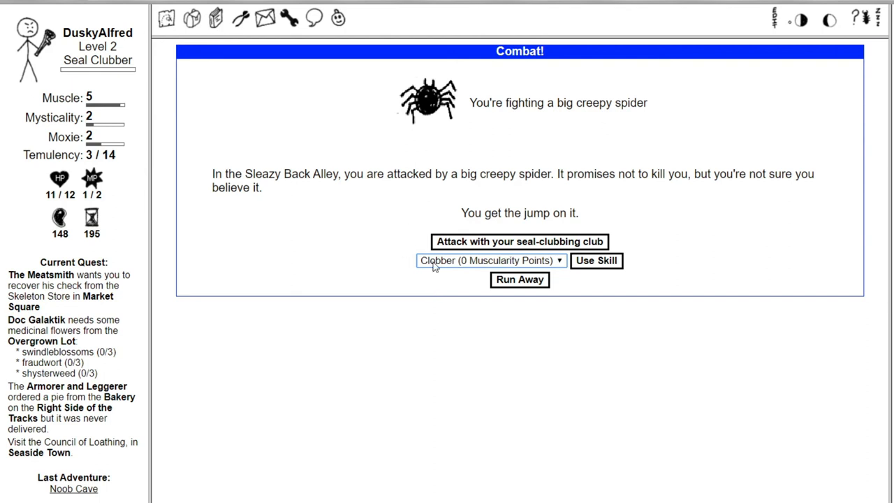
{"action": "left_click", "coordinate": [519, 241]}
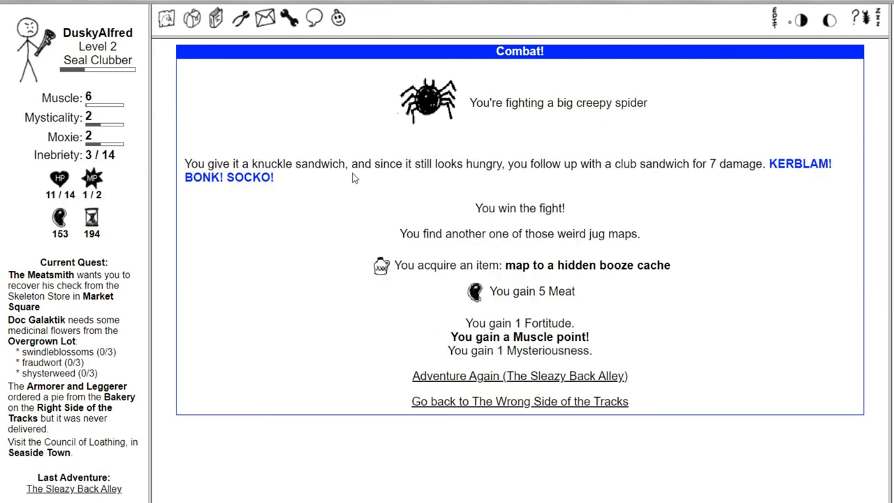
{"action": "mouse_move", "coordinate": [364, 176]}
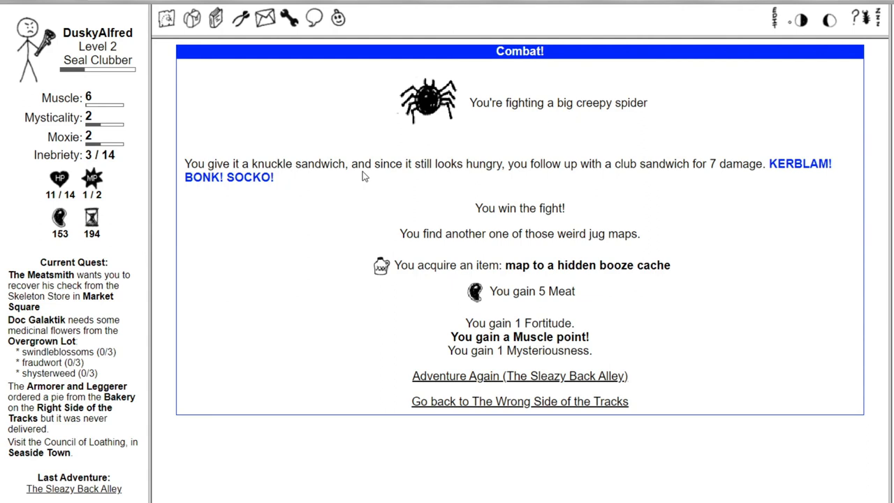
{"action": "mouse_move", "coordinate": [407, 278]}
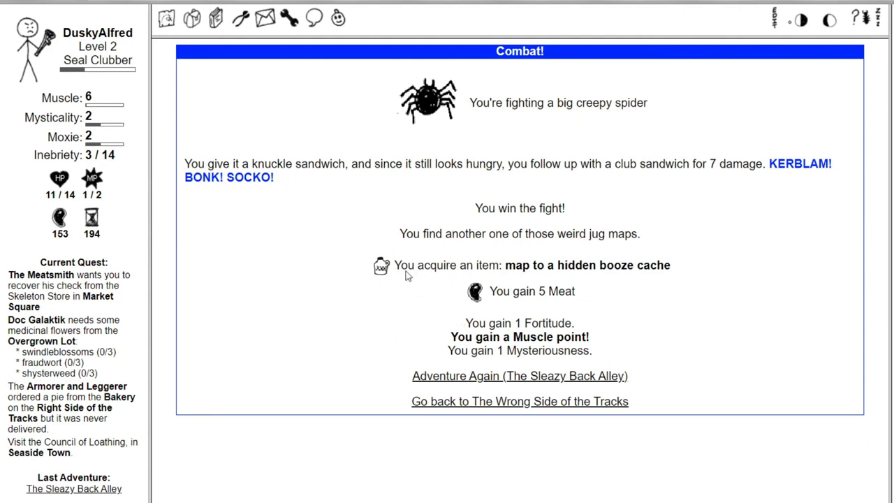
{"action": "mouse_move", "coordinate": [480, 340]}
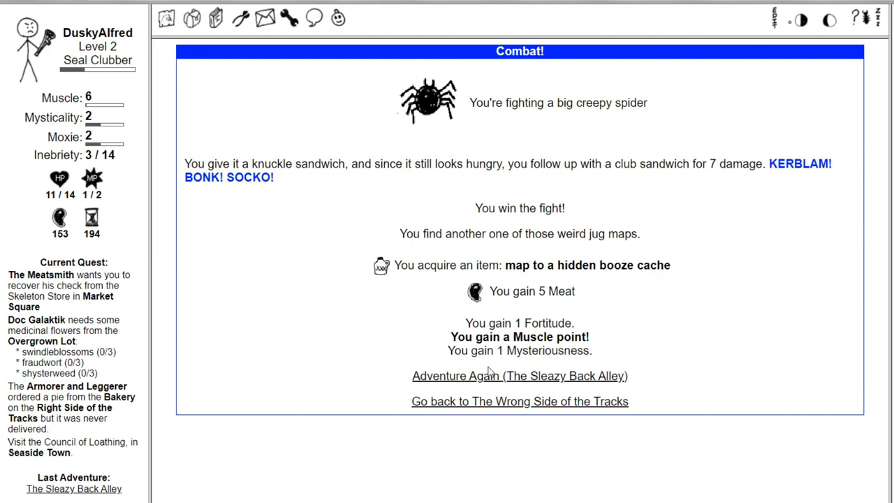
{"action": "mouse_move", "coordinate": [458, 385]}
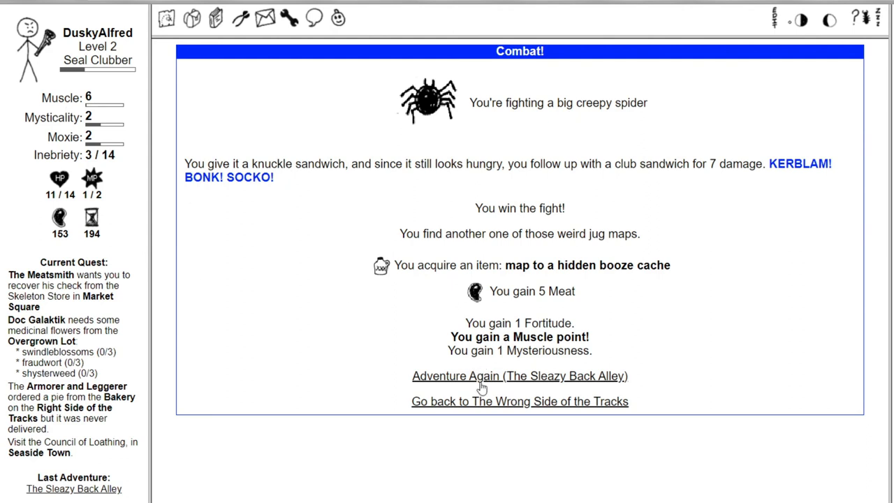
- Win the Sleazy Back Alley fight against a rushing bum and open the kingdom map
{"action": "left_click", "coordinate": [518, 376]}
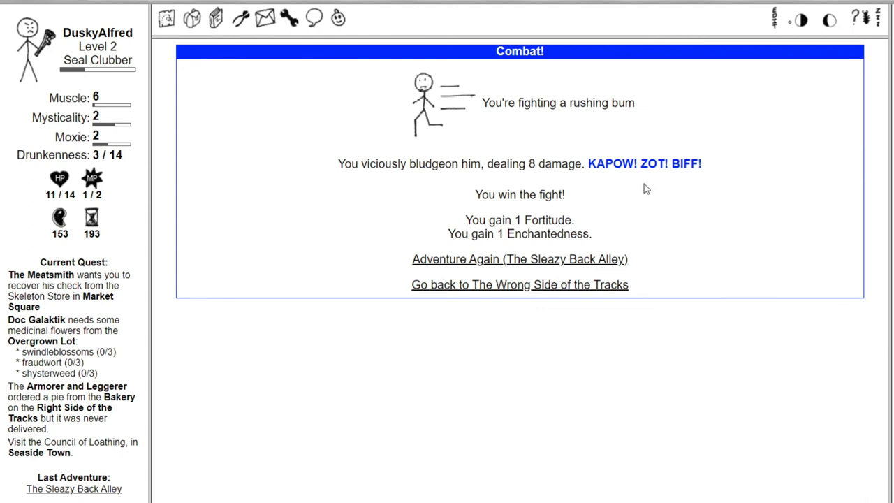
{"action": "mouse_move", "coordinate": [578, 222]}
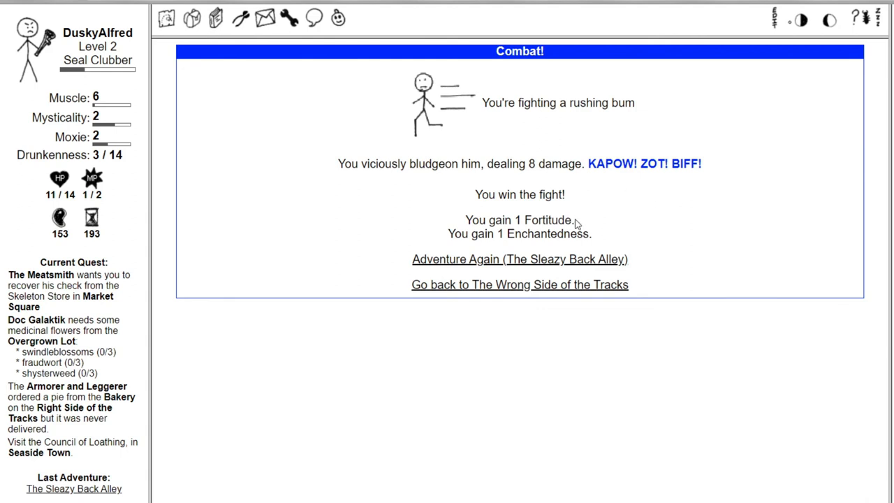
{"action": "left_click", "coordinate": [520, 285]}
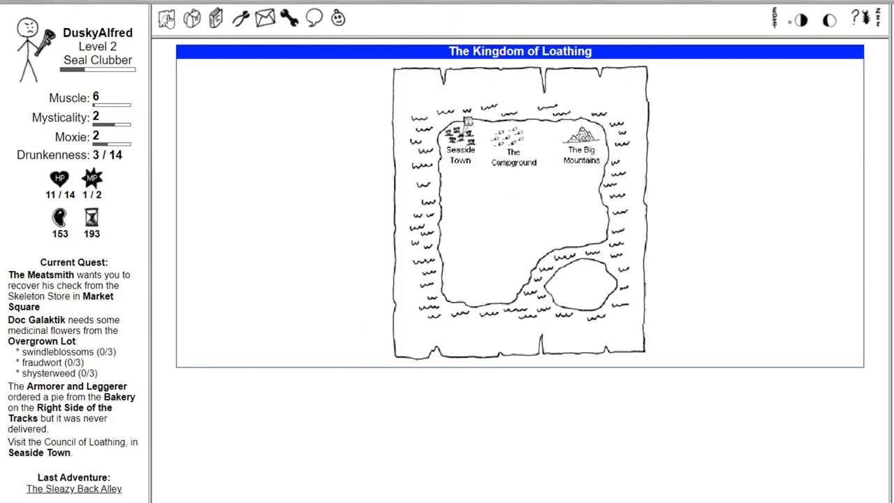
- Read the meatsmithing guide from the inventory's recent items
{"action": "left_click", "coordinate": [190, 19]}
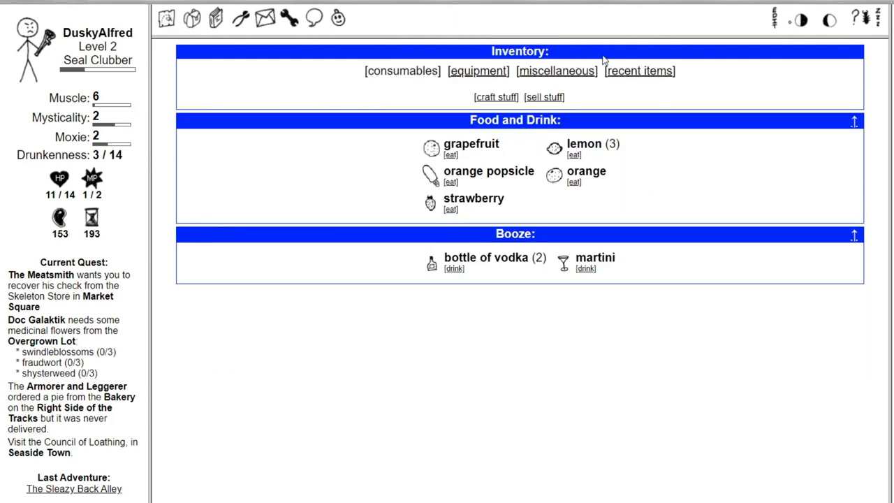
{"action": "left_click", "coordinate": [639, 71]}
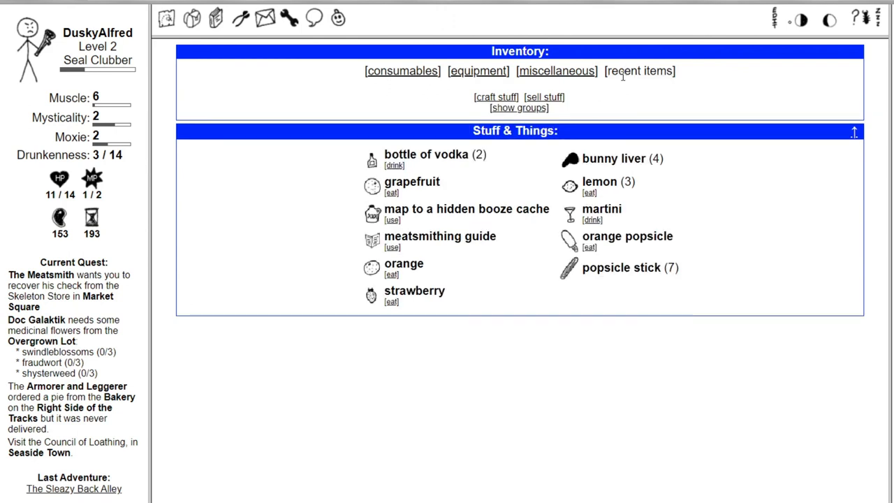
{"action": "left_click", "coordinate": [391, 247]}
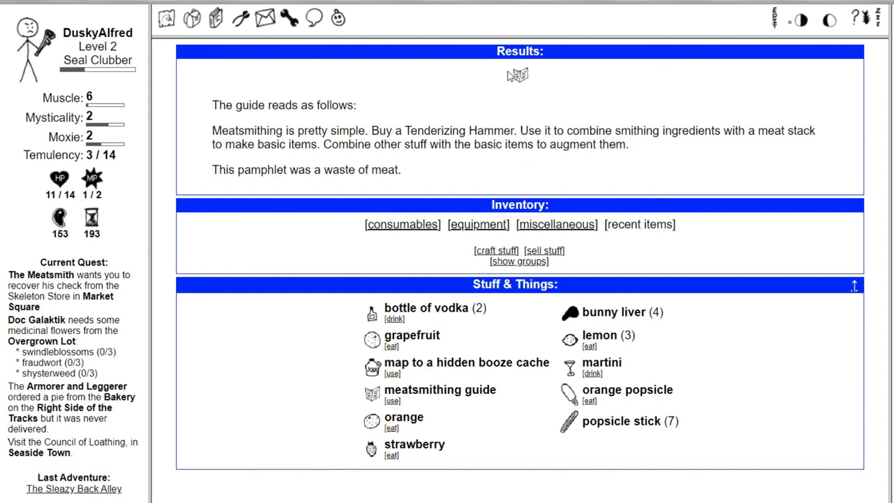
{"action": "mouse_move", "coordinate": [528, 75]}
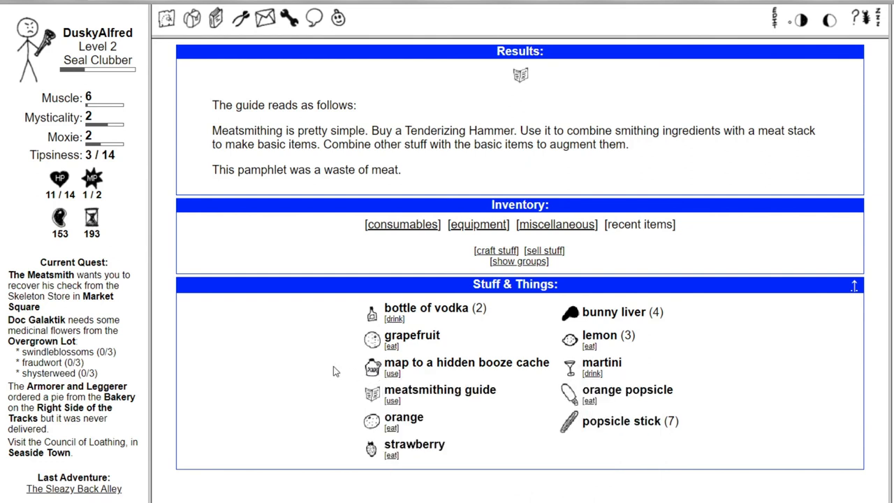
{"action": "mouse_move", "coordinate": [372, 367]}
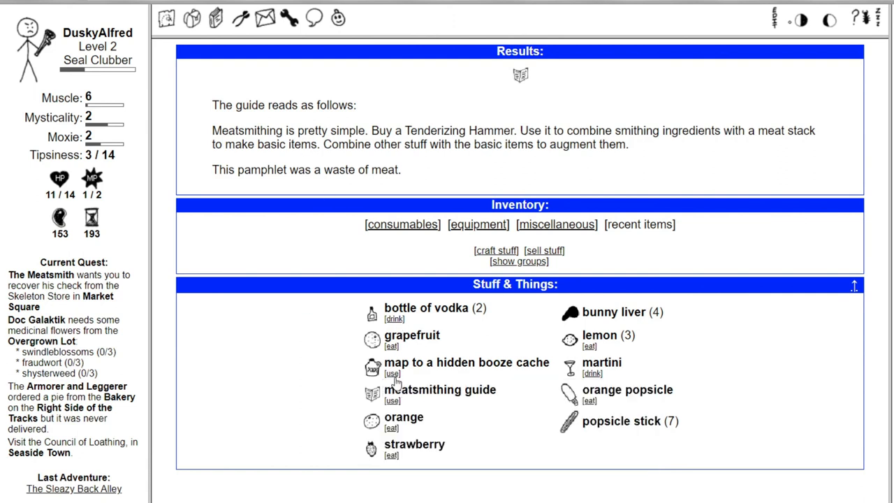
- Use the hidden booze cache map, then view the miscellaneous inventory items
{"action": "left_click", "coordinate": [390, 374]}
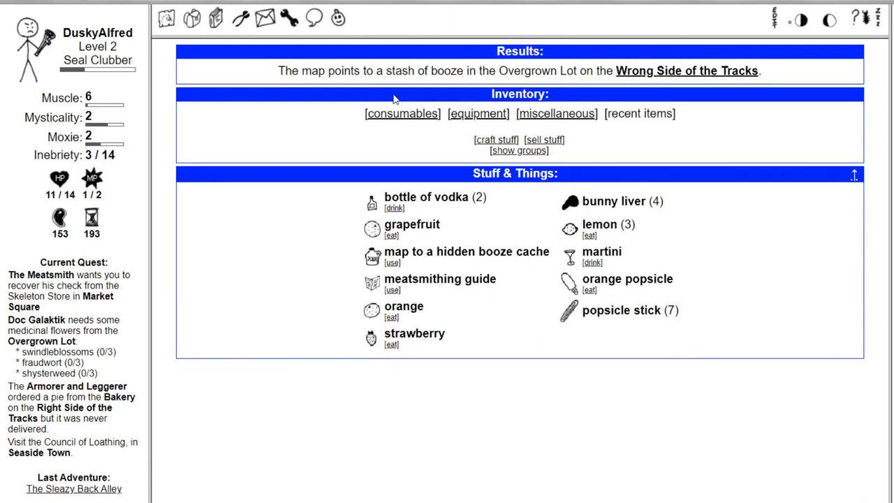
{"action": "mouse_move", "coordinate": [887, 154]}
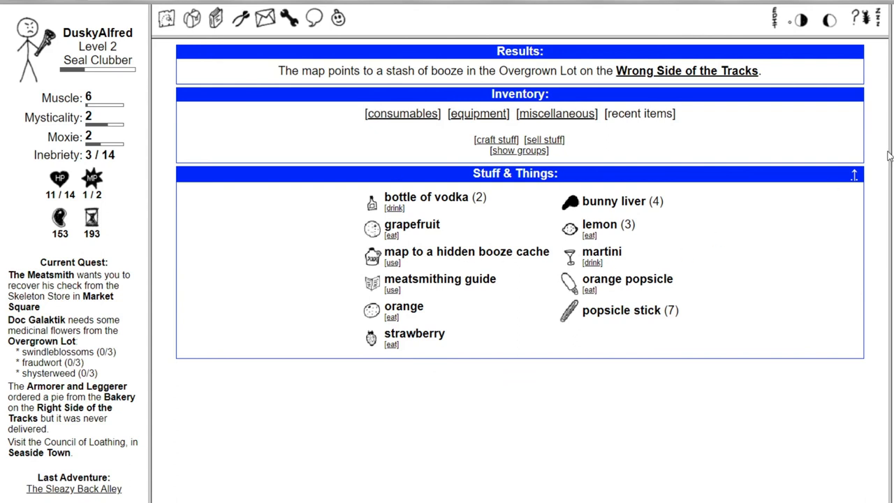
{"action": "mouse_move", "coordinate": [414, 215]}
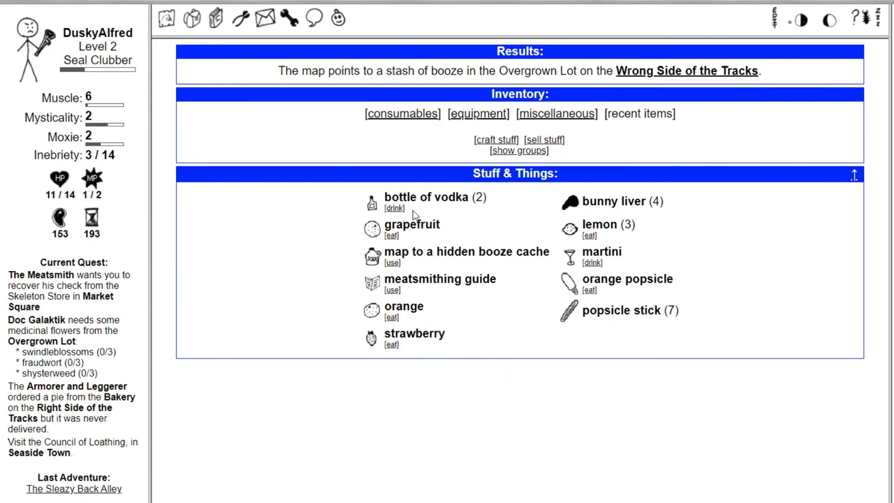
{"action": "mouse_move", "coordinate": [587, 240]}
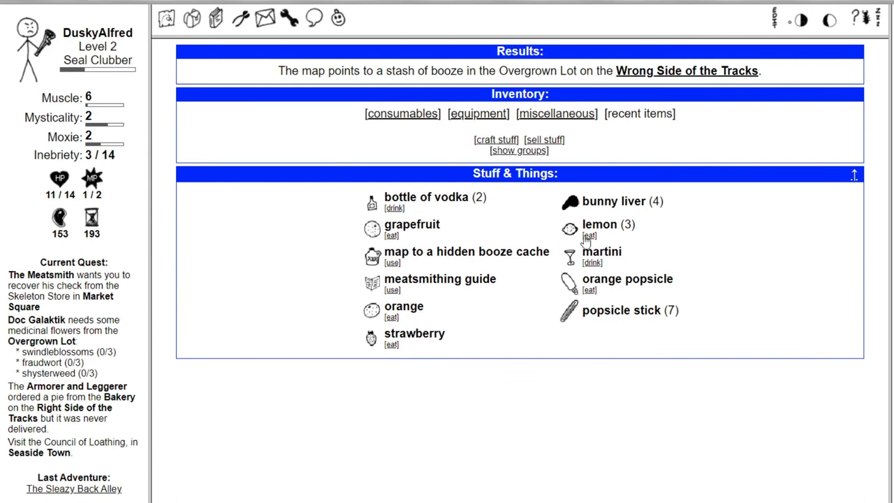
{"action": "mouse_move", "coordinate": [482, 173]}
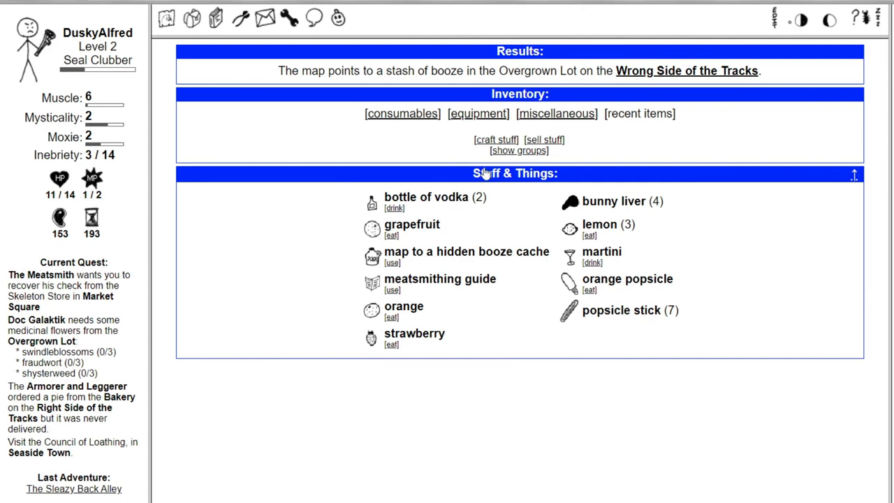
{"action": "left_click", "coordinate": [556, 113]}
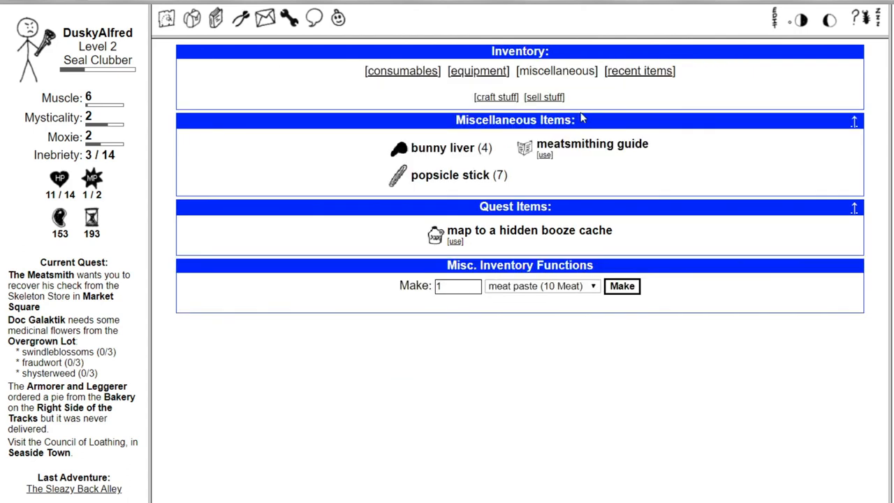
{"action": "mouse_move", "coordinate": [402, 95]}
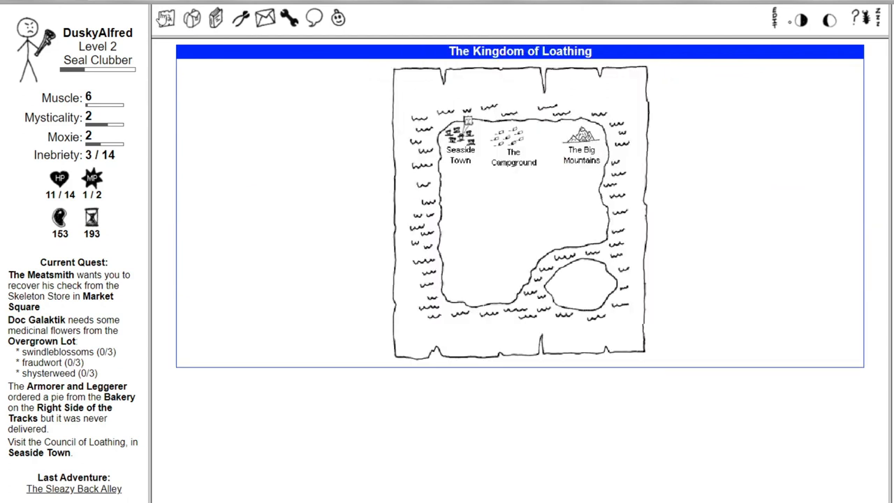
- Go to Seaside Town from the main map to reach the Wrong Side of the Tracks
{"action": "left_click", "coordinate": [459, 136]}
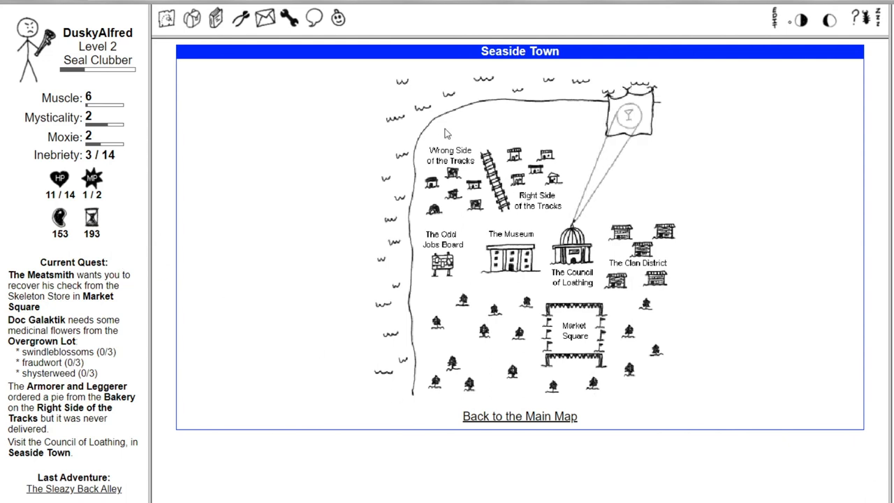
{"action": "mouse_move", "coordinate": [242, 144]}
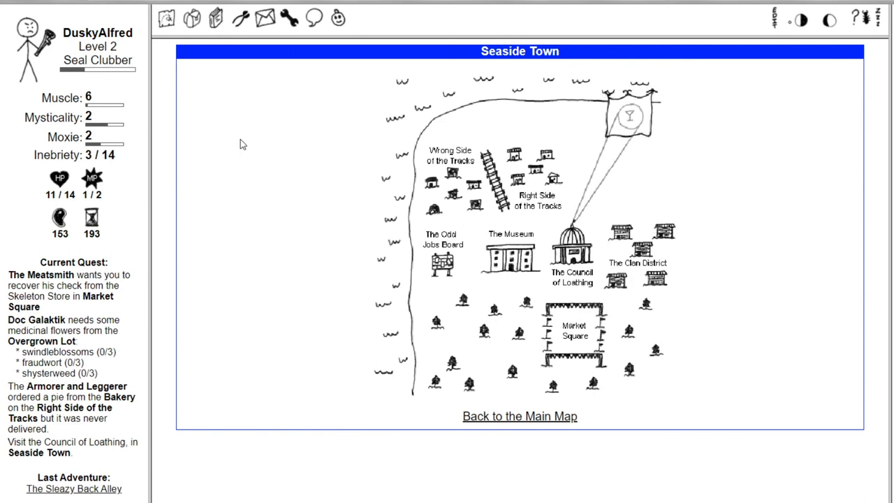